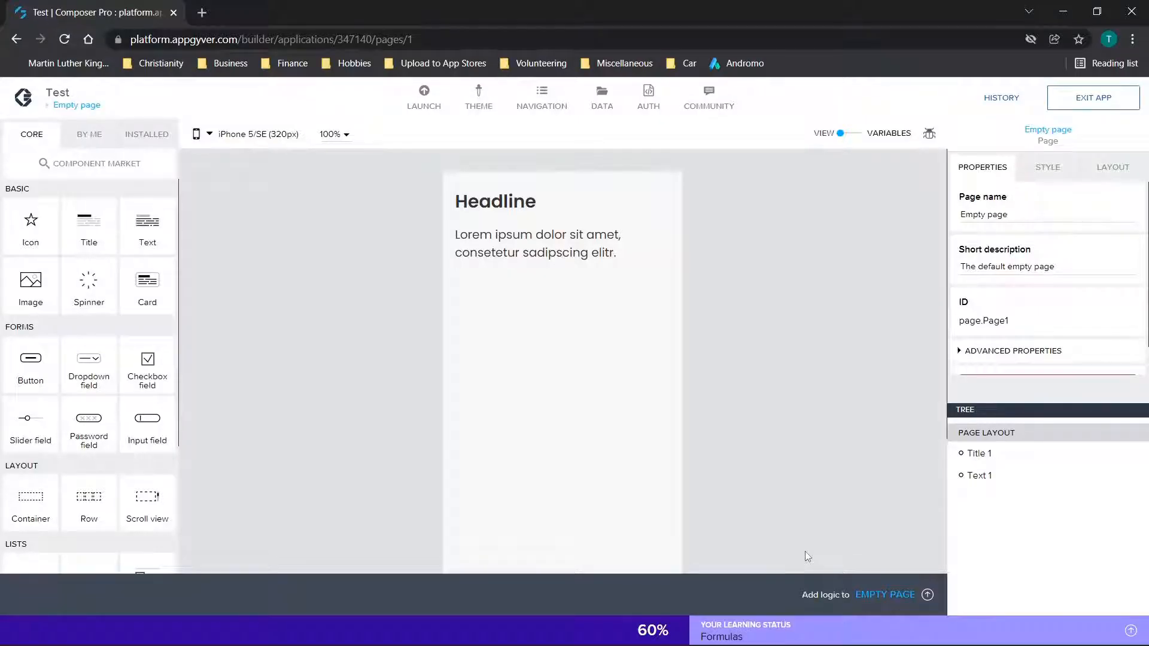
mouse_move(667, 536)
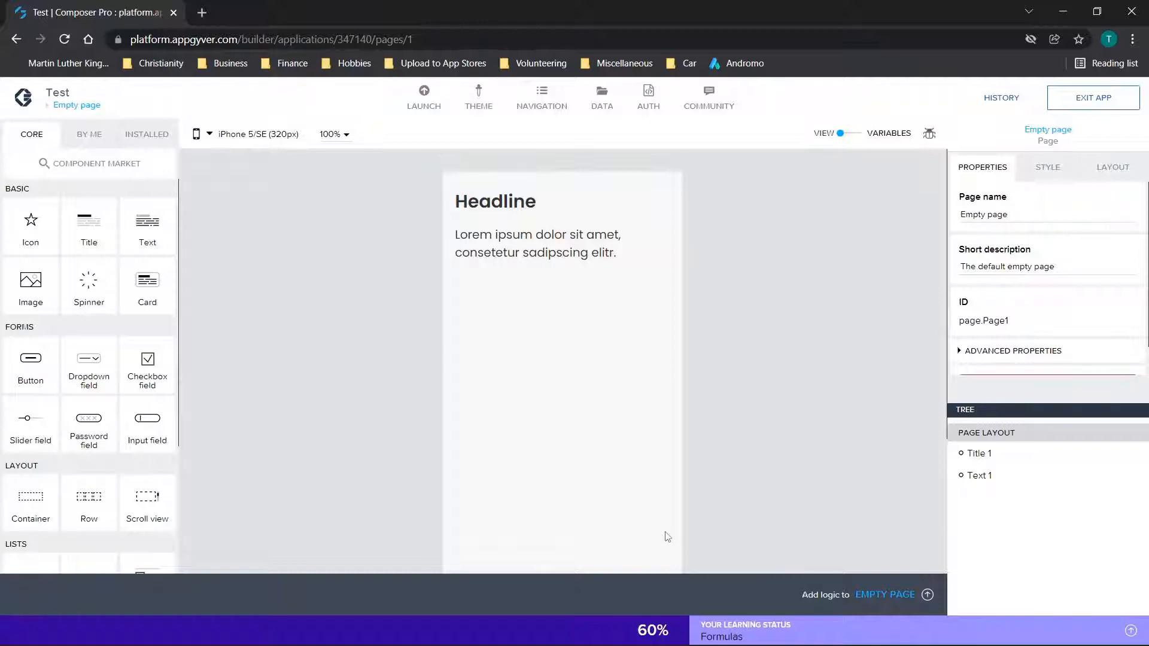
mouse_move(555, 489)
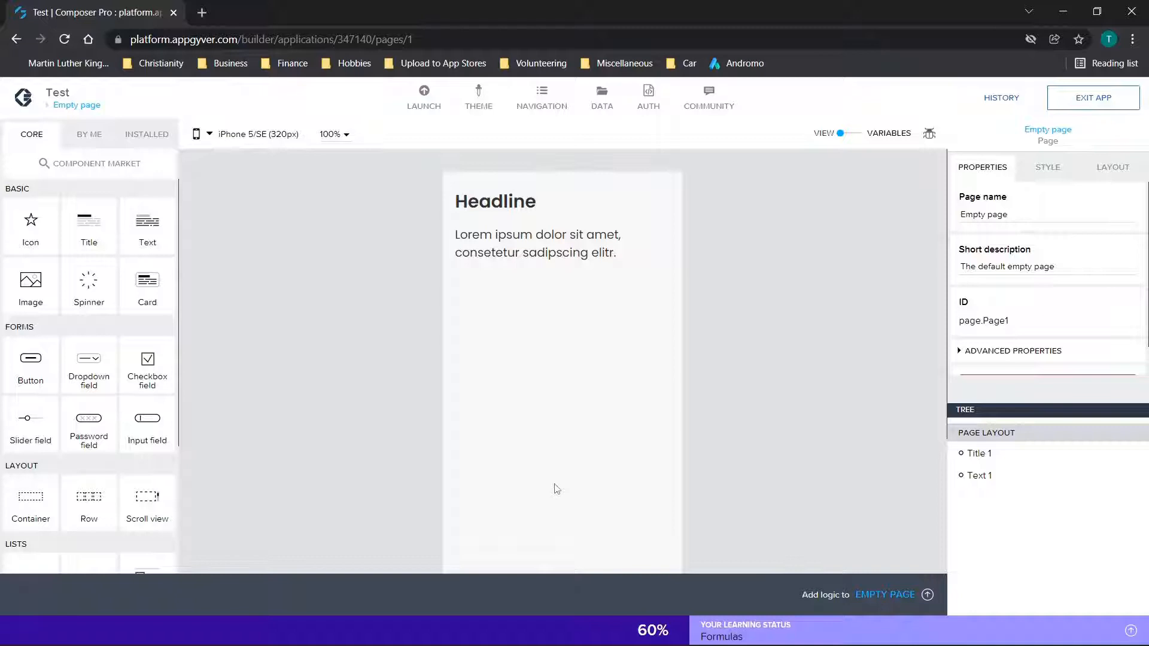
mouse_move(442, 428)
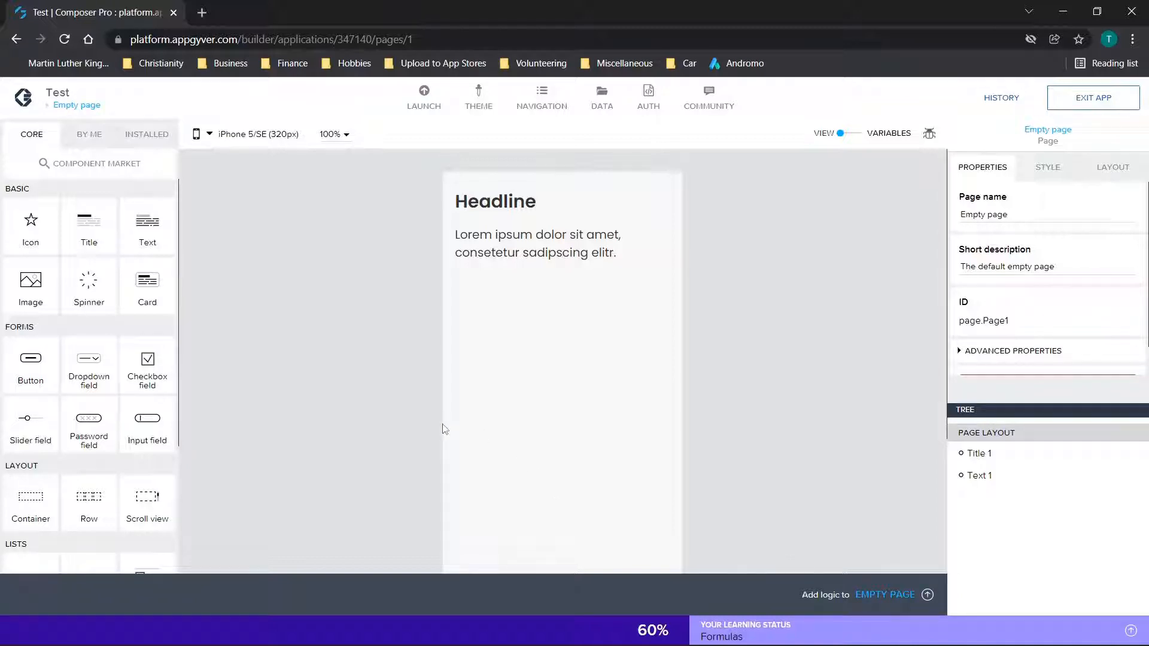
mouse_move(420, 435)
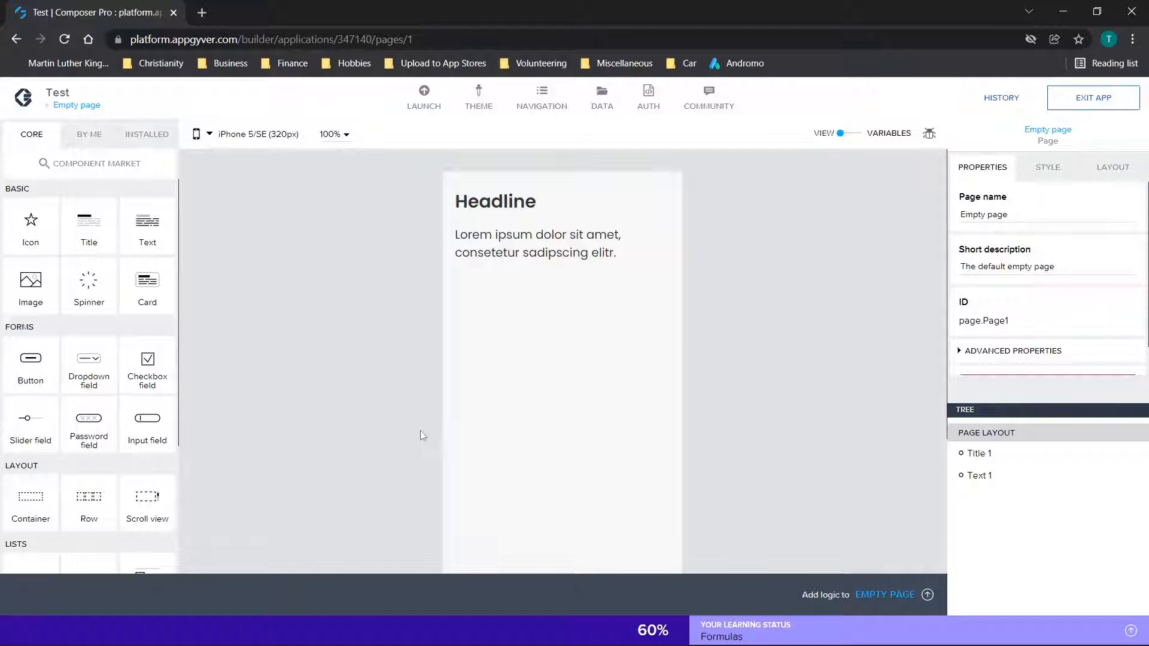
mouse_move(453, 402)
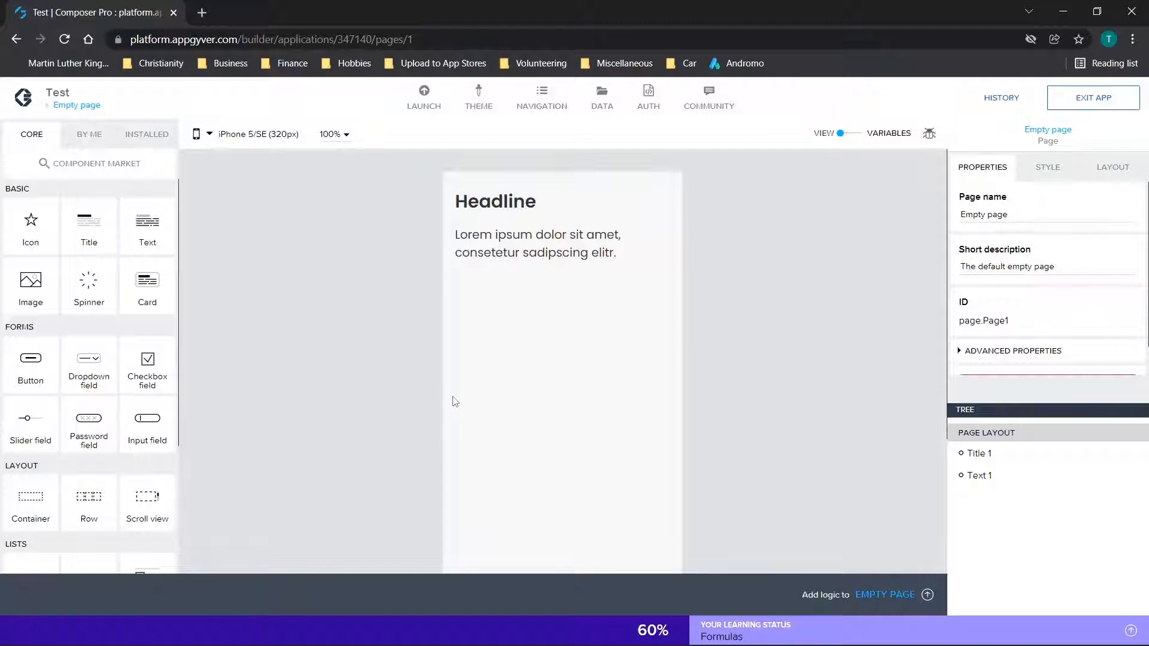
mouse_move(374, 378)
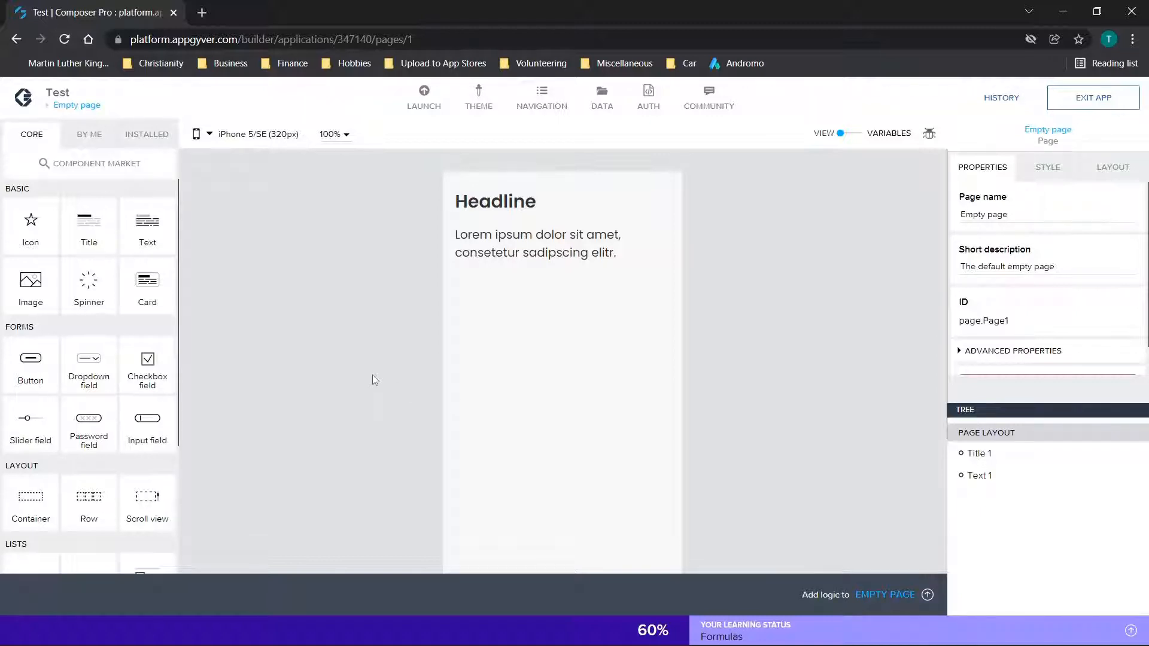
mouse_move(318, 316)
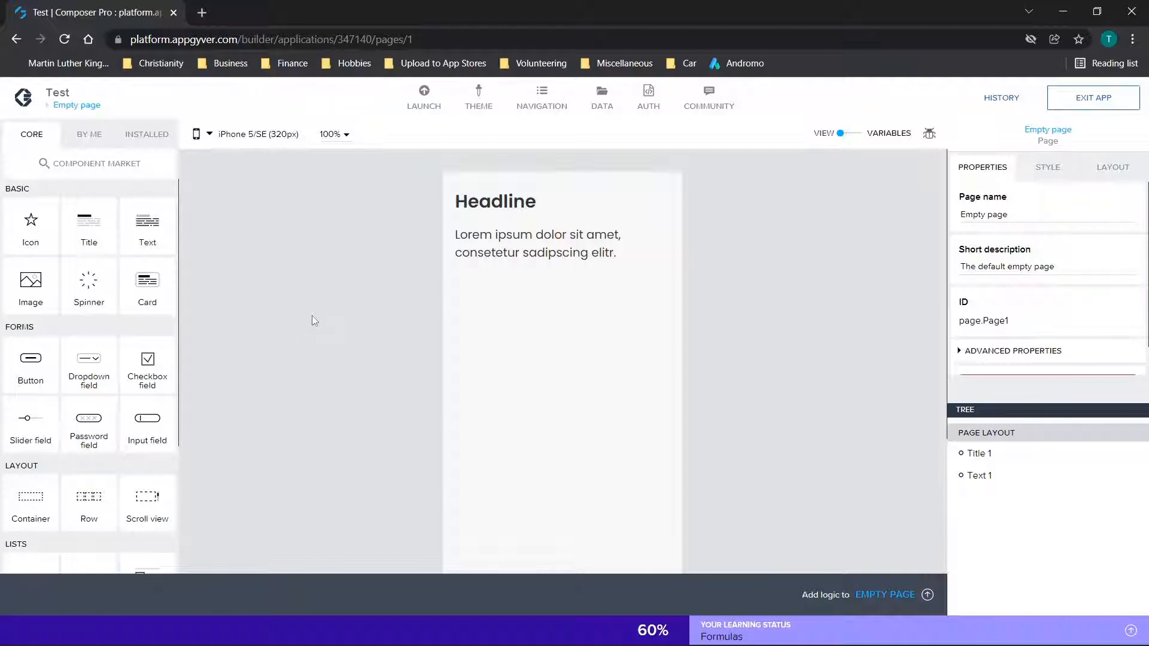
mouse_move(257, 313)
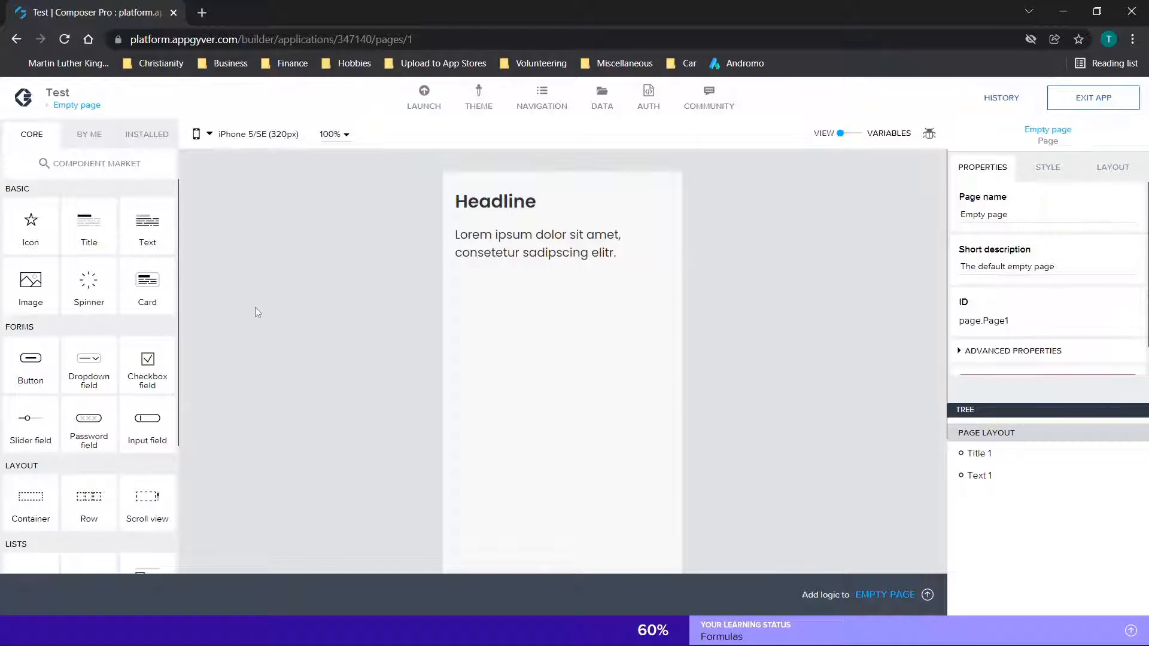
mouse_move(473, 327)
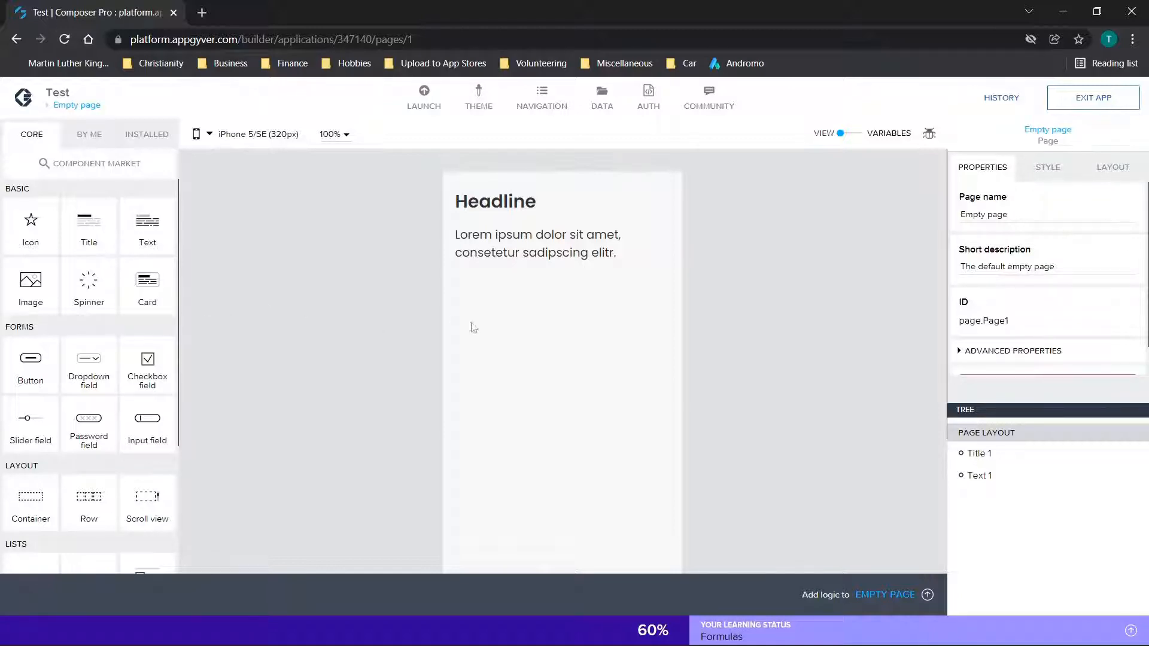
mouse_move(624, 276)
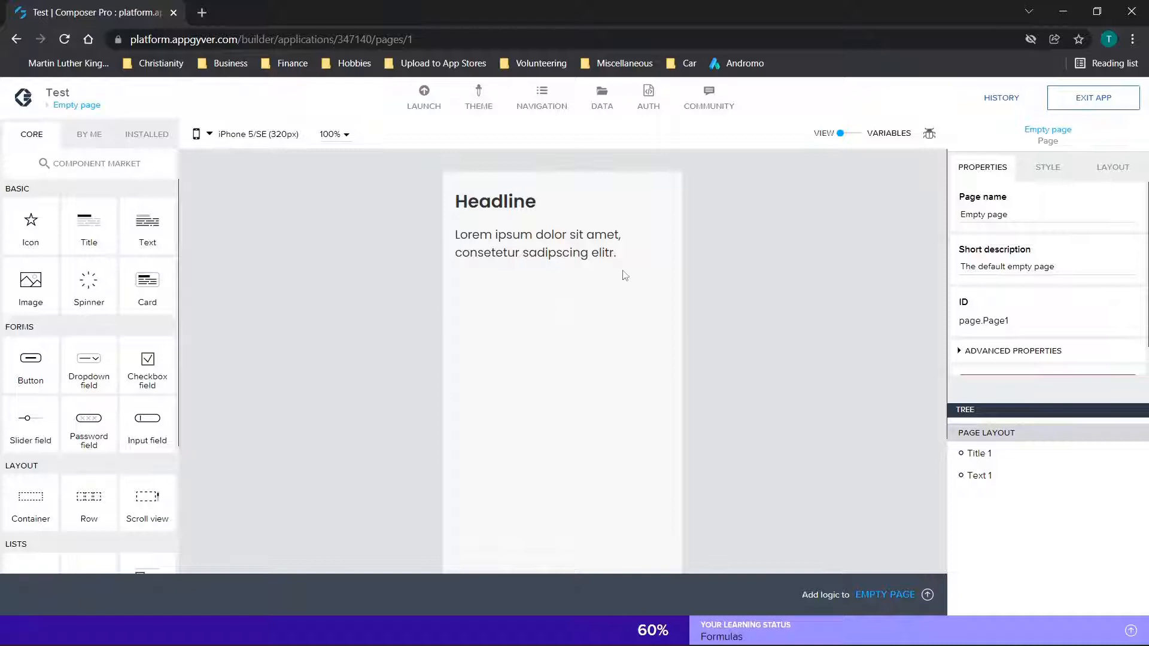
- Add a button below the paragraph and change the headline to a centred 'Test1'
click(537, 243)
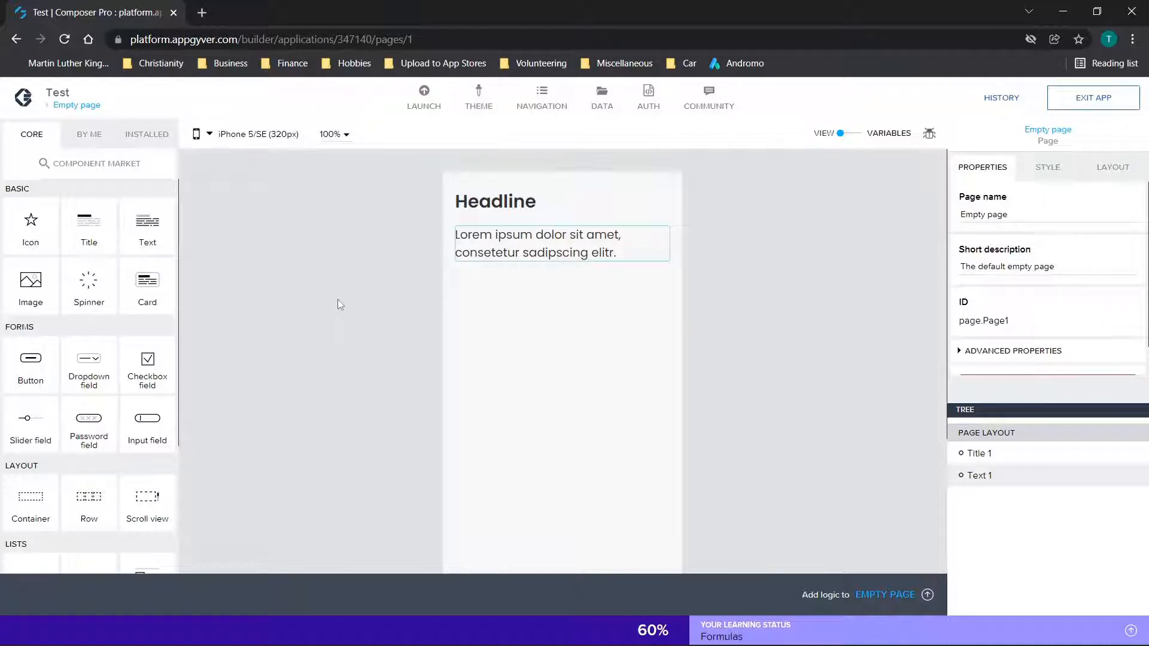
mouse_move(10, 246)
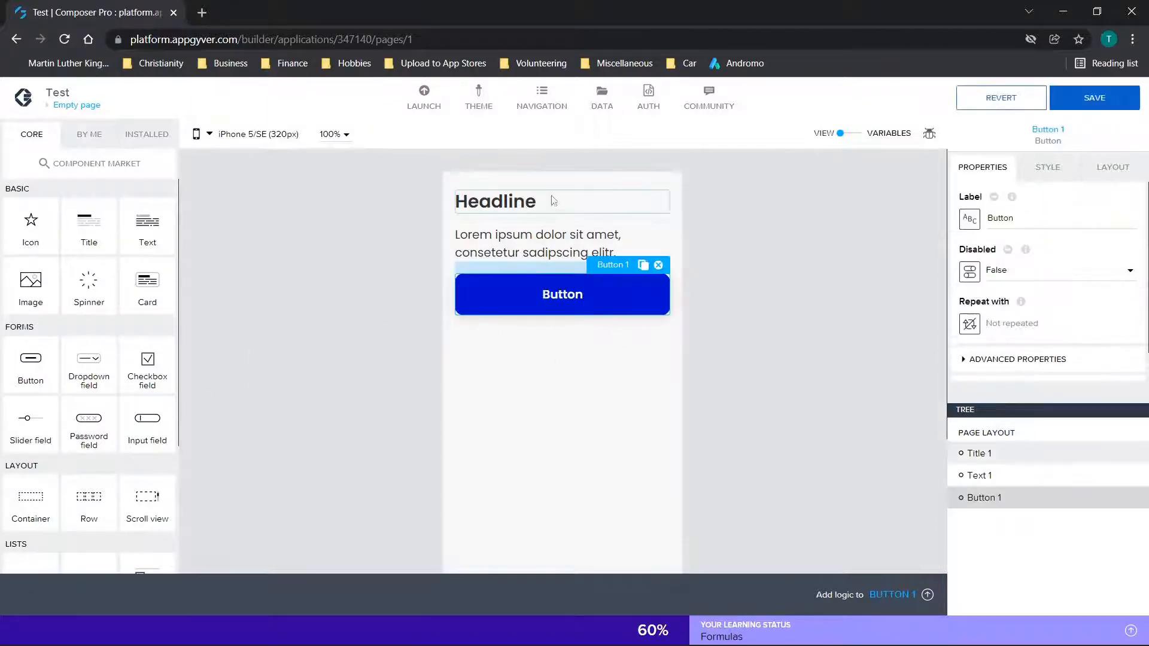
click(495, 202)
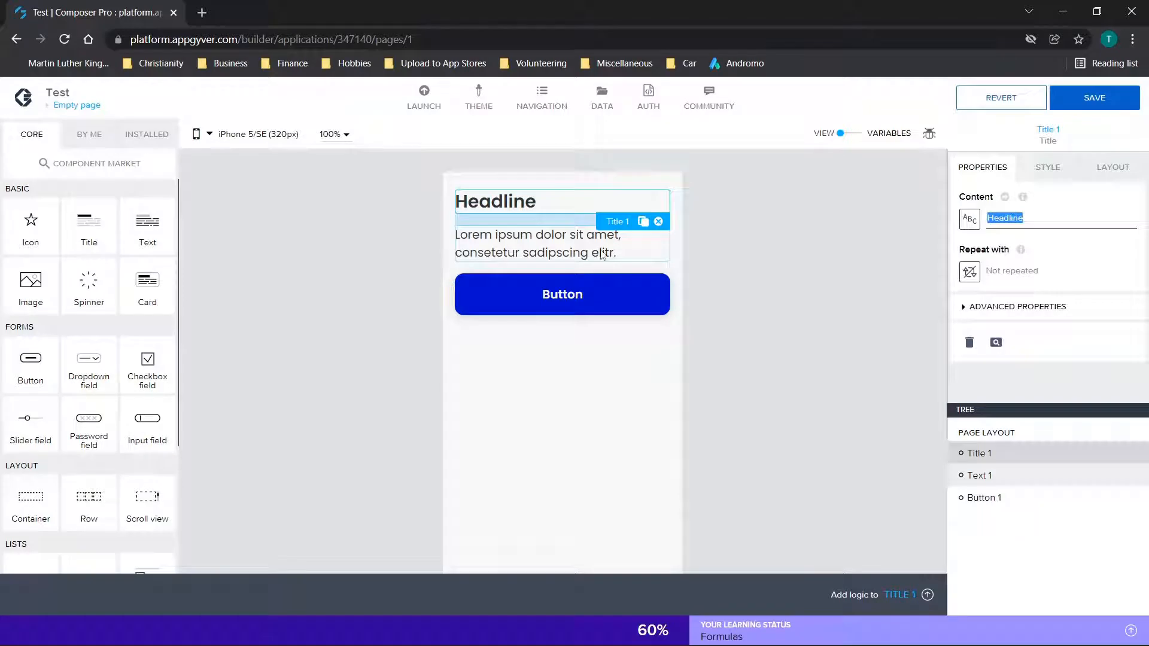
text(Test1)
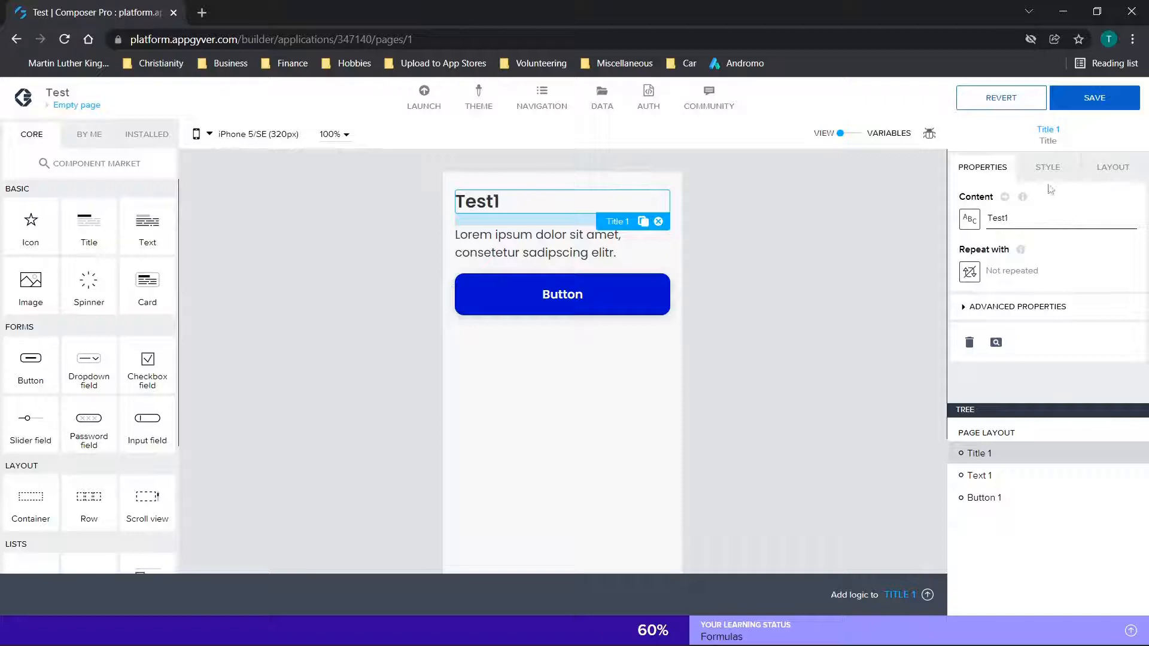
click(1113, 167)
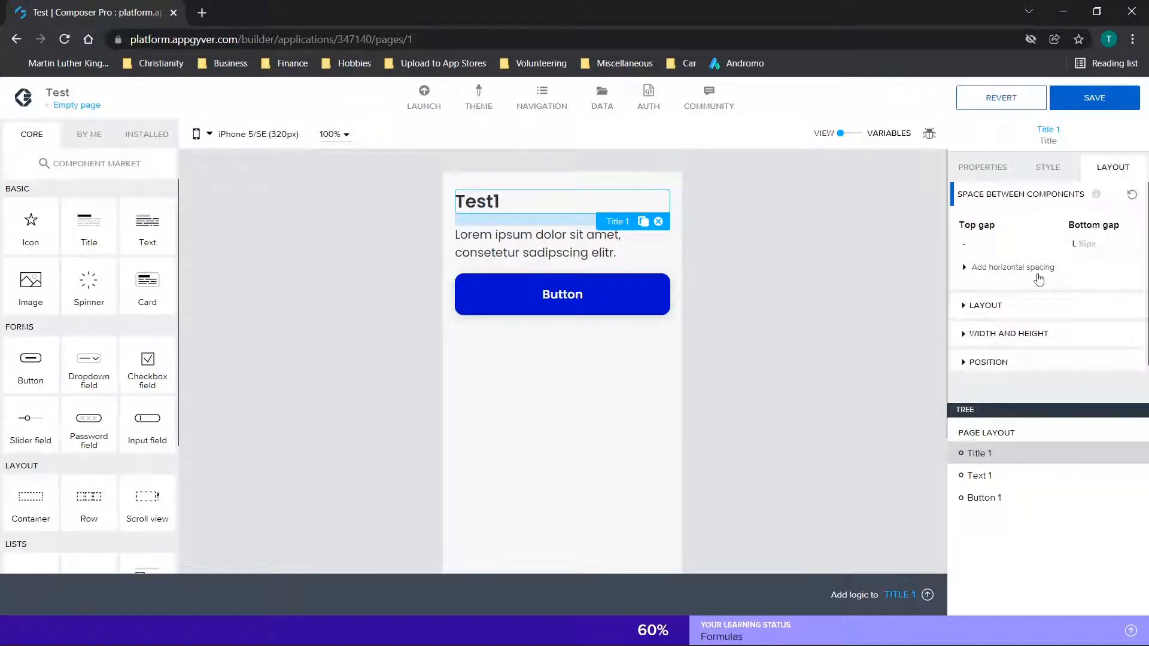
click(986, 305)
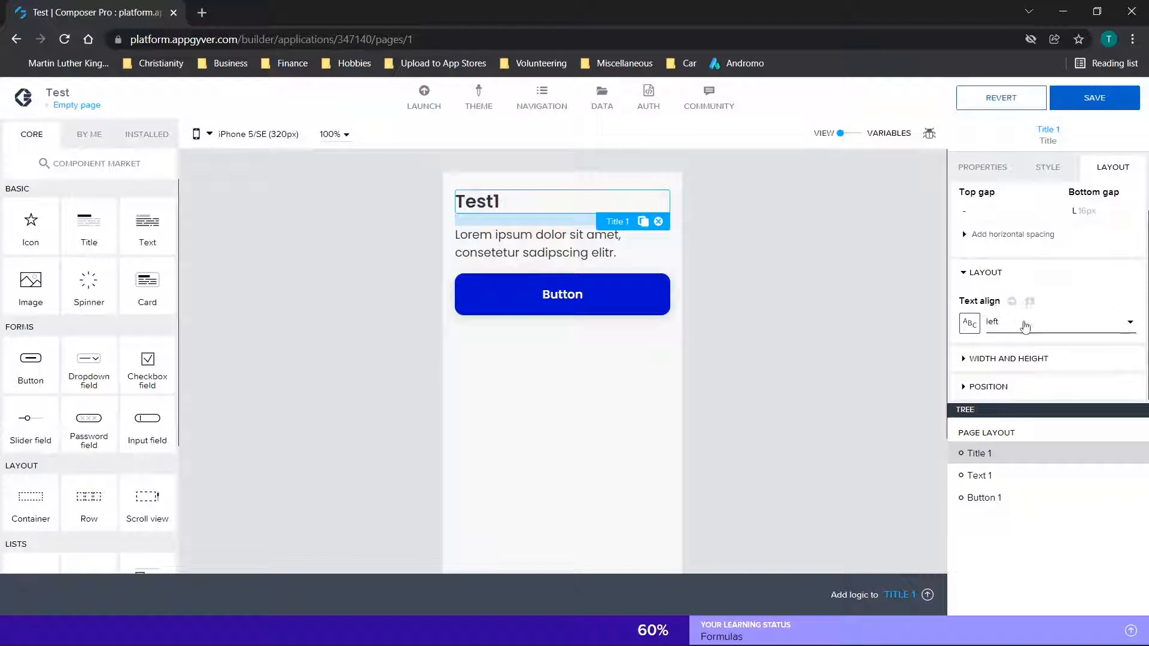
click(538, 242)
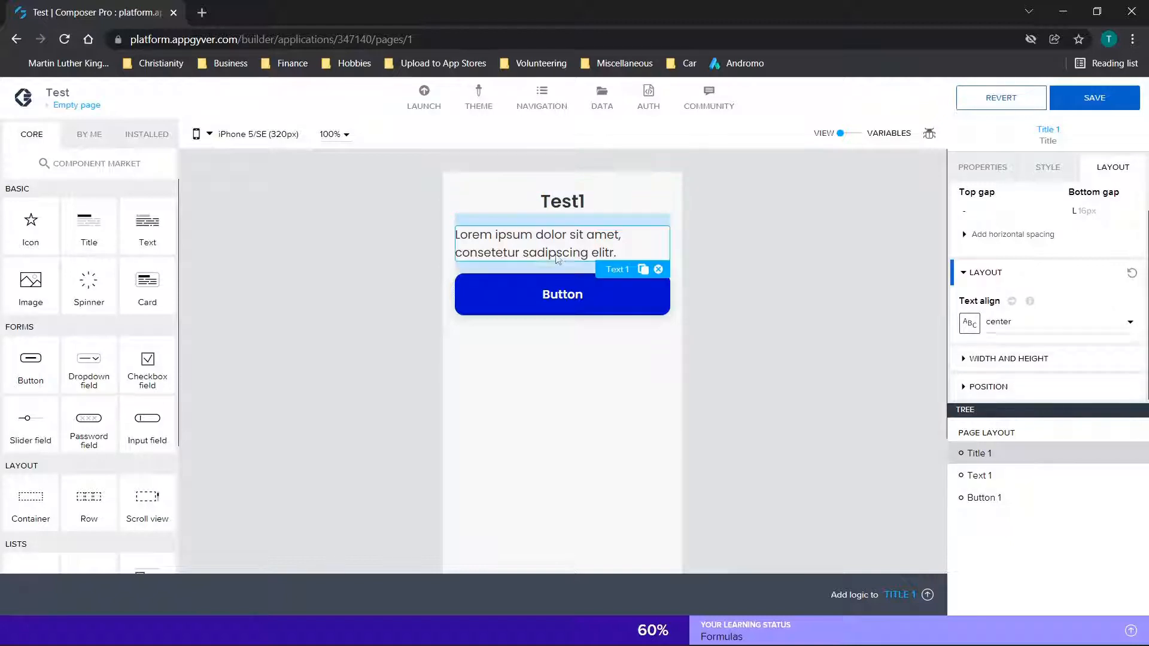
- Change the paragraph text to 'Test2' and centre it
click(983, 167)
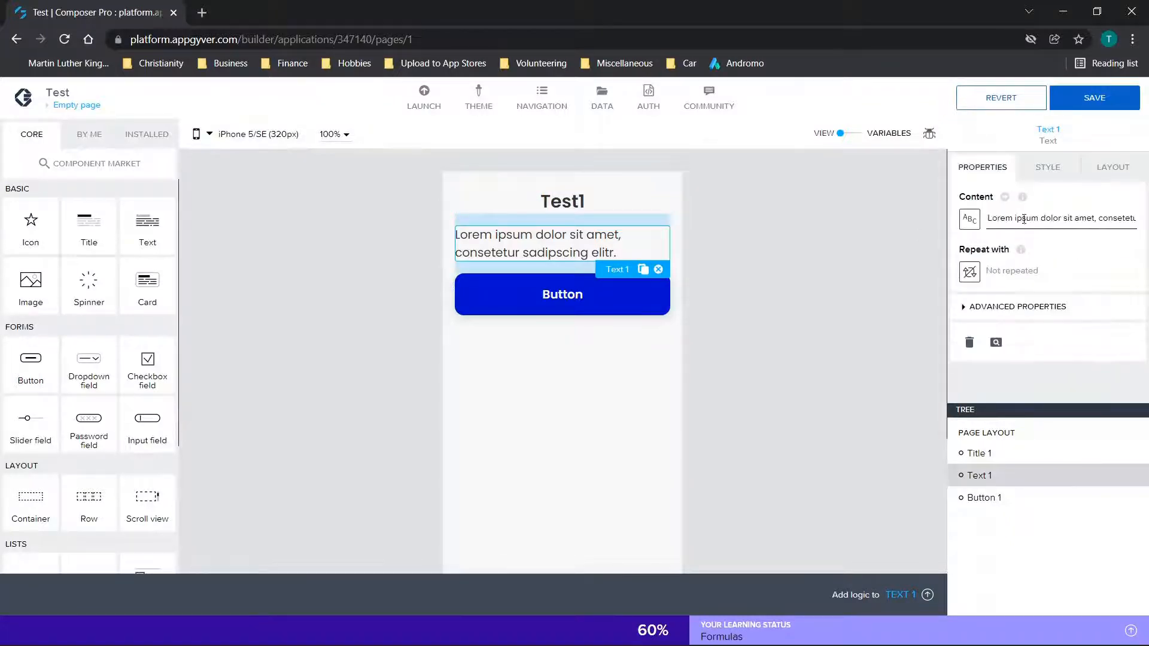
text(Test2)
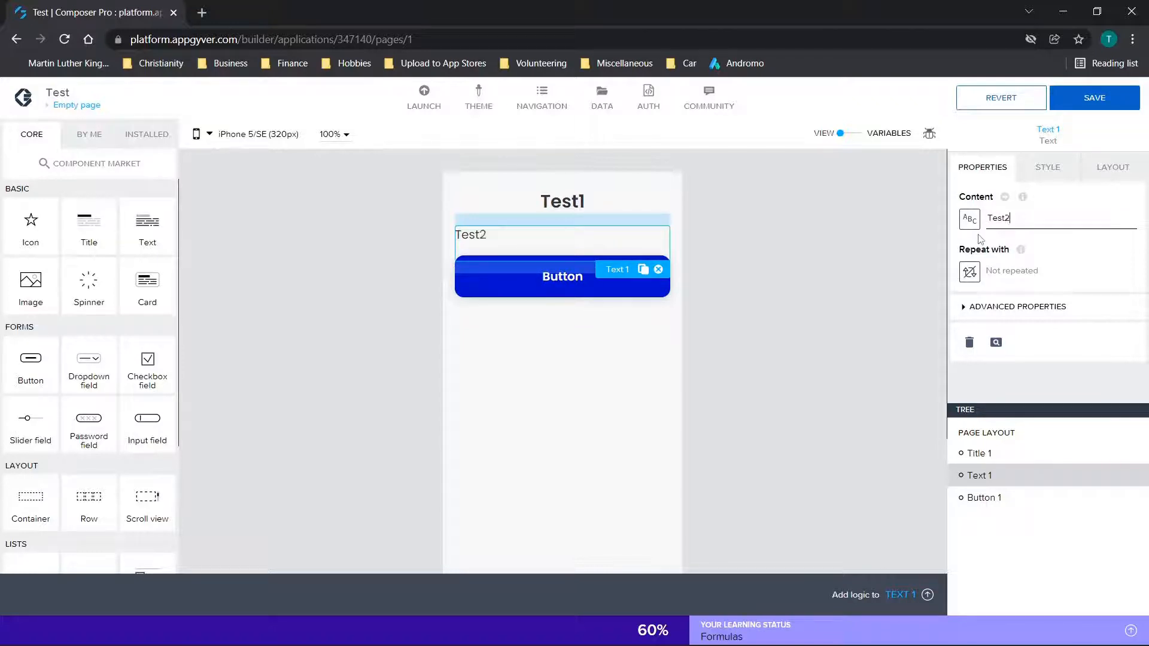
click(1113, 167)
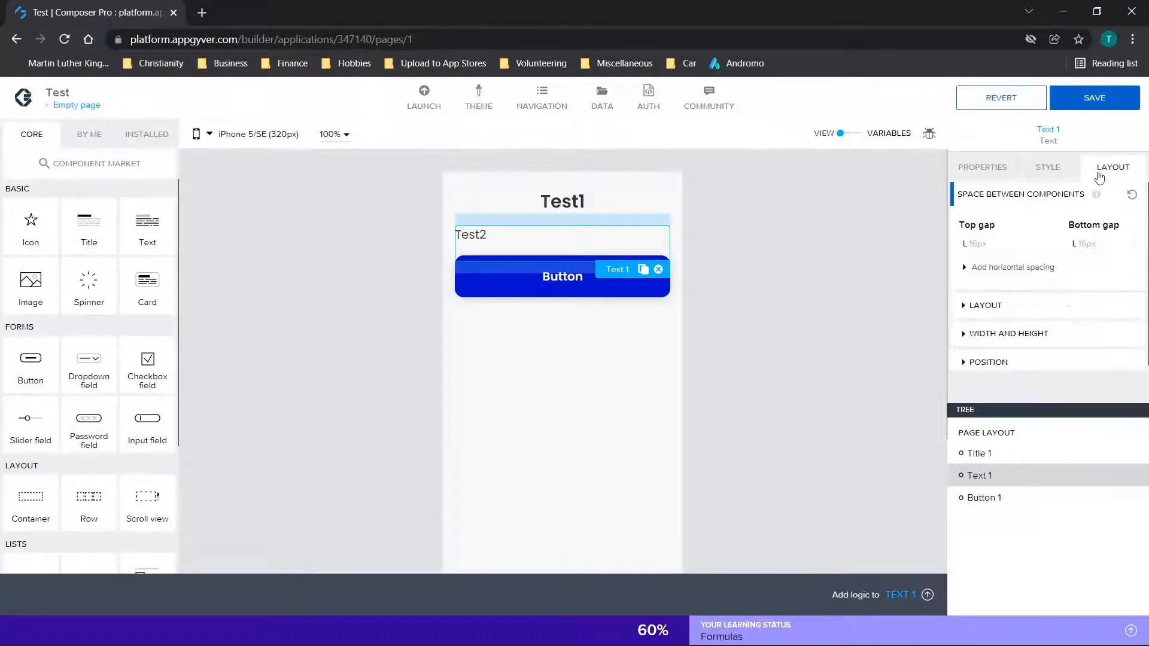
click(985, 305)
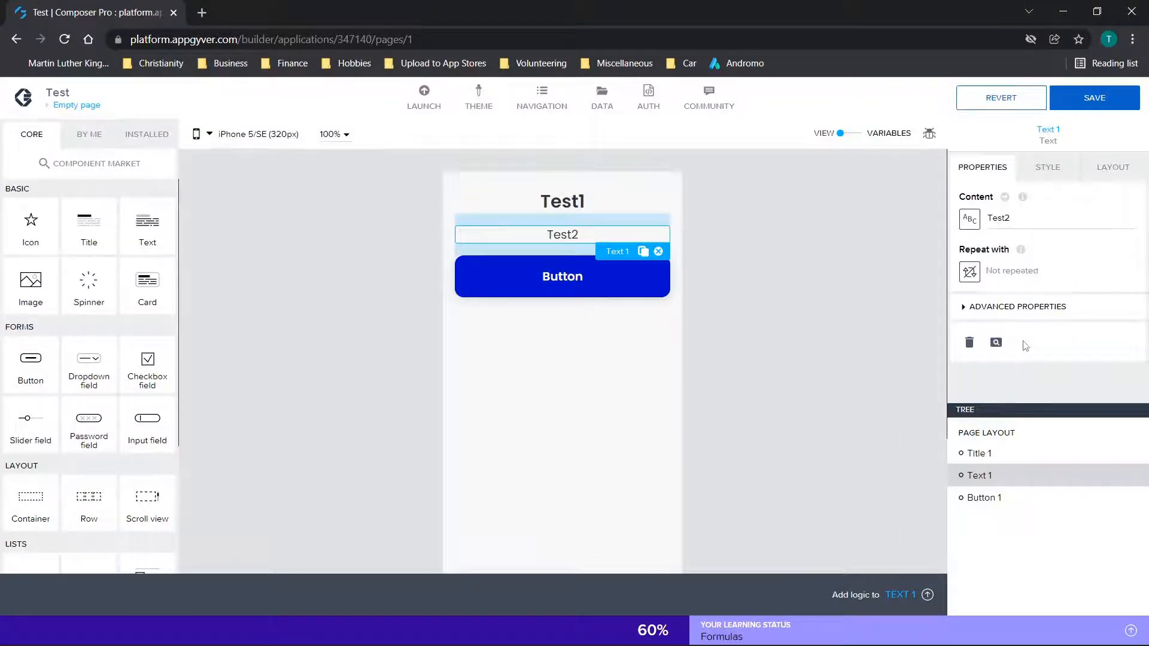
- Set the Test2 paragraph's Visible property to False, then select the Test1 headline
click(1018, 307)
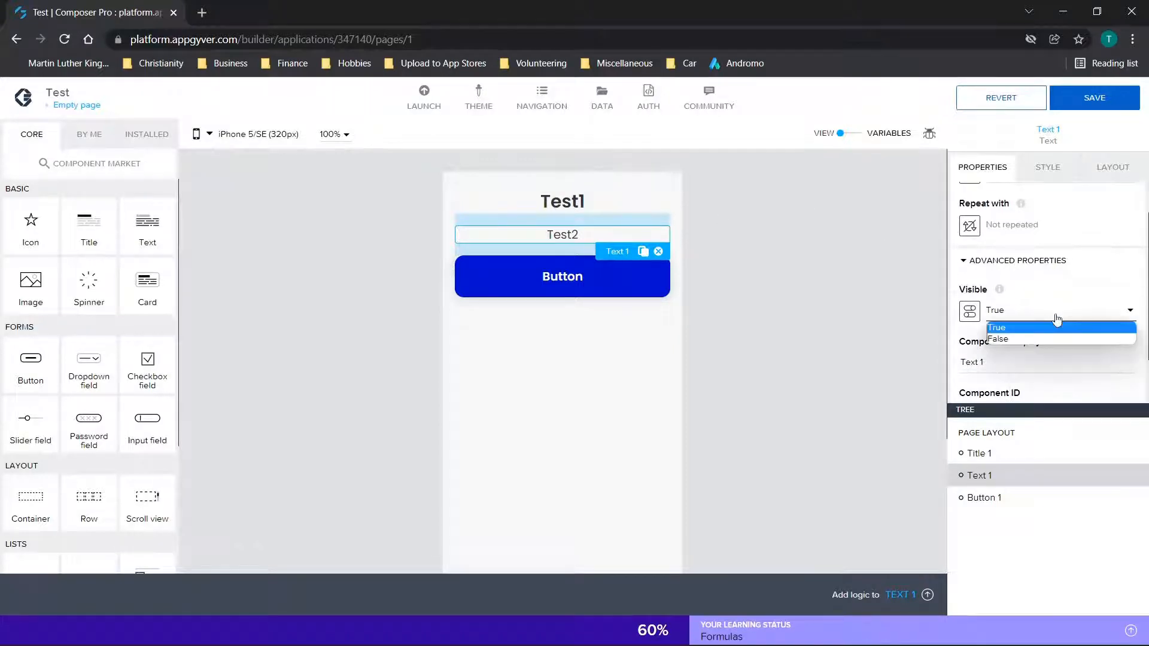
click(998, 338)
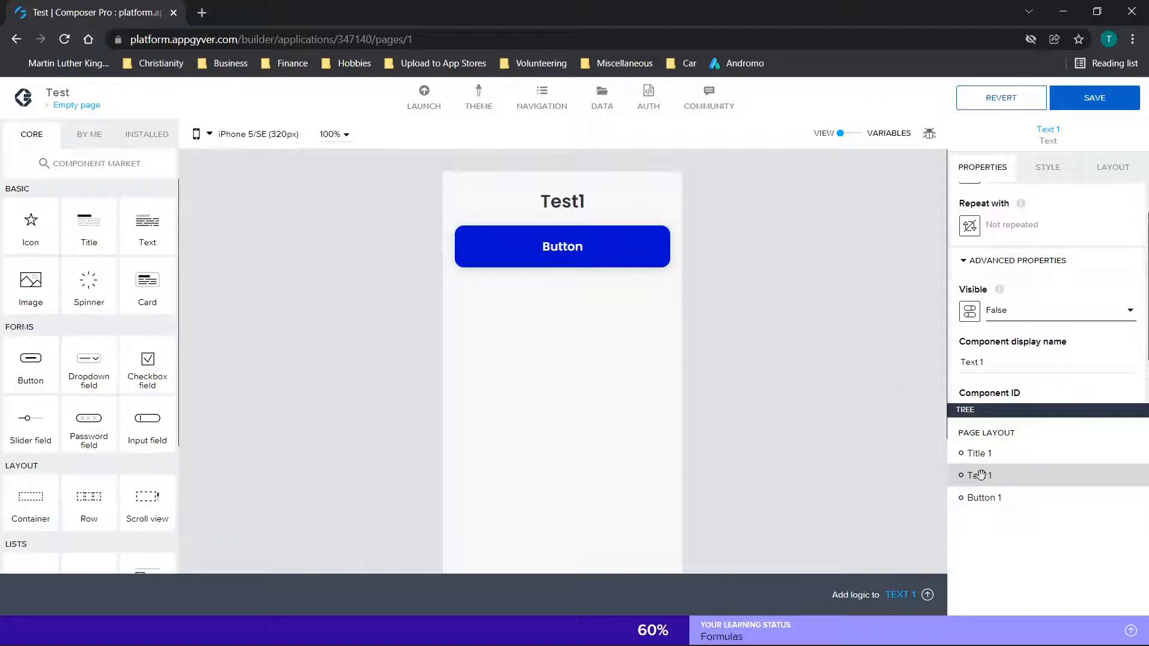
click(561, 202)
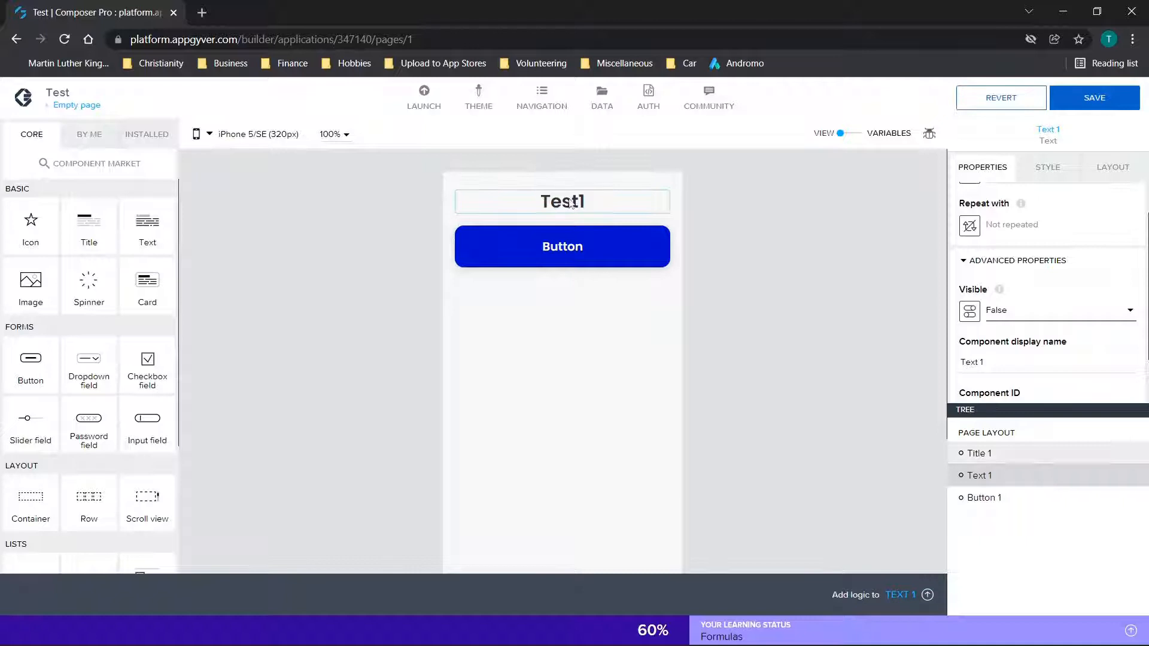
click(762, 326)
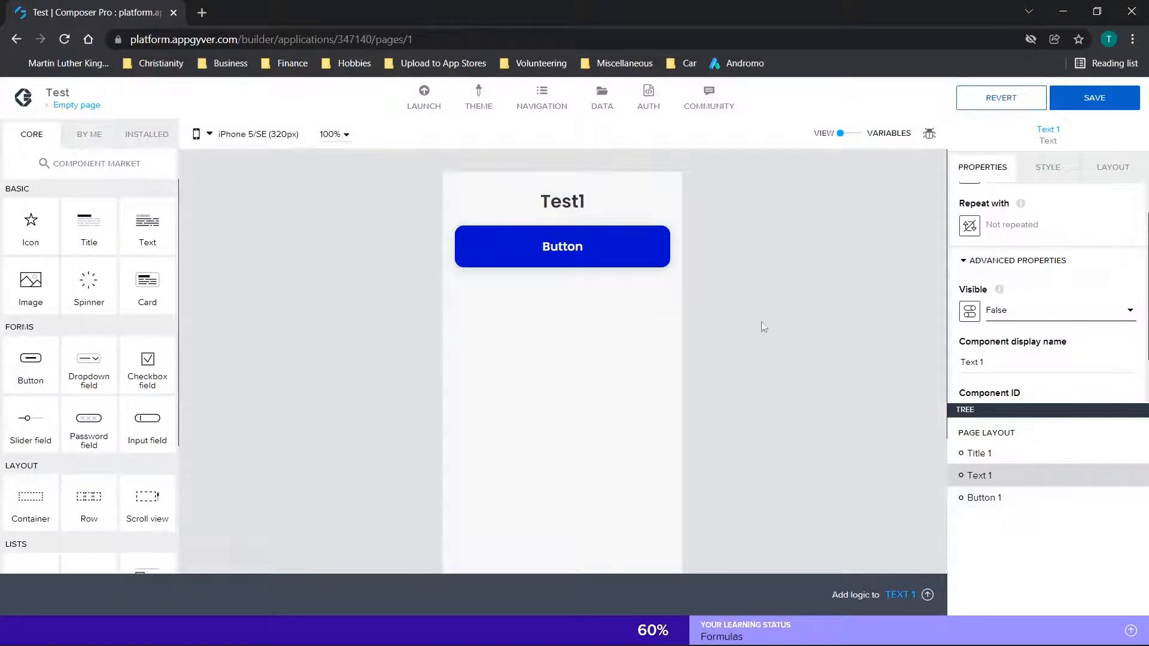
mouse_move(368, 141)
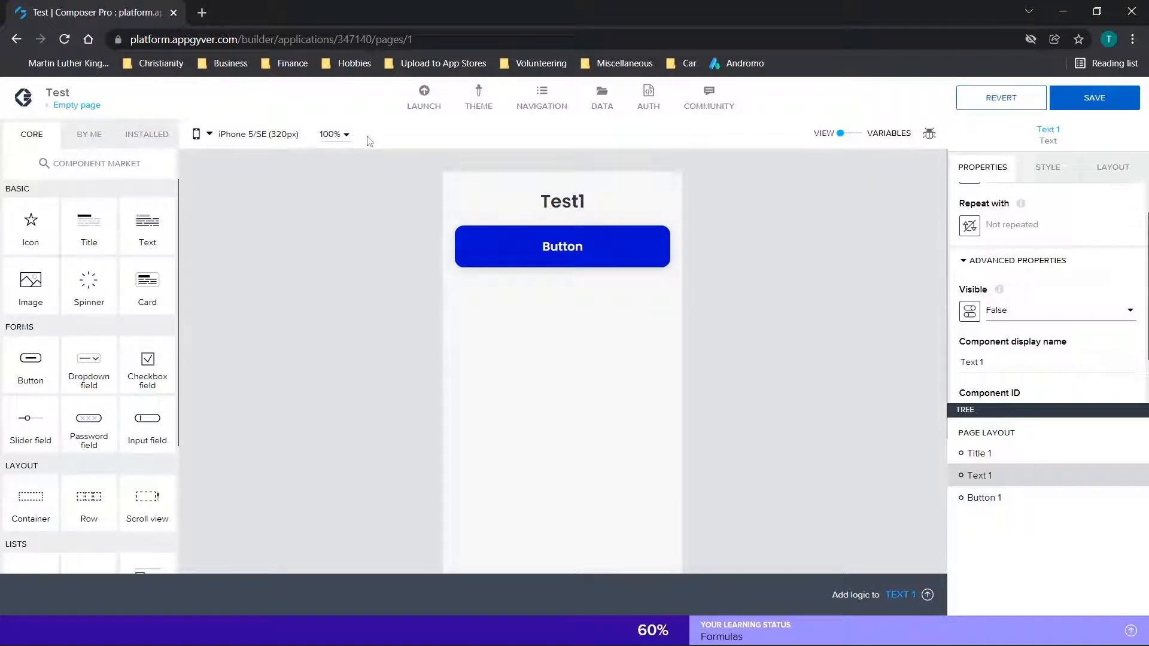
click(561, 202)
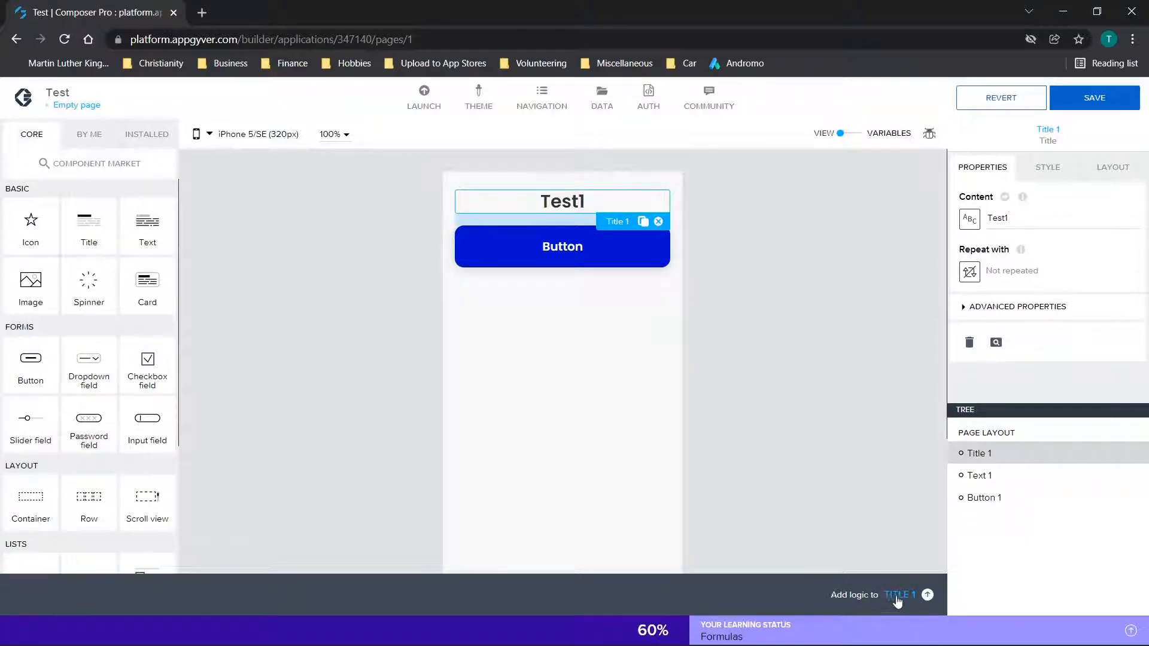
- Open the Test1 title's logic flow, browse the function library, then hide the editor
click(926, 594)
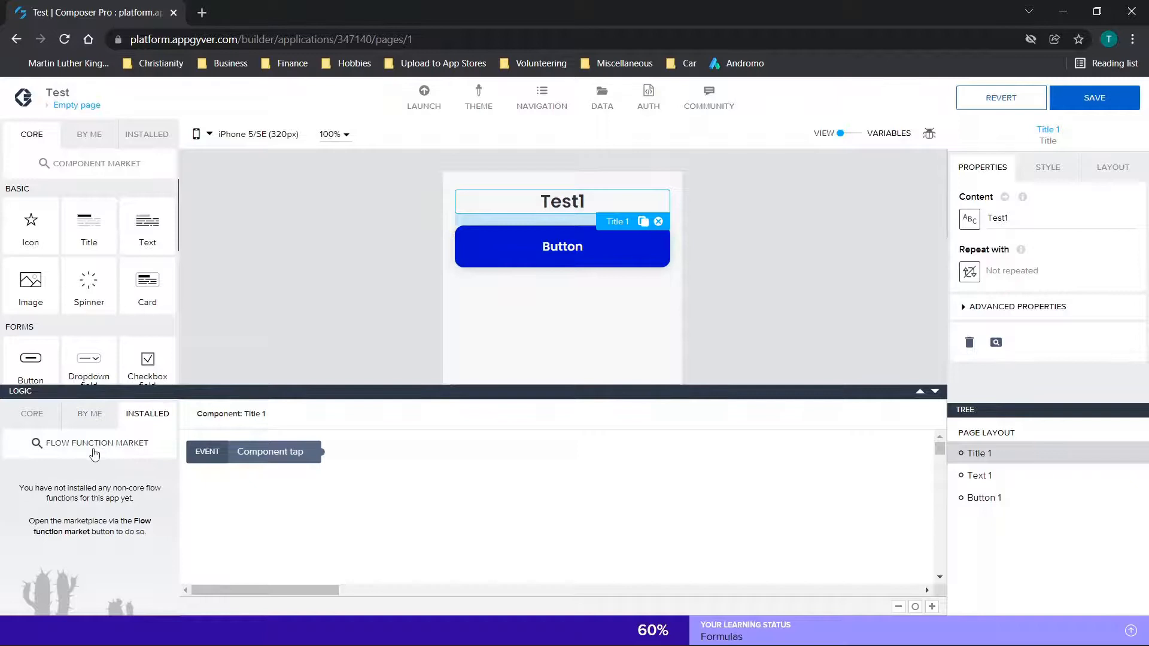
click(94, 443)
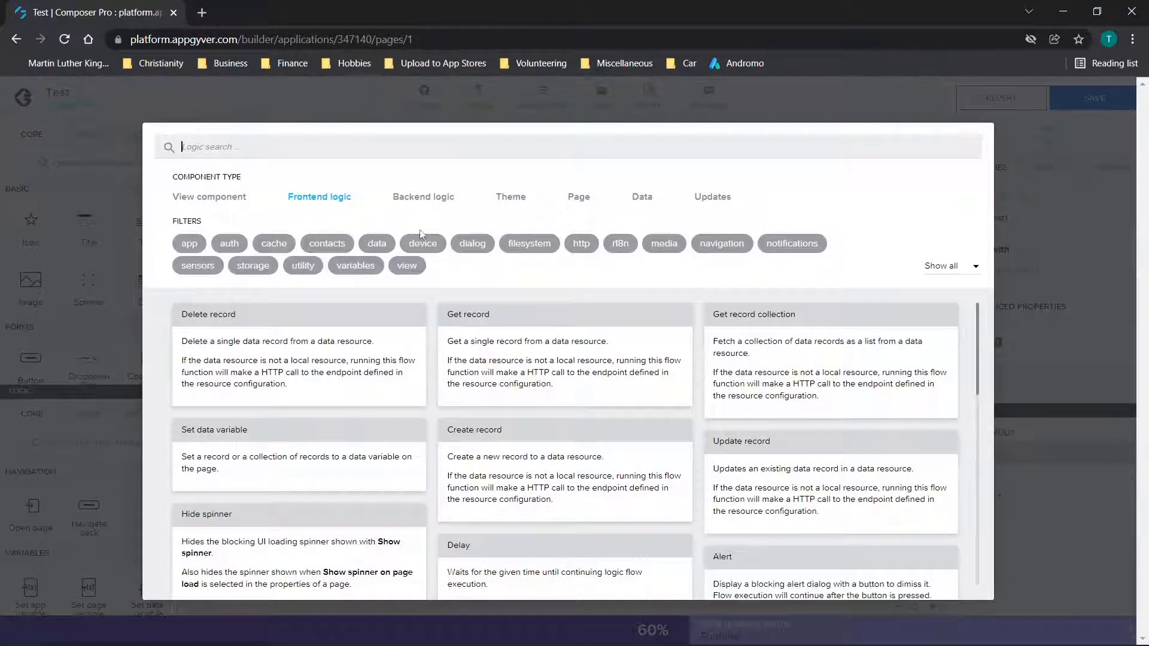
scroll(down, 3)
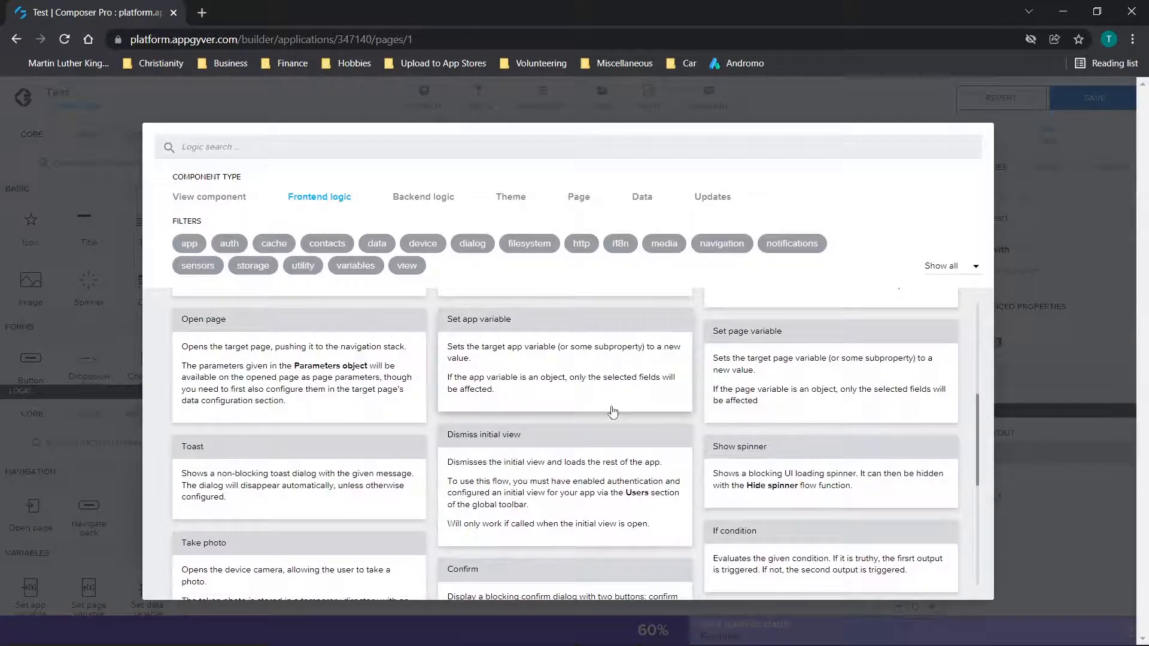
scroll(up, 3)
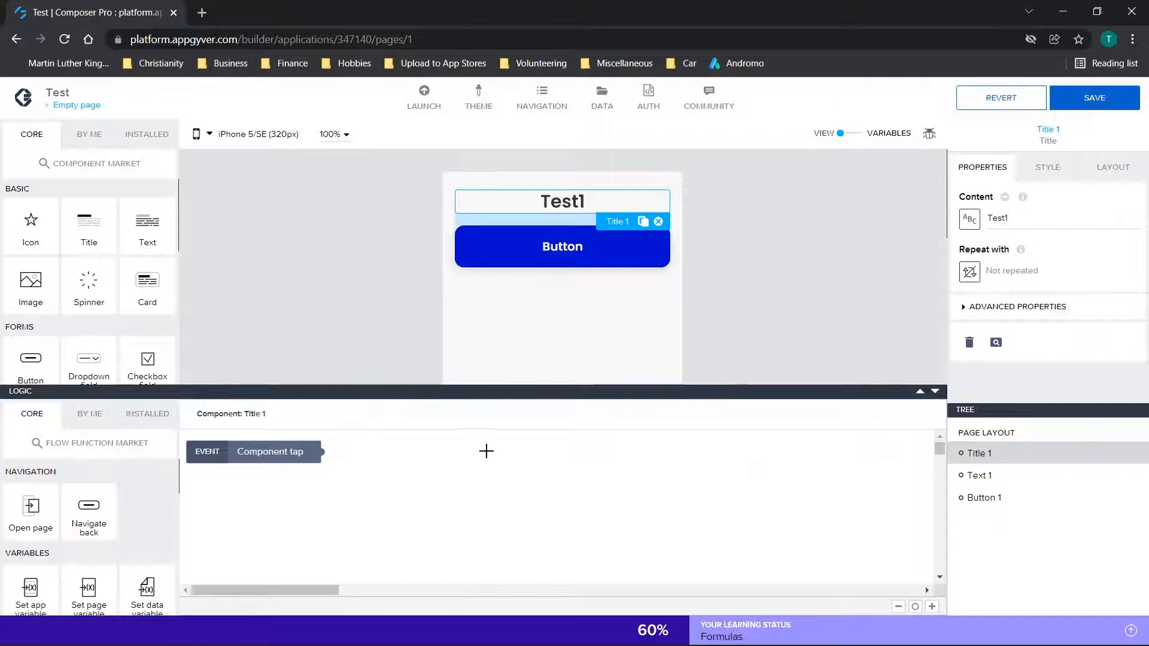
click(934, 390)
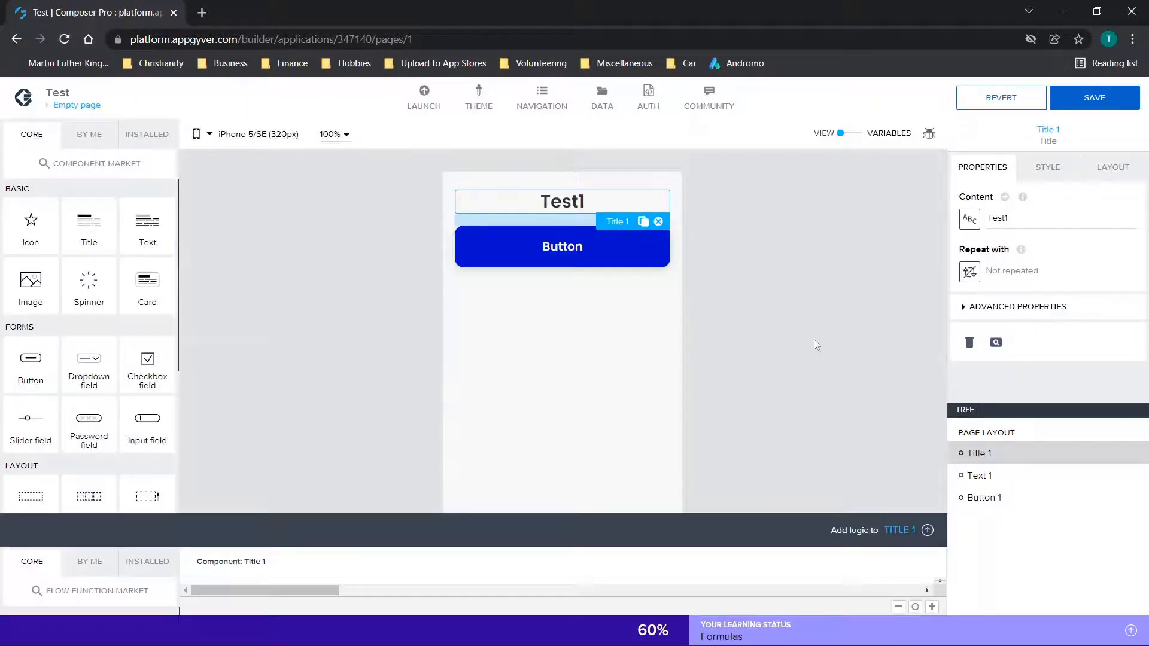
- Browse the Component Market's Frontend logic functions, keeping the filter on all functions
click(96, 164)
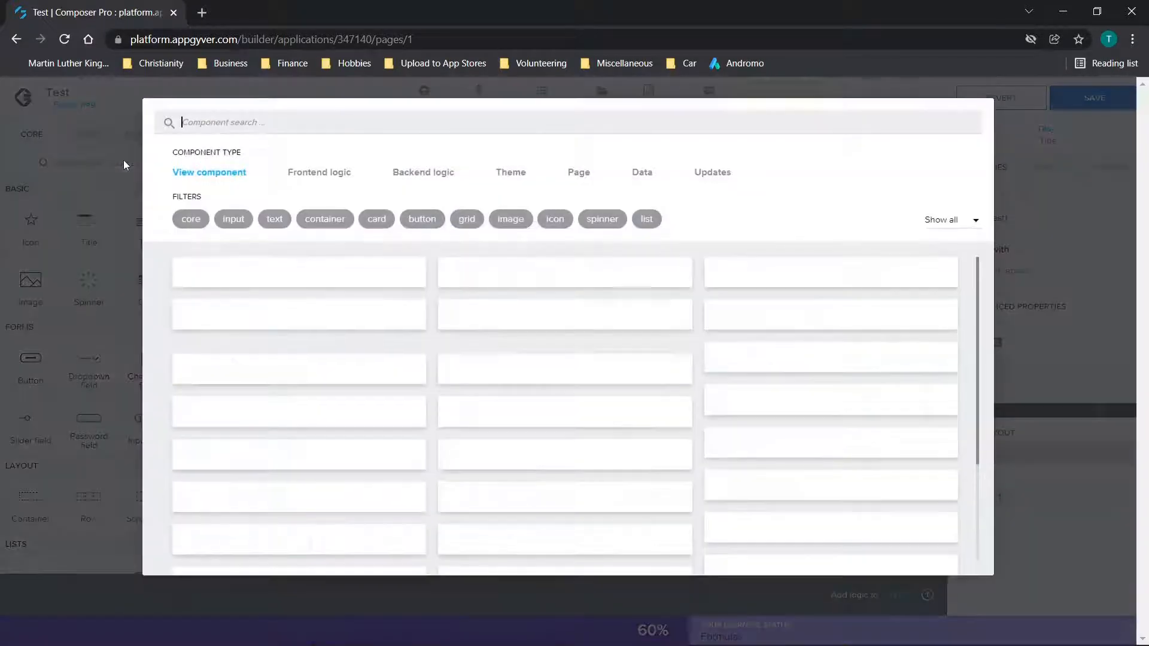
click(319, 173)
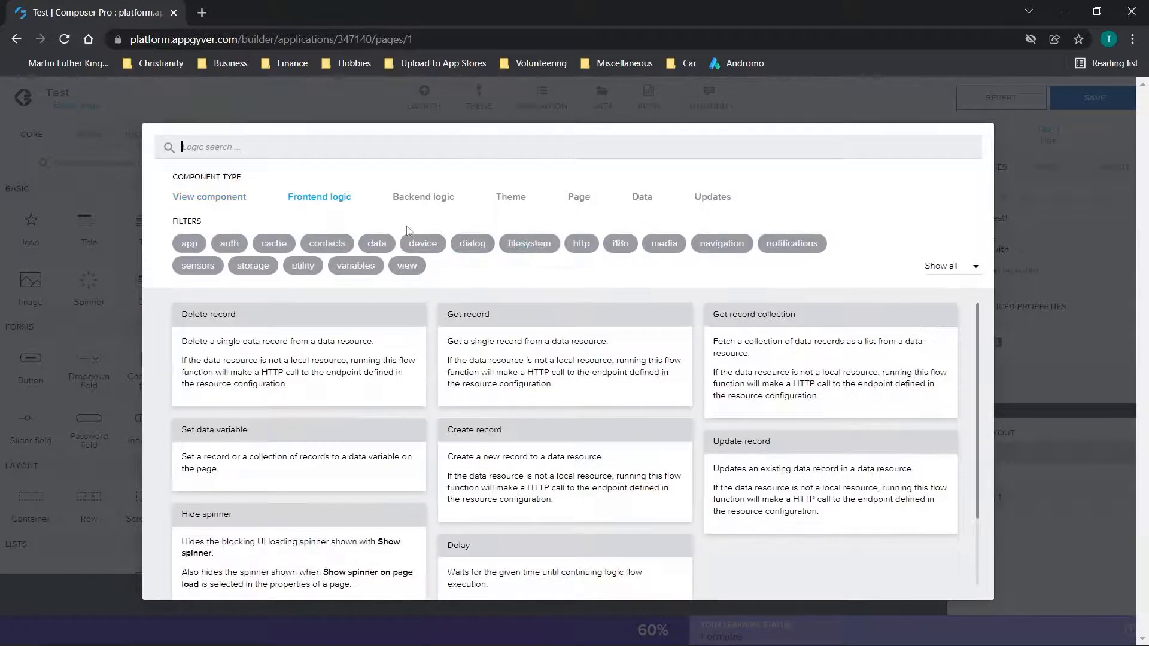
scroll(down, 3)
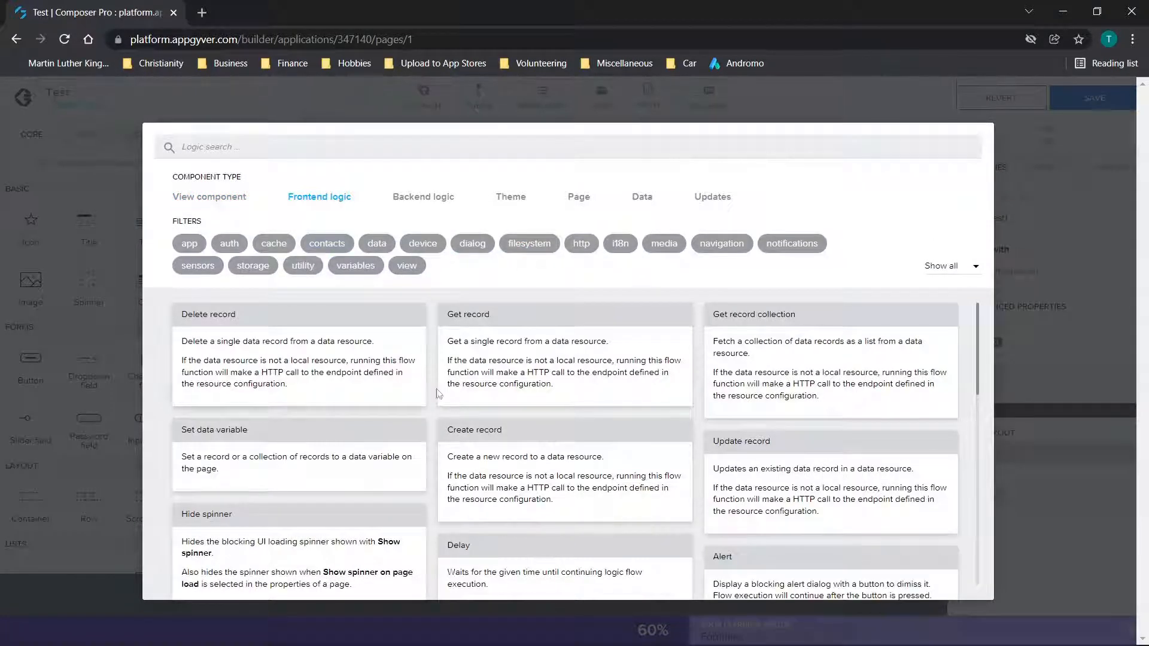
scroll(down, 3)
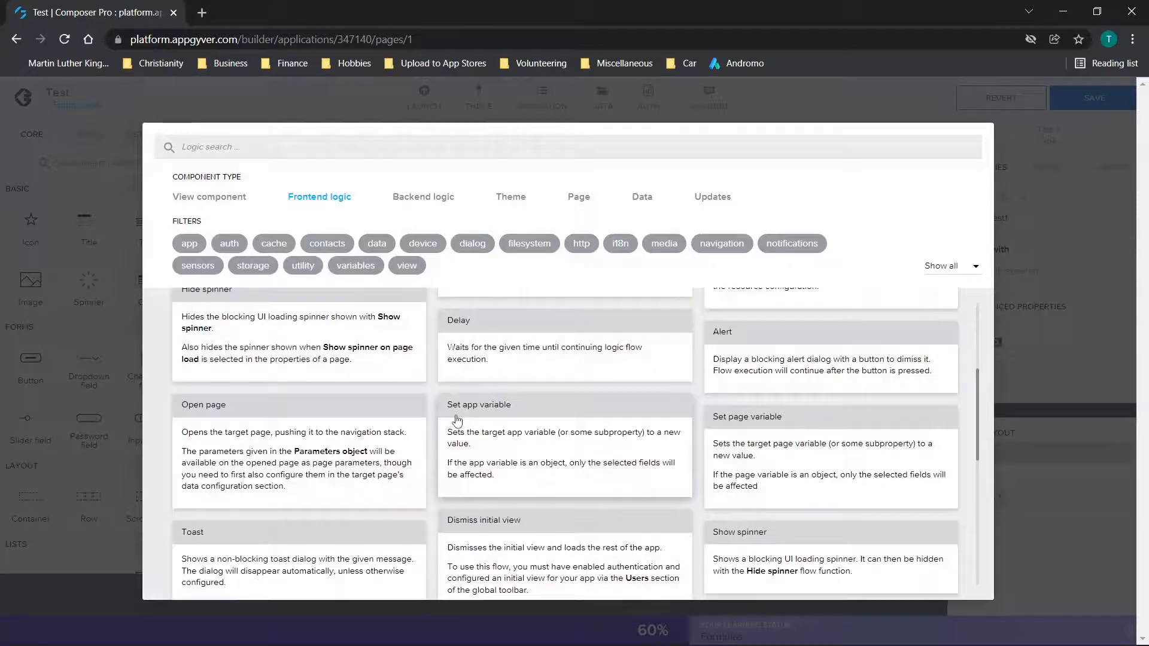
scroll(down, 3)
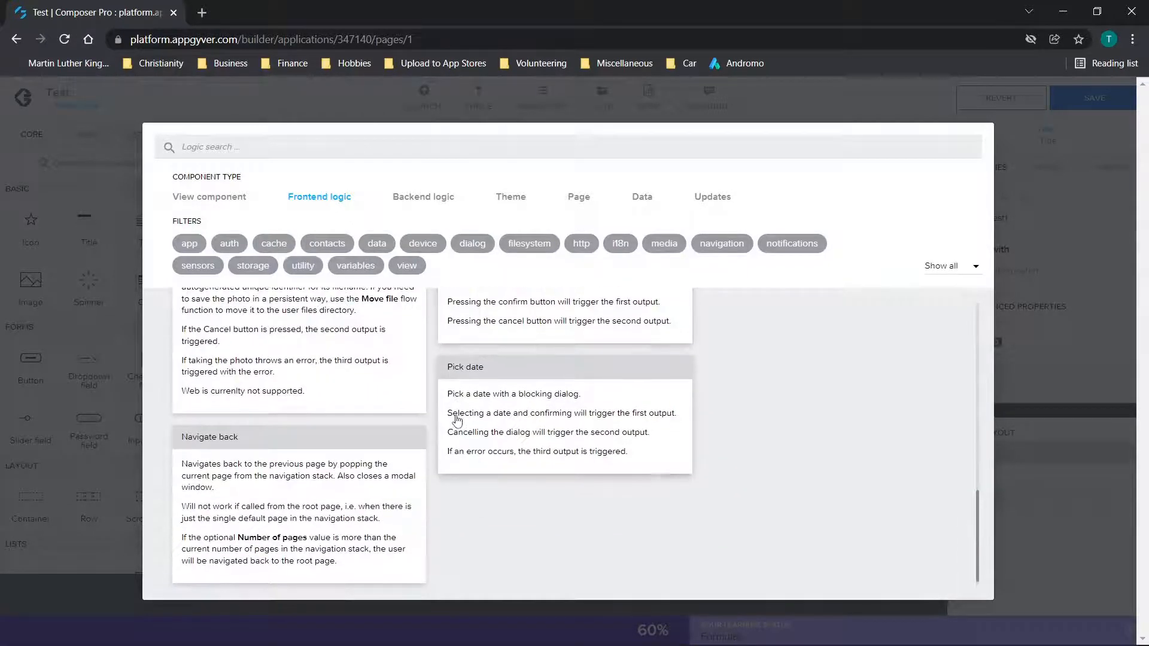
scroll(up, 3)
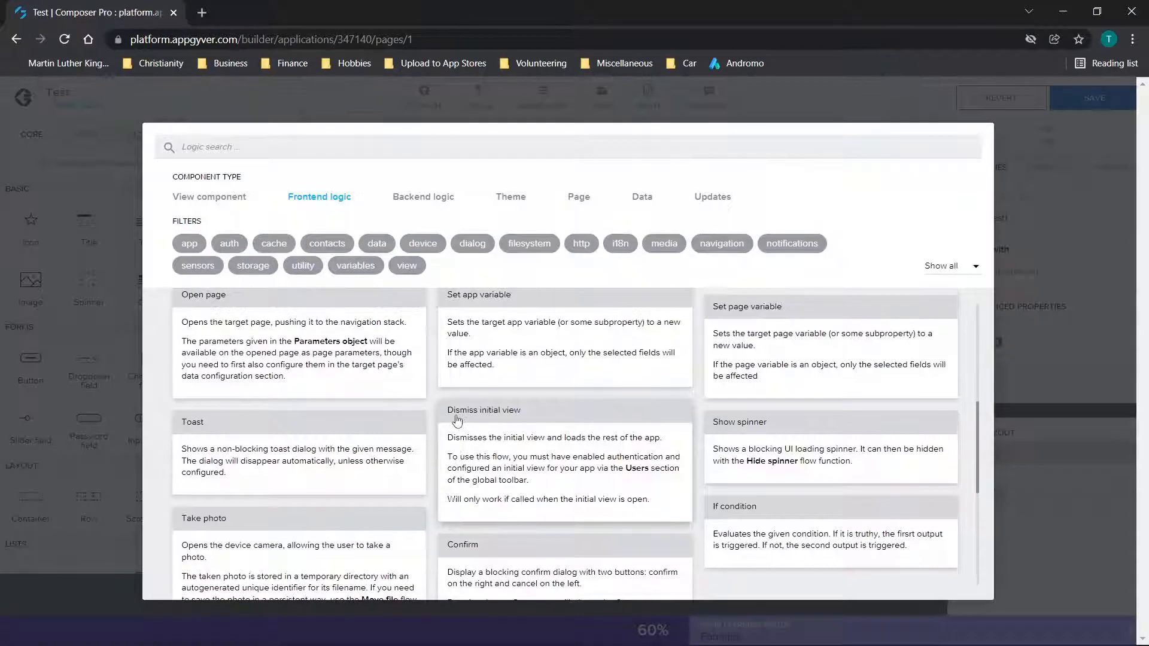
scroll(up, 3)
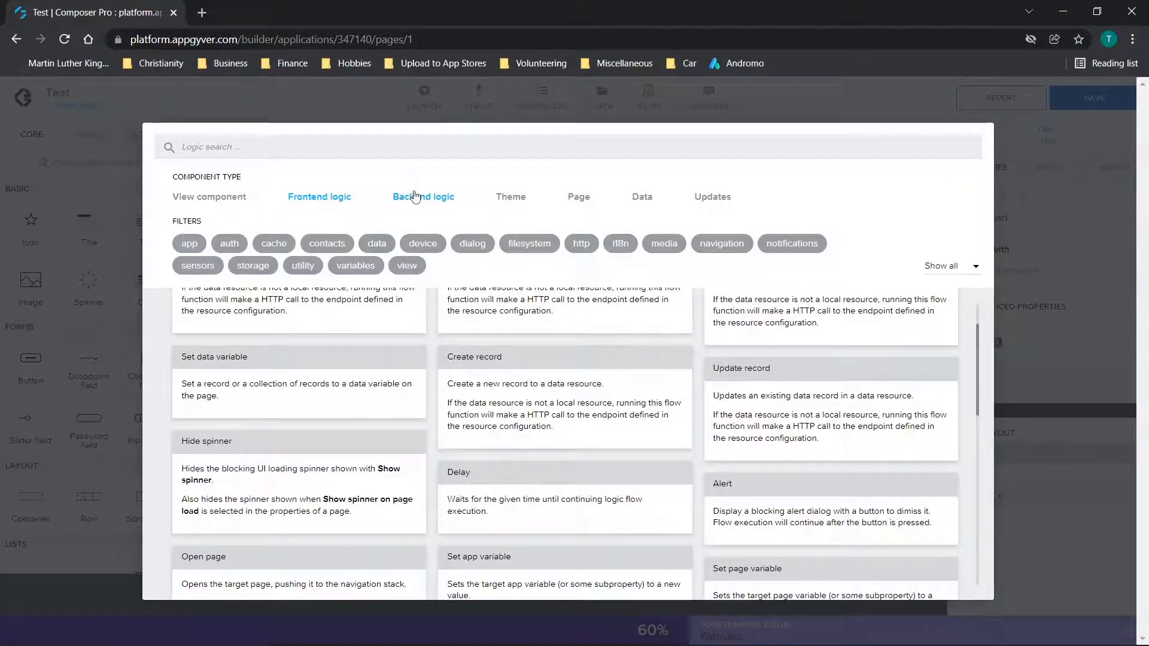
click(424, 196)
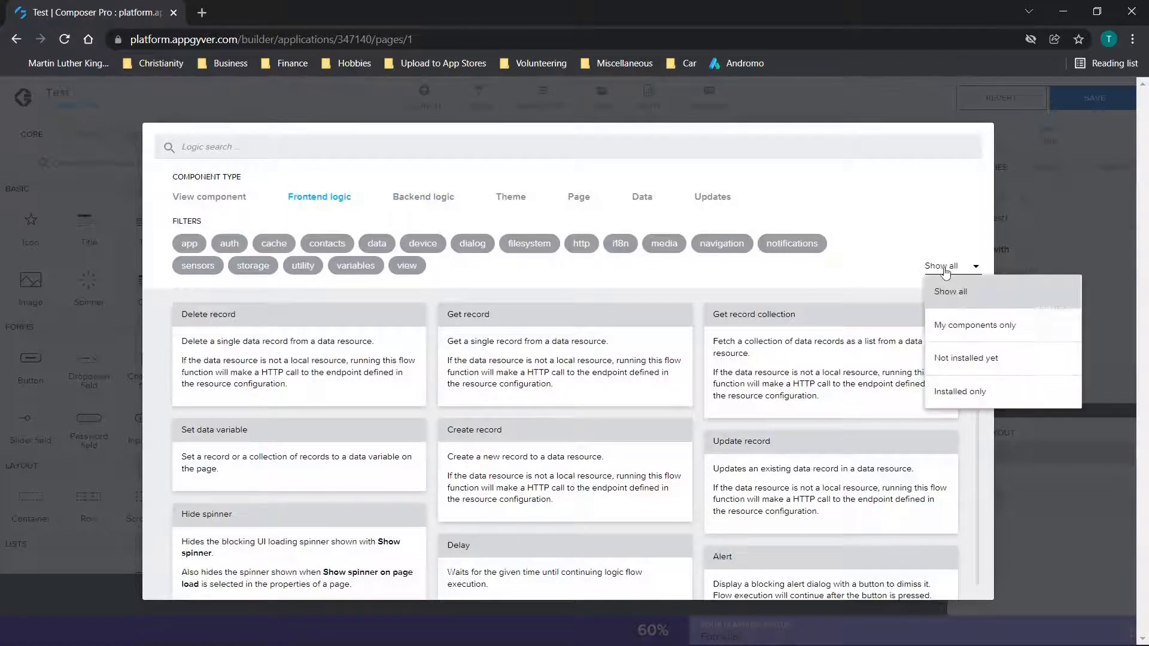
click(950, 291)
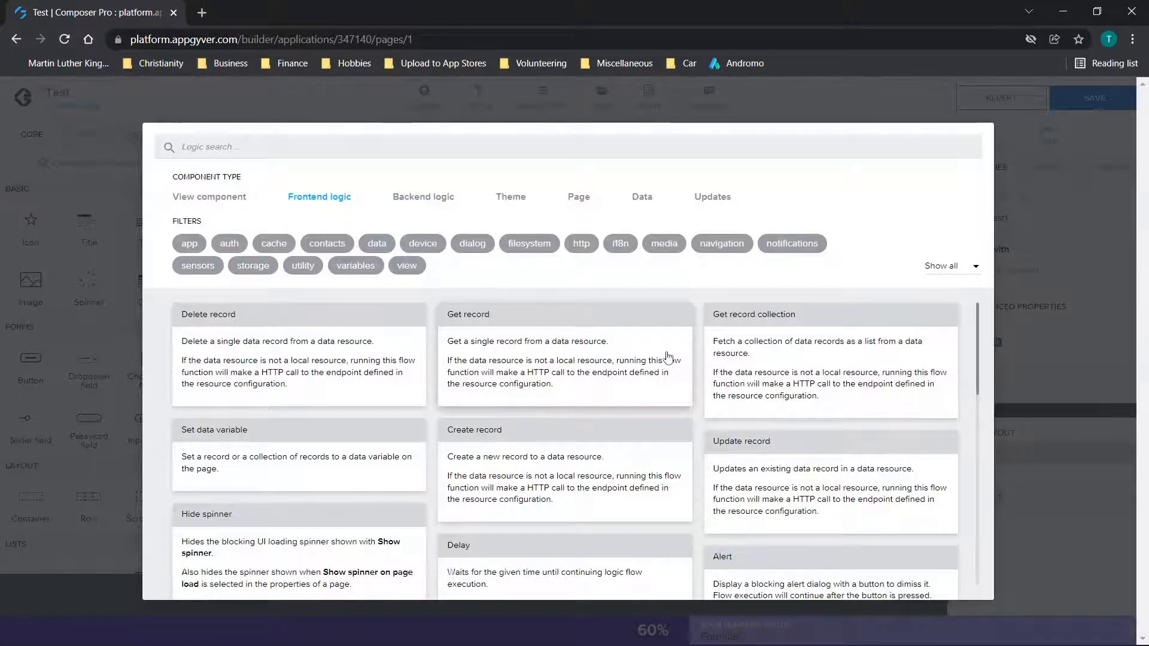
scroll(down, 3)
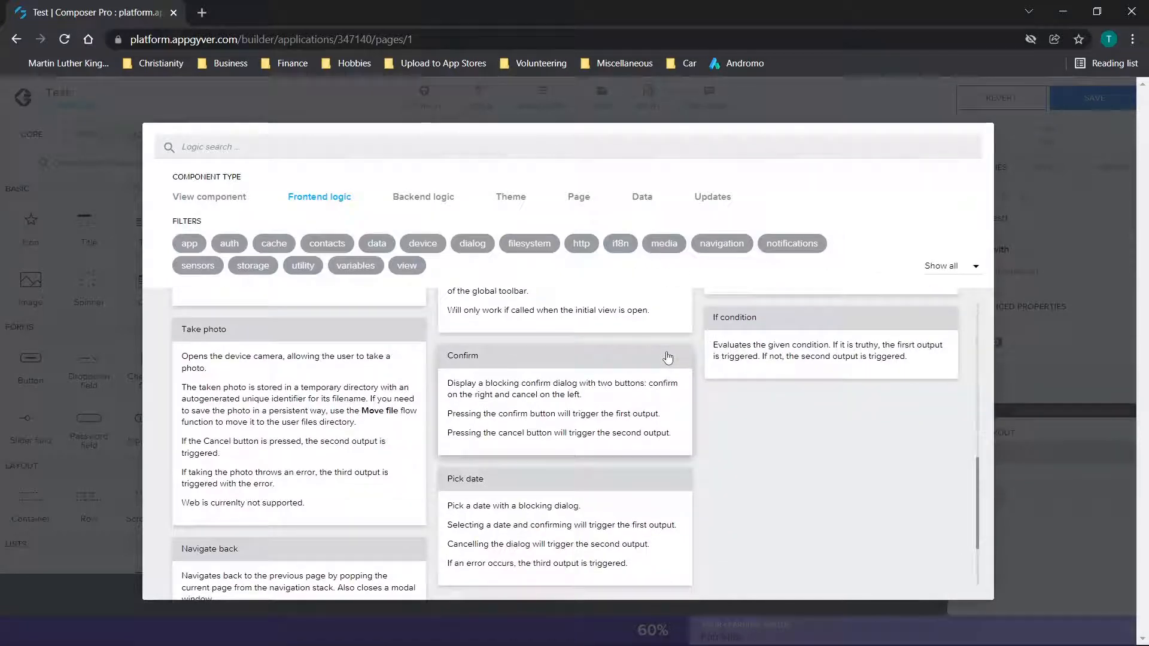
scroll(down, 3)
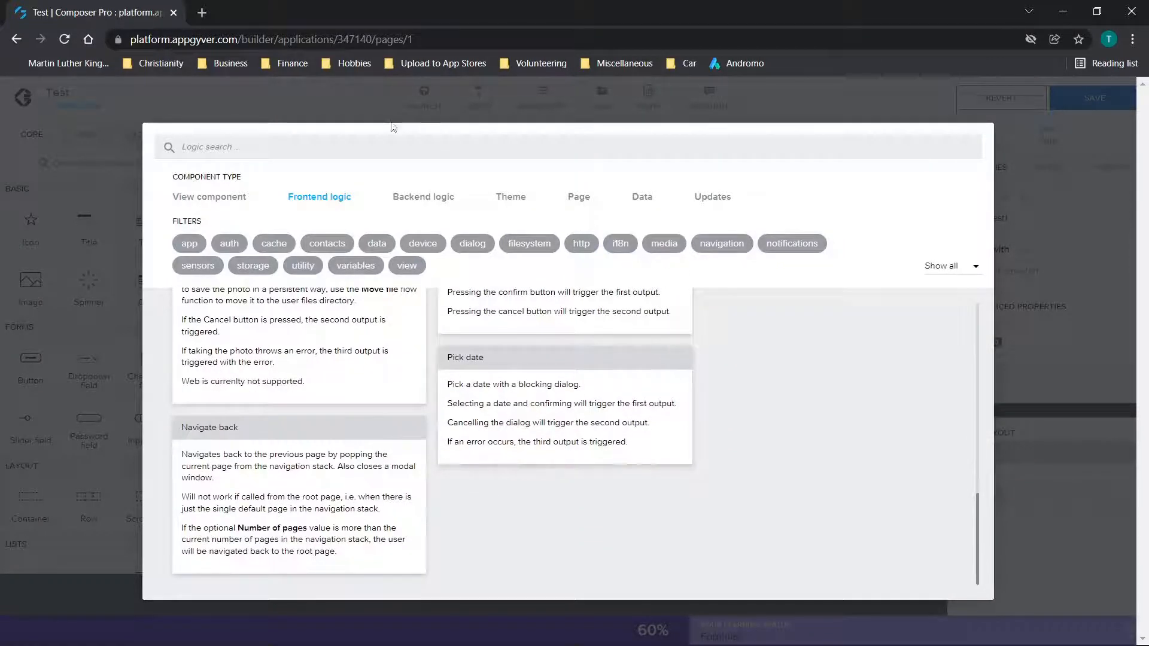
- Search 'animate' and install the Animate component function
text(anima)
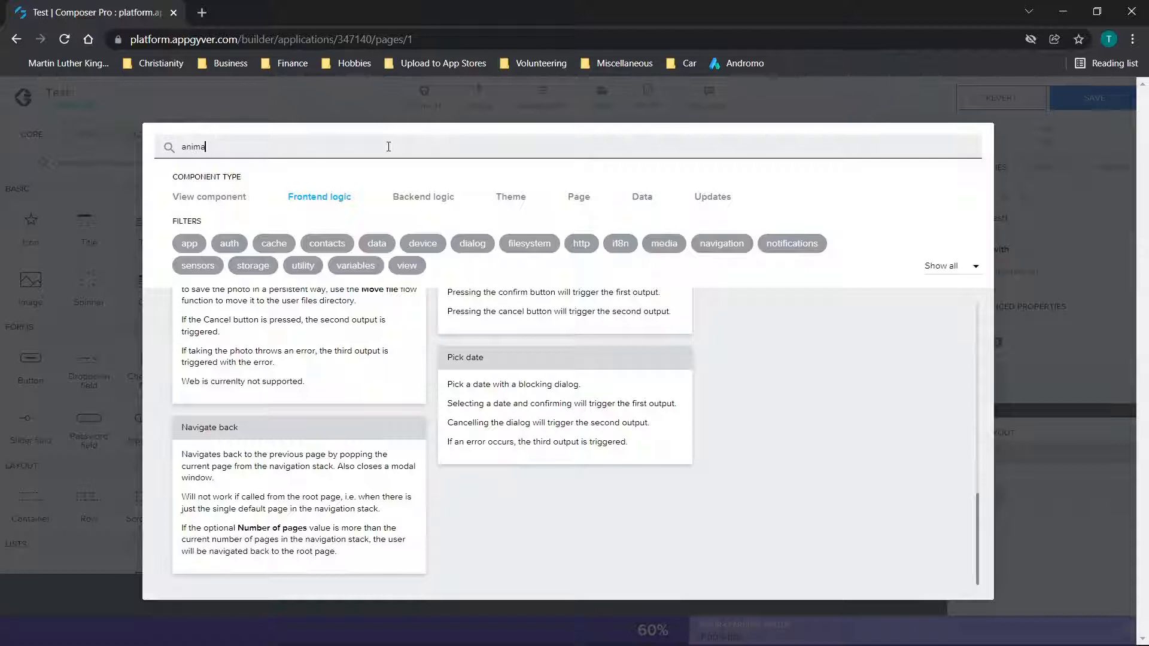
text(te)
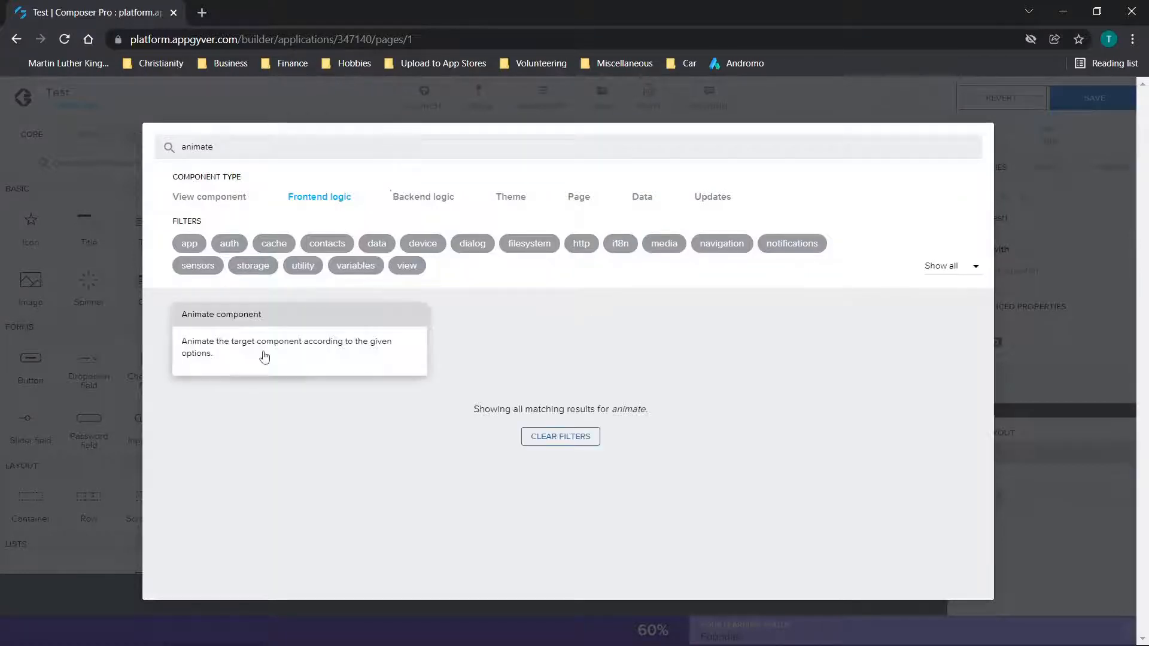
click(264, 340)
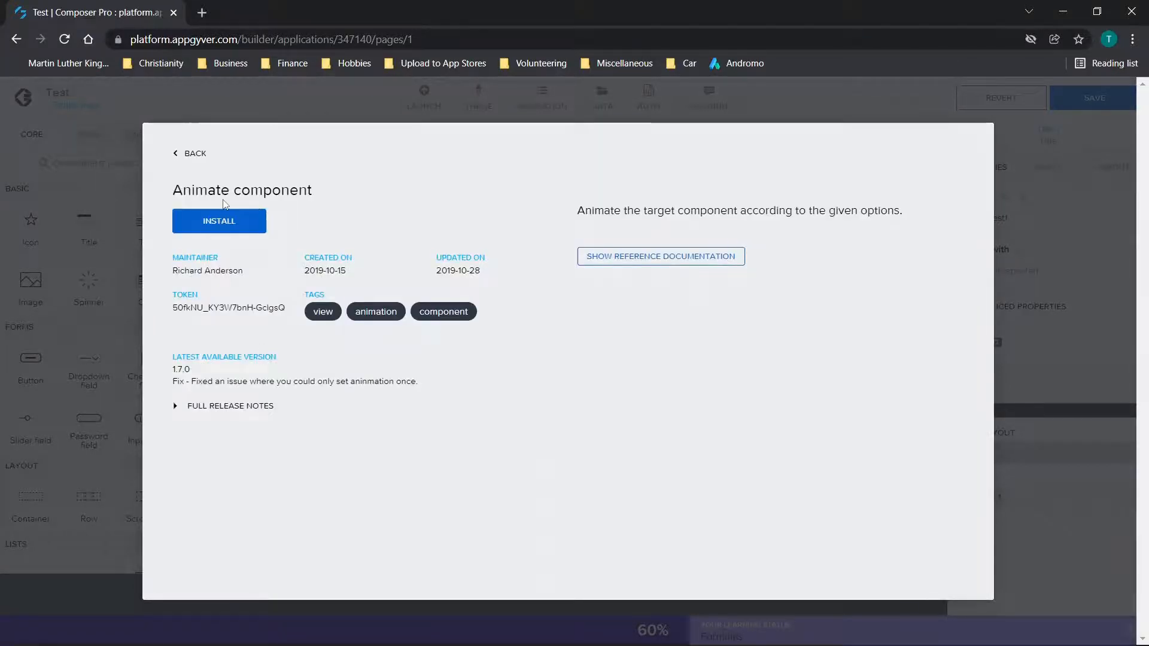
click(190, 154)
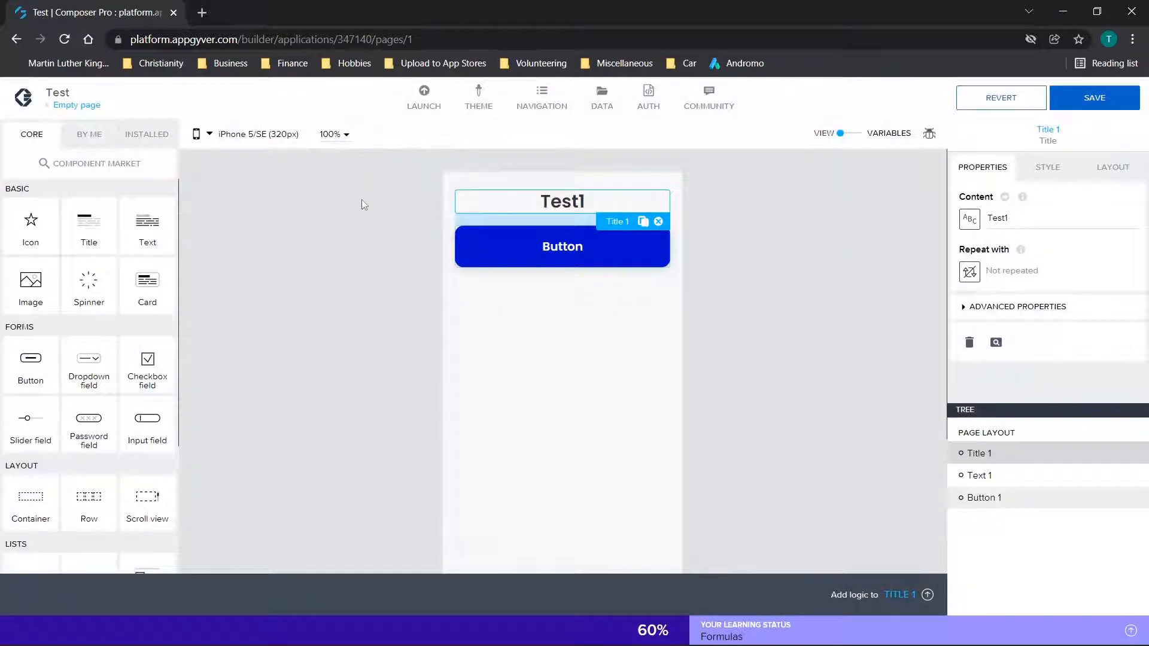
- Browse the Component Market's Page, Data and Theme tabs, returning to Frontend logic
click(95, 164)
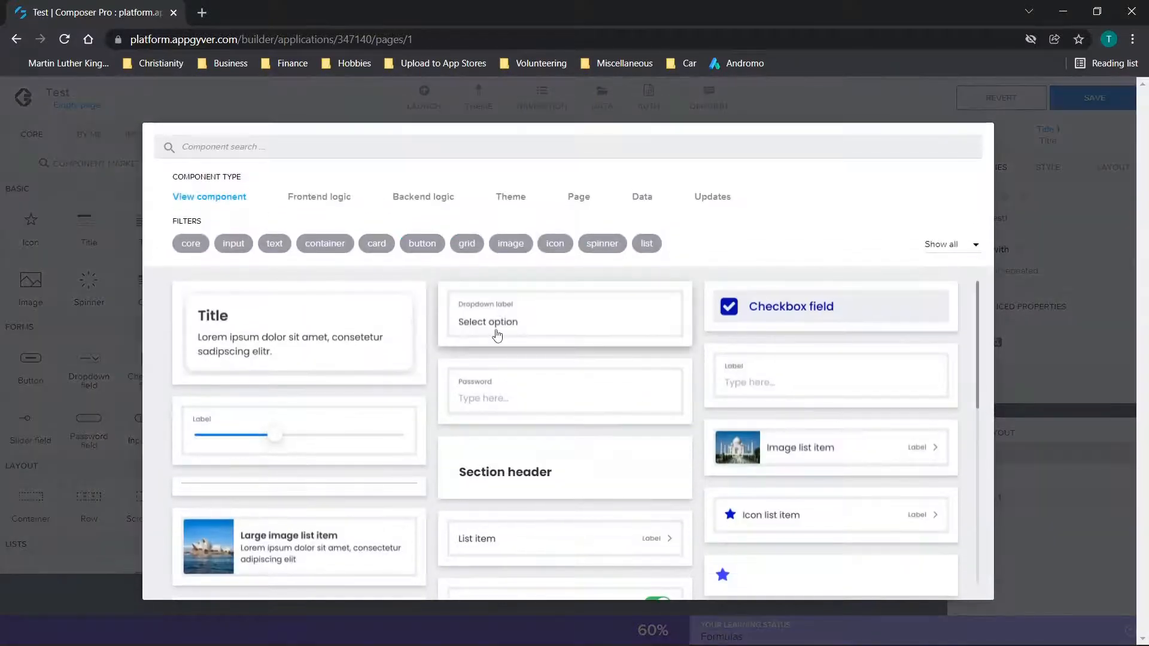
click(318, 196)
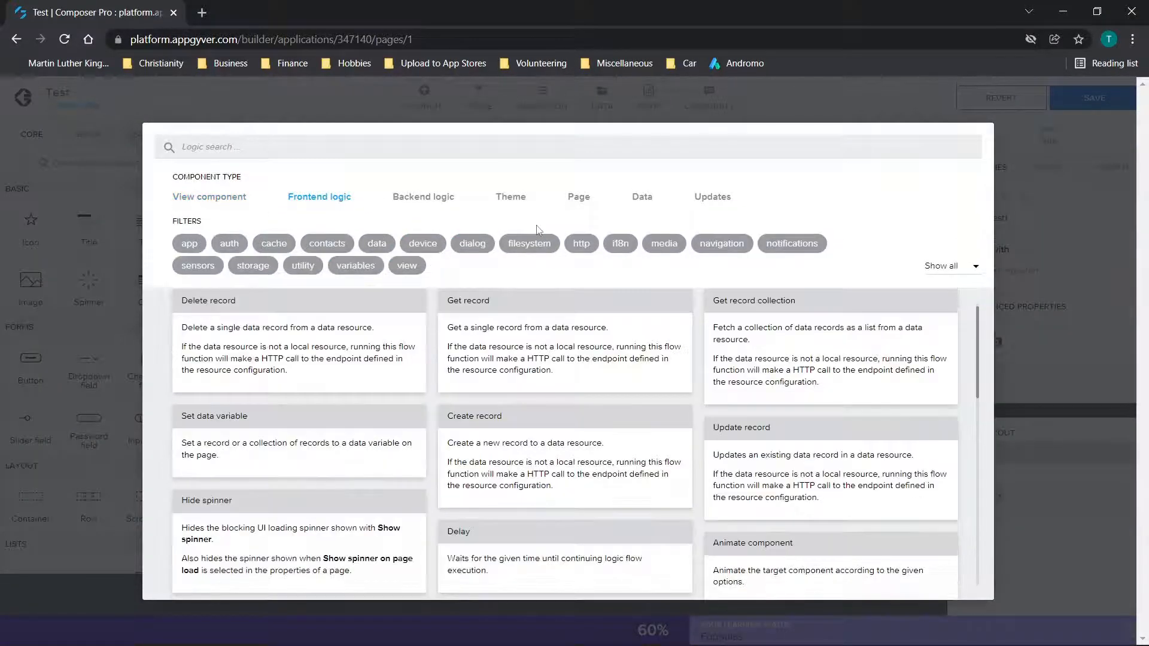
click(578, 197)
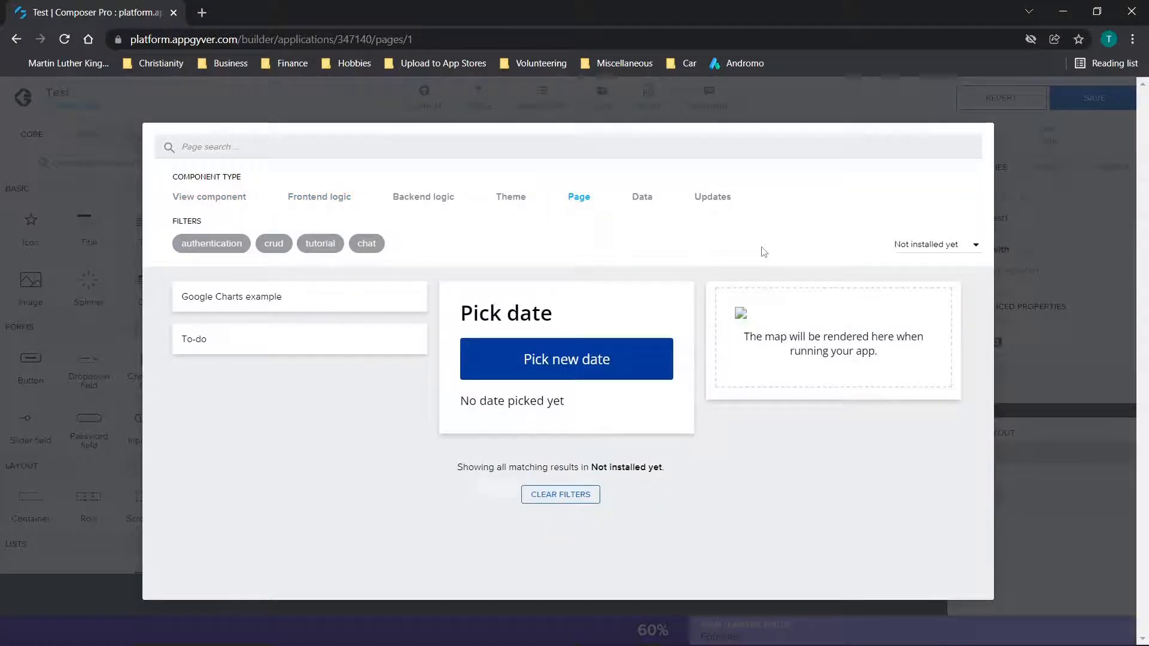
click(641, 196)
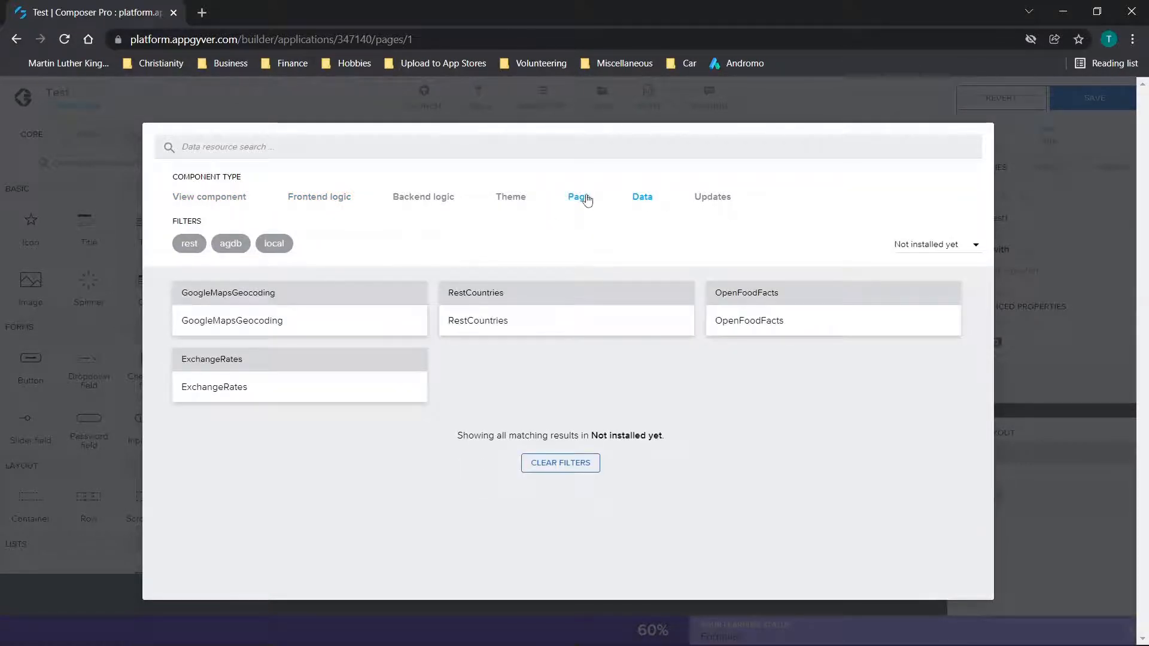
click(511, 197)
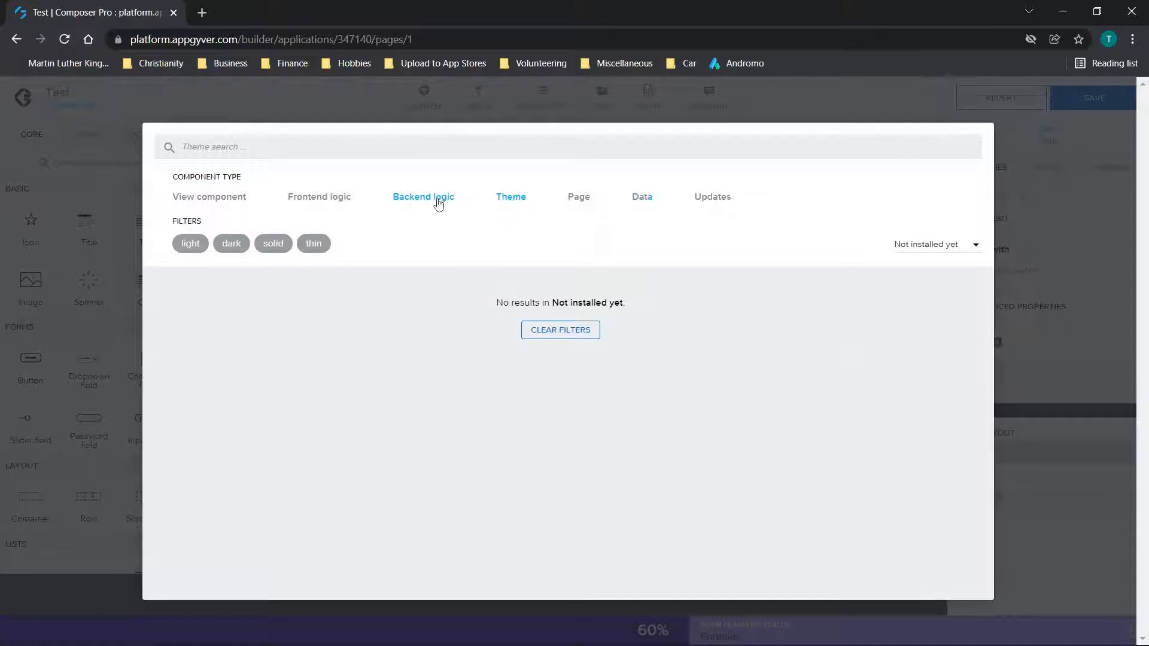
click(319, 197)
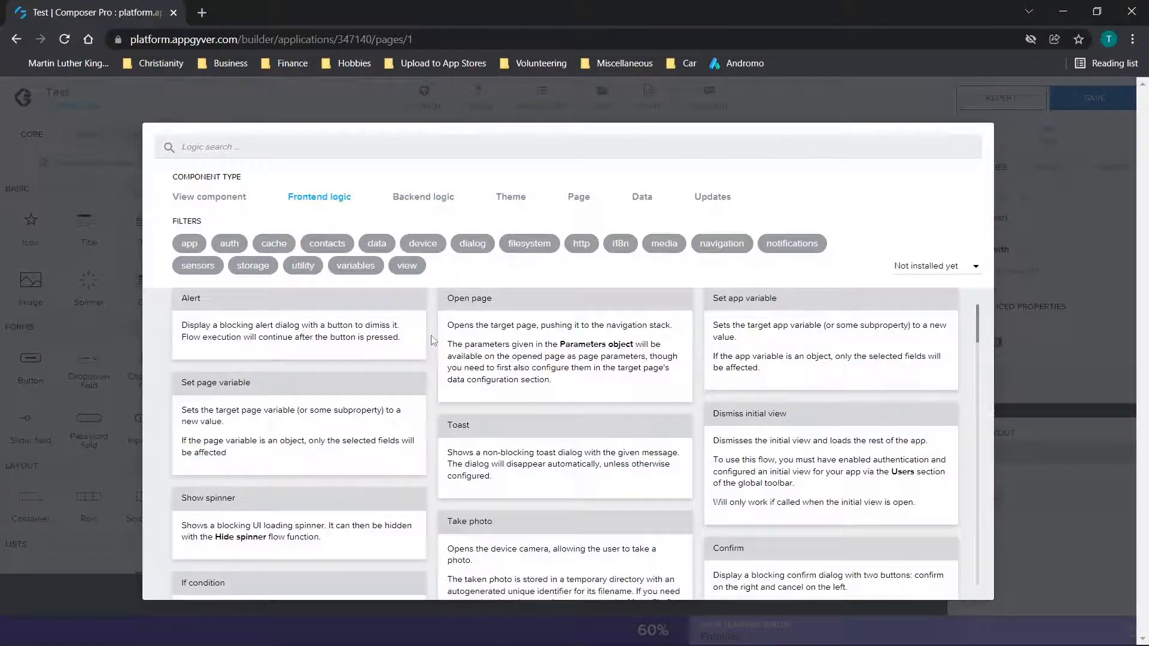
- Scroll the Frontend logic catalog and open the Show component details
scroll(down, 3)
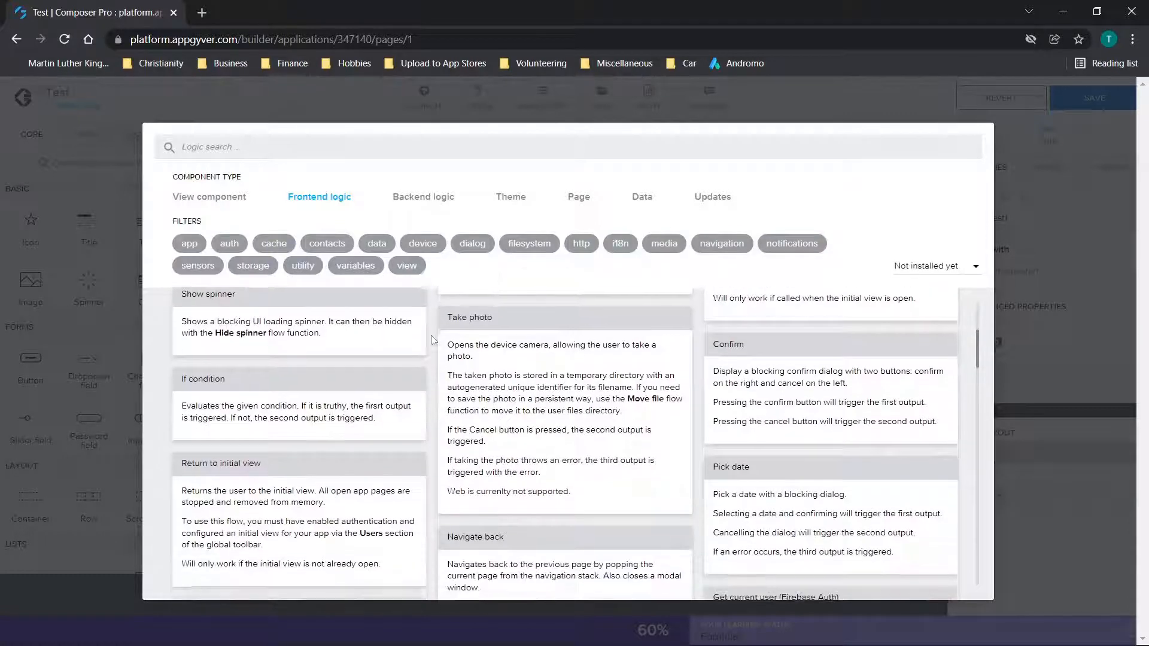
scroll(down, 3)
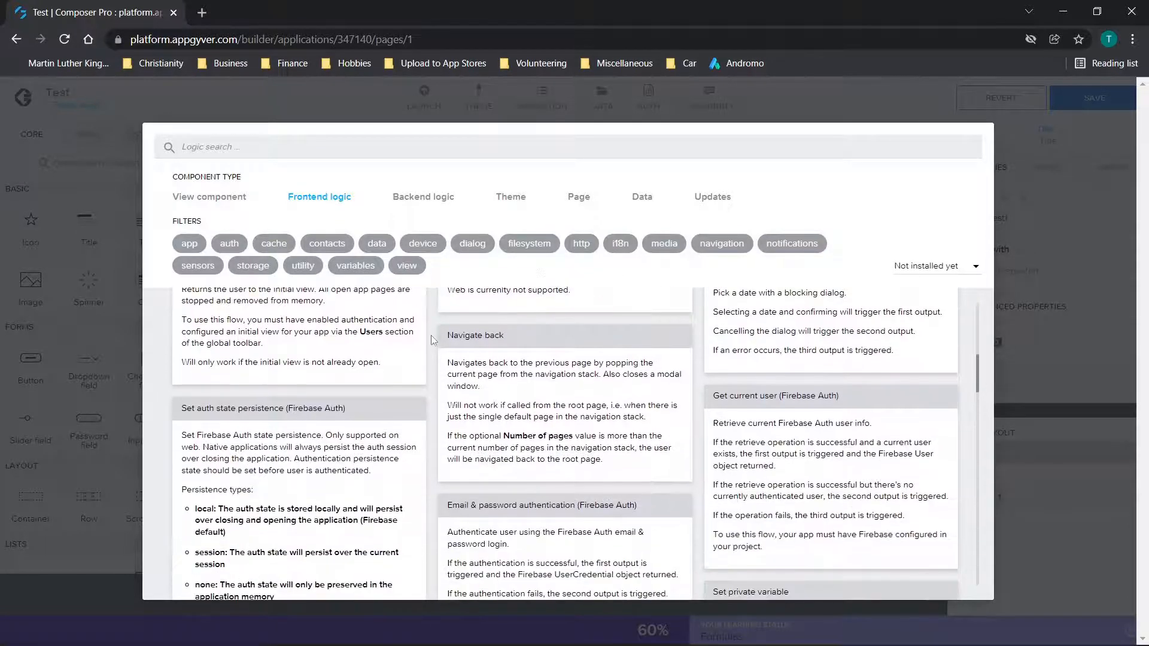
scroll(down, 3)
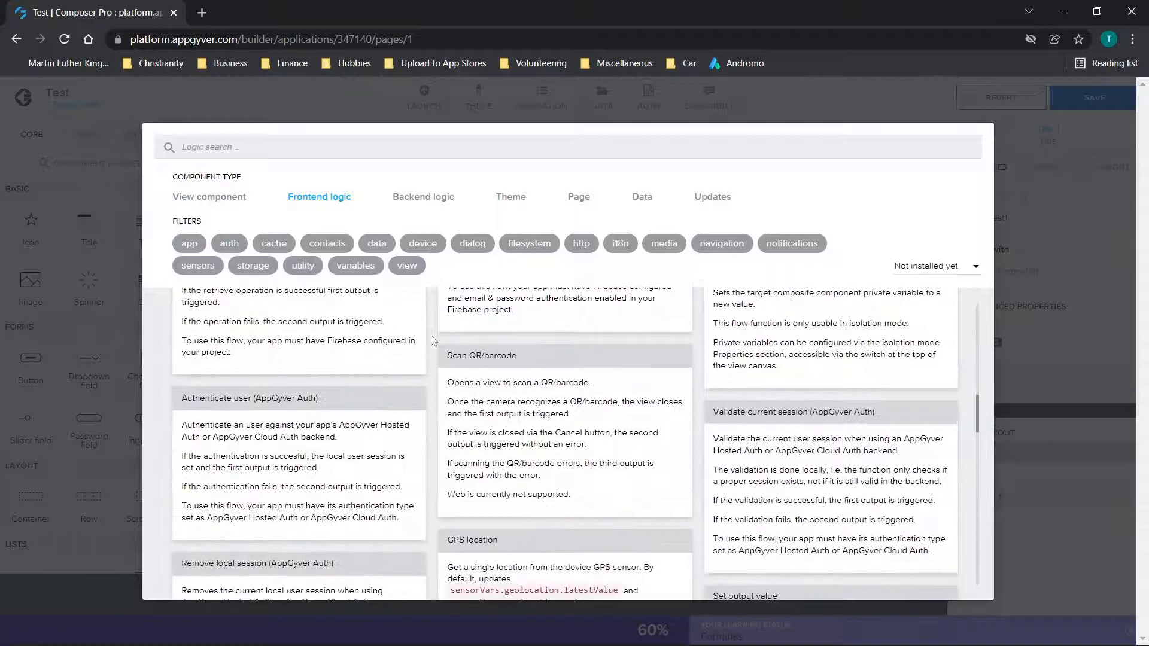
scroll(down, 3)
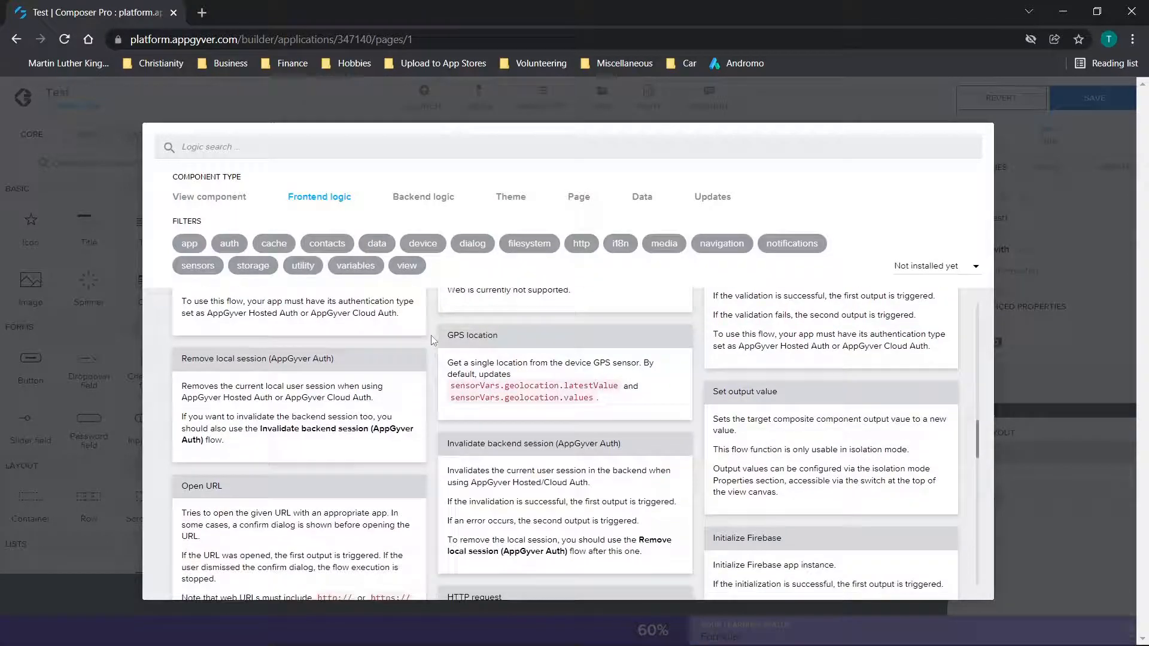
scroll(down, 3)
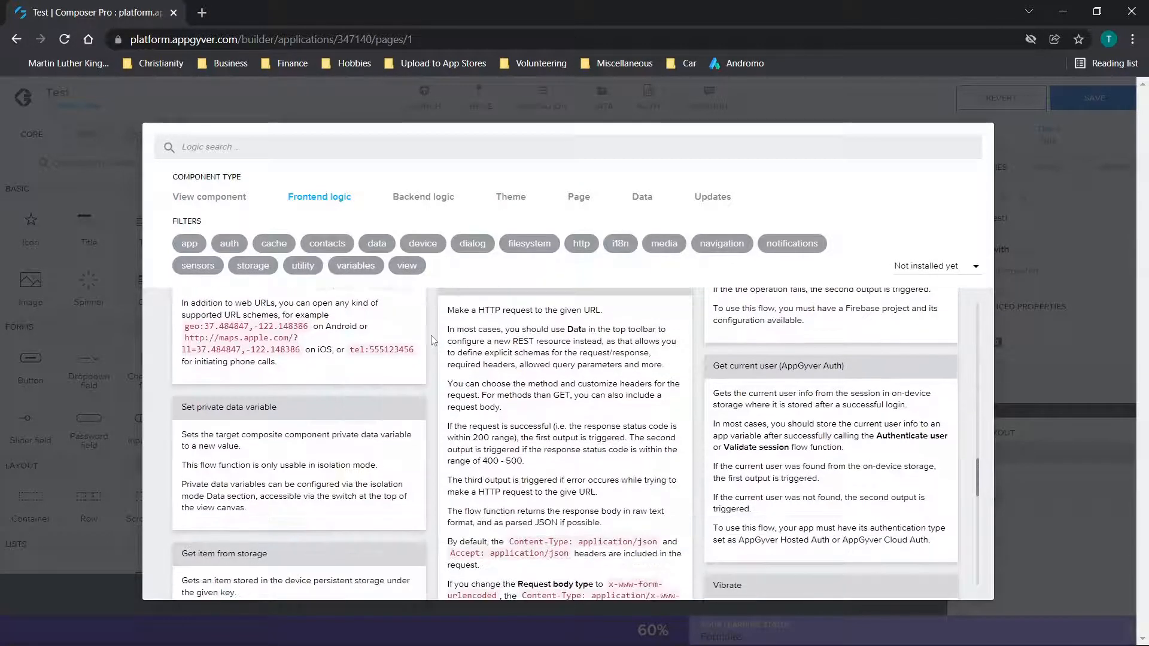
scroll(down, 3)
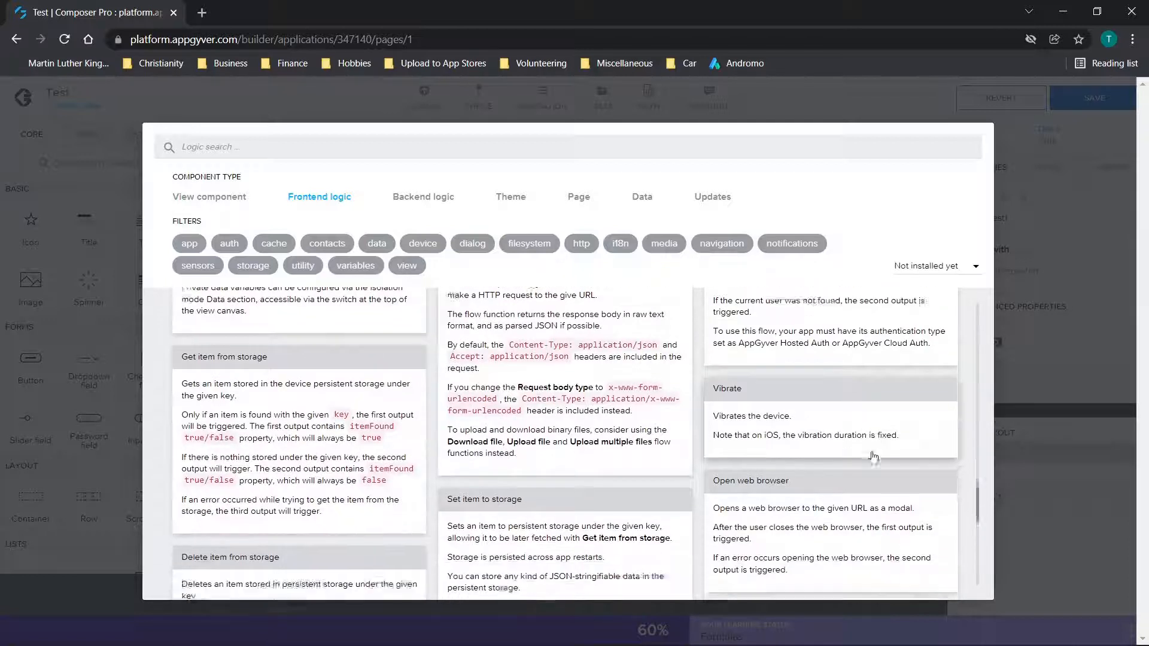
scroll(down, 3)
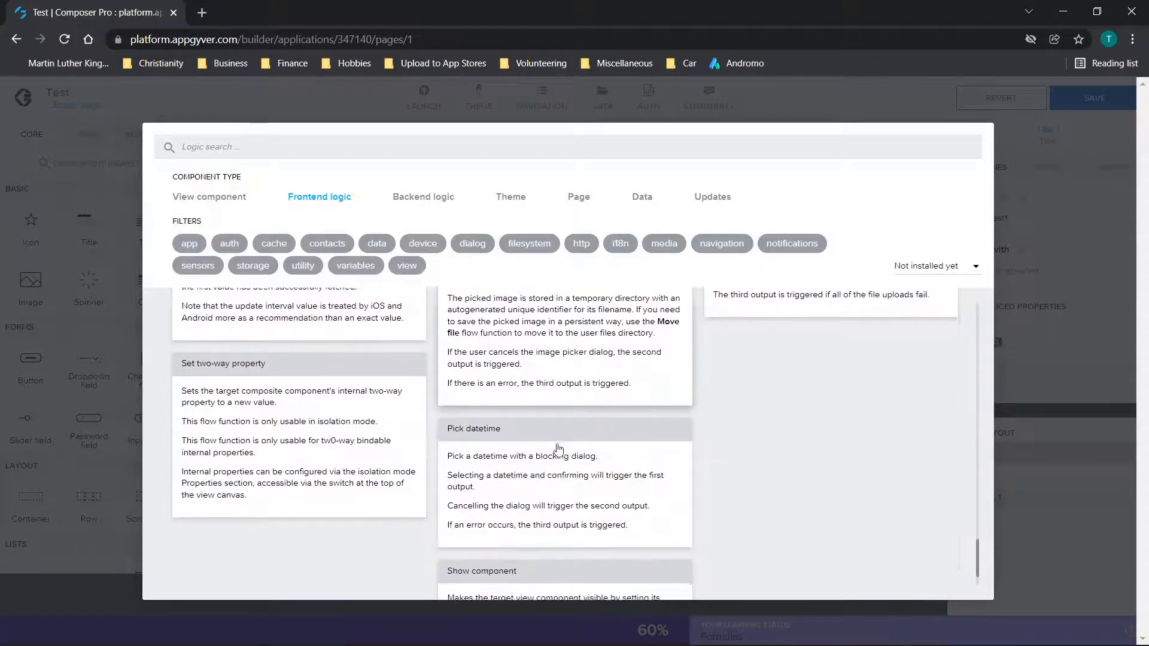
scroll(down, 3)
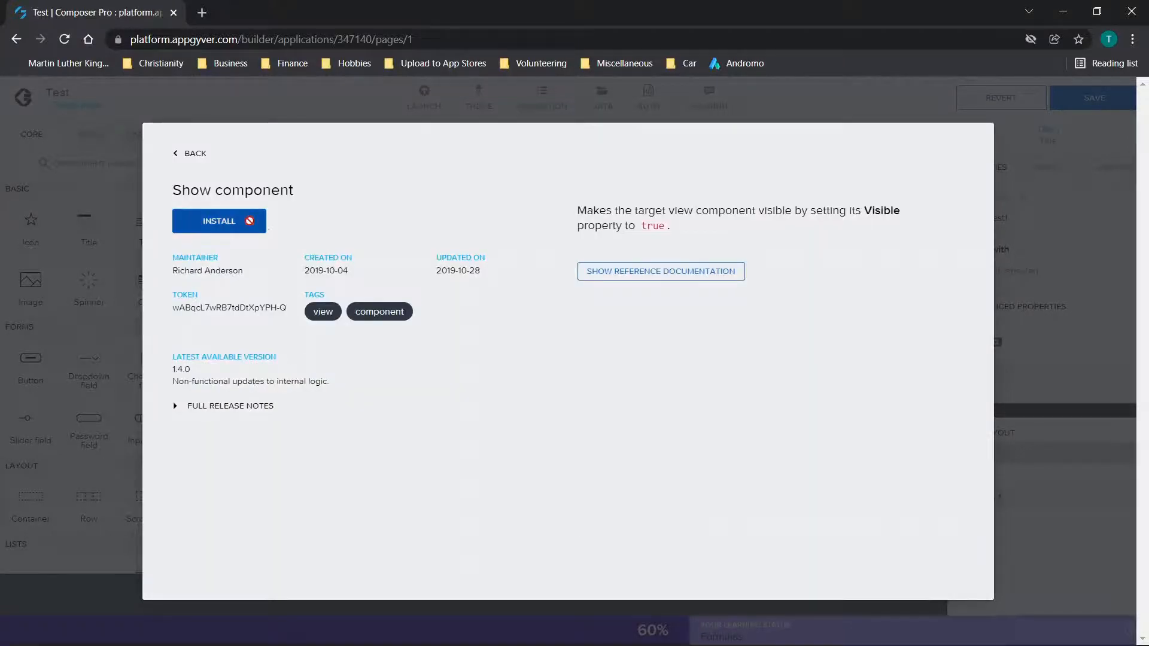
click(190, 153)
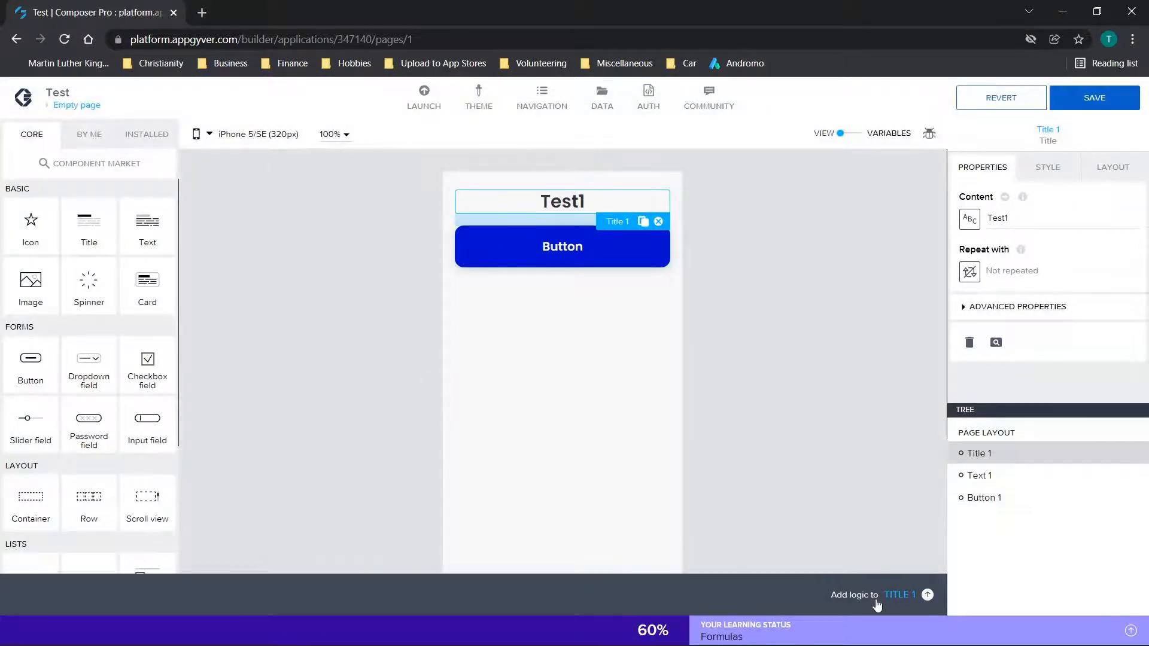
- Open the title's logic editor and add a second button below the first
click(927, 594)
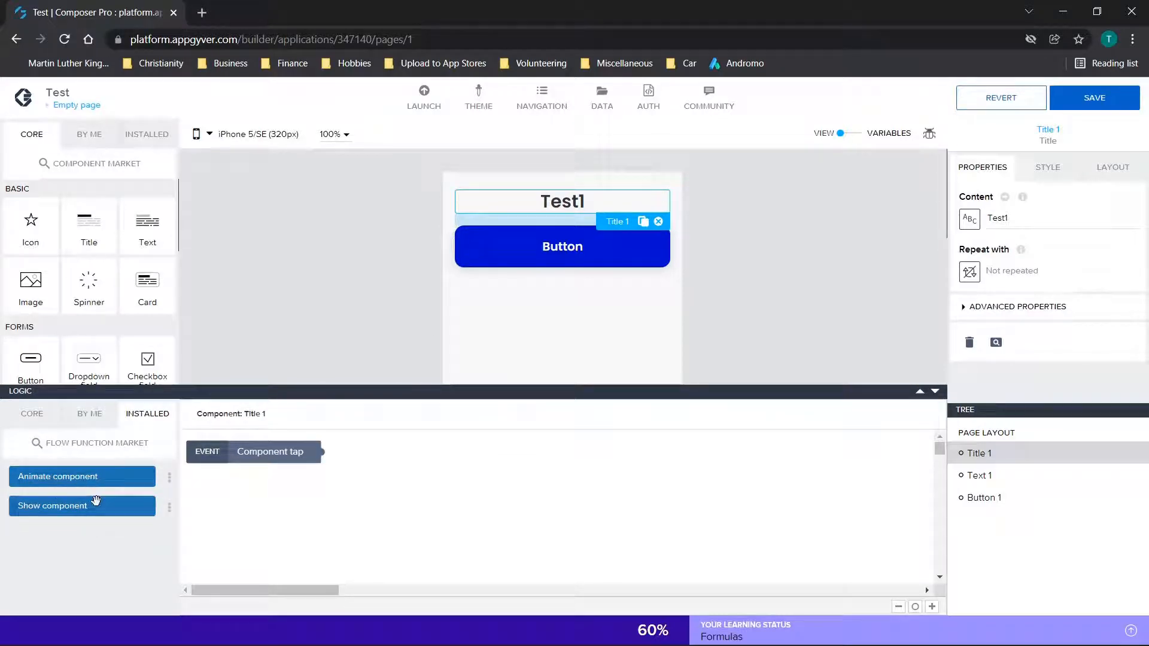
mouse_move(111, 530)
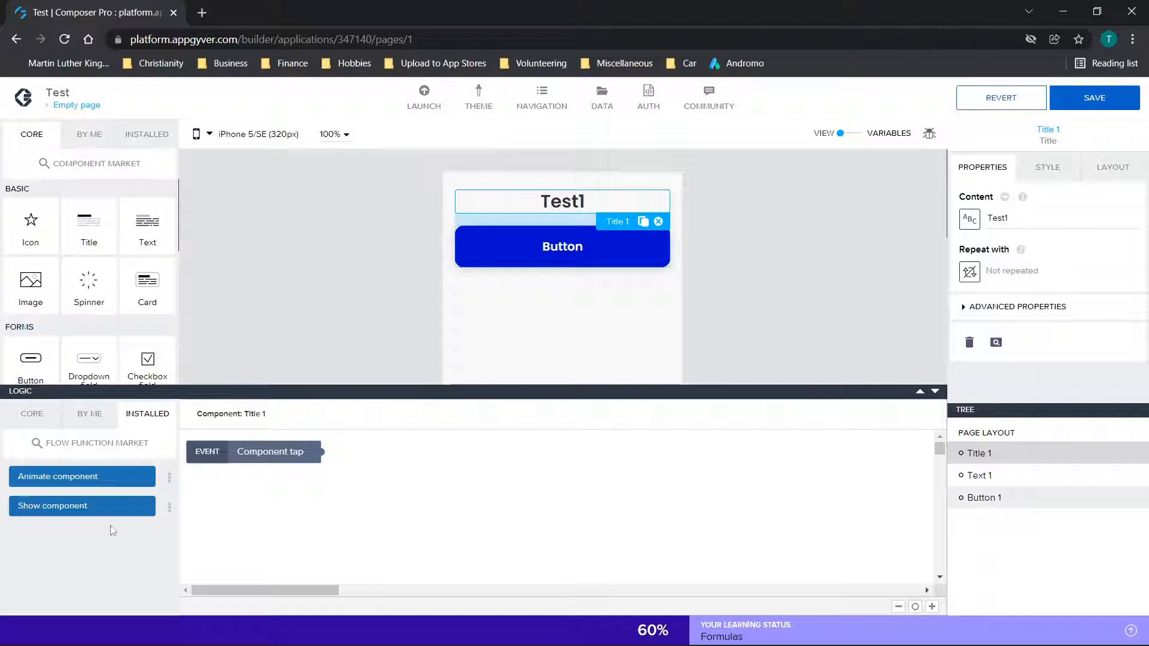
click(562, 246)
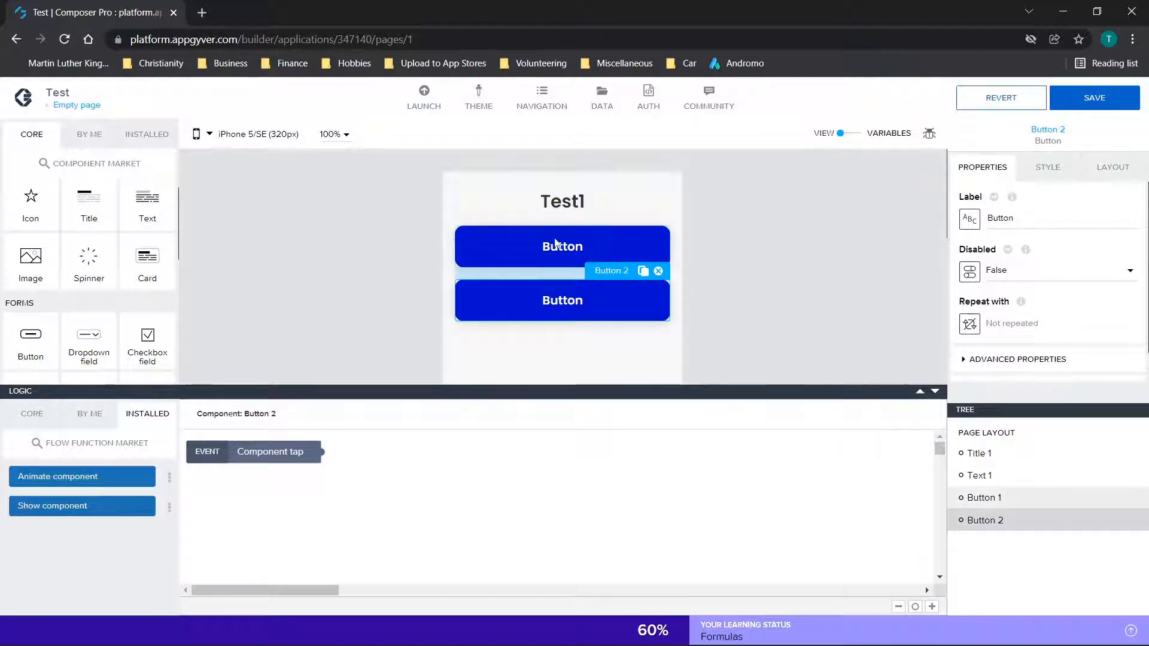
- Label the first button 'Animate', then select the second button to label it Show
click(561, 245)
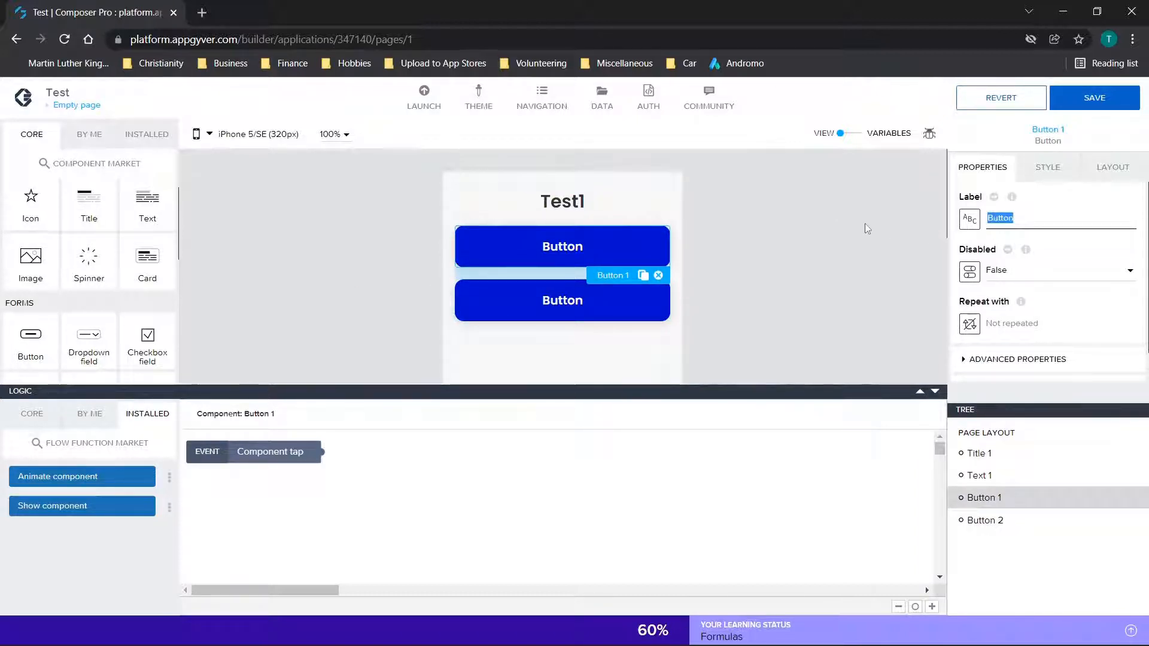
text(Animate)
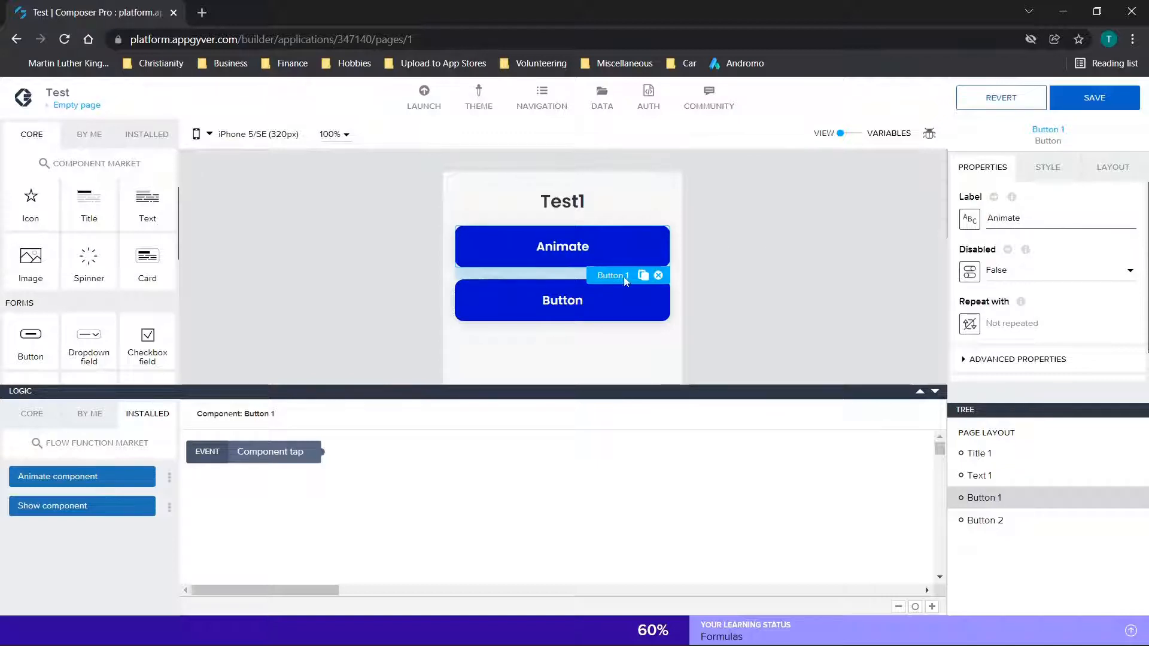
click(562, 300)
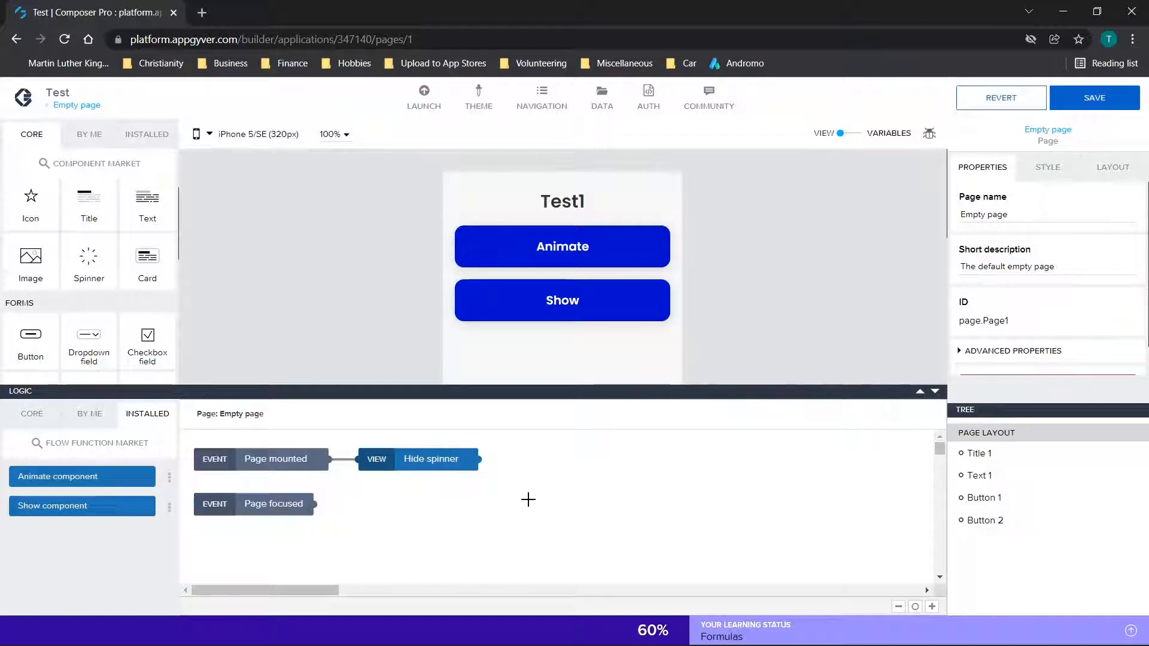
mouse_move(328, 459)
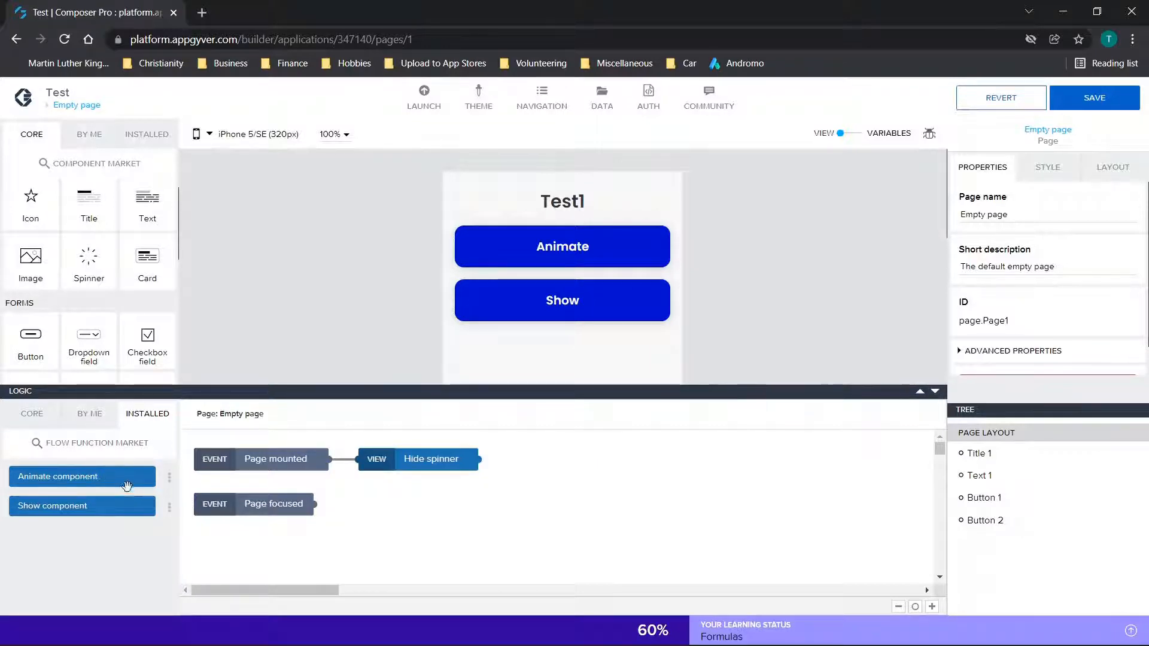
mouse_move(169, 466)
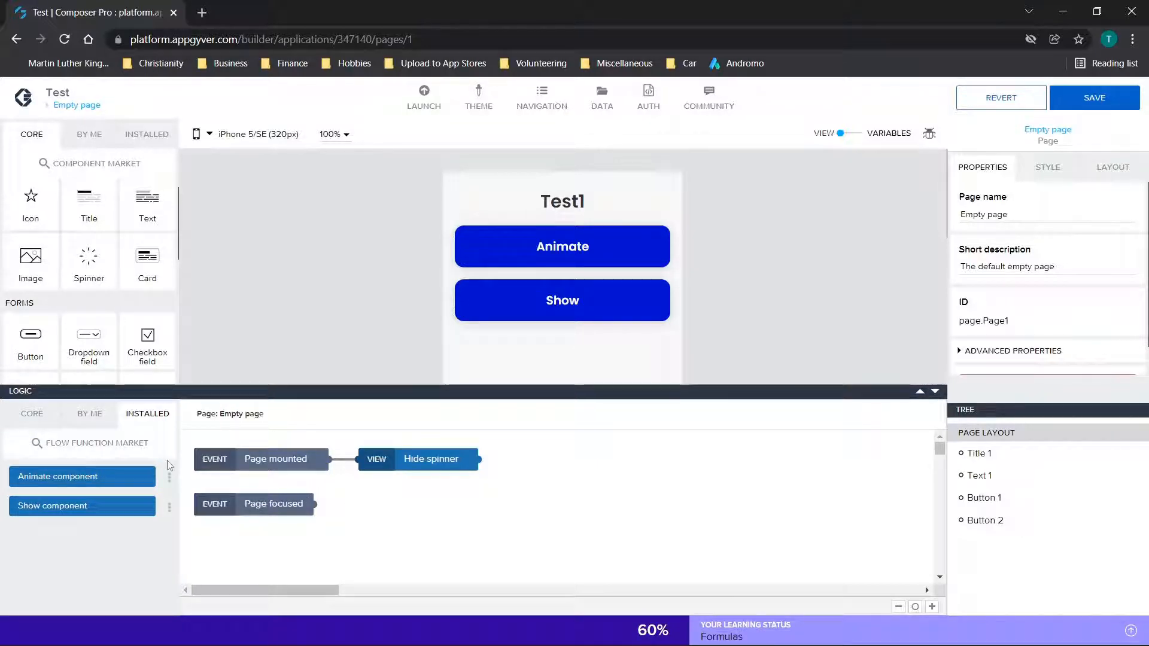
- Wire an Animate component step bouncing Title 1 to the Animate button's tap
click(562, 246)
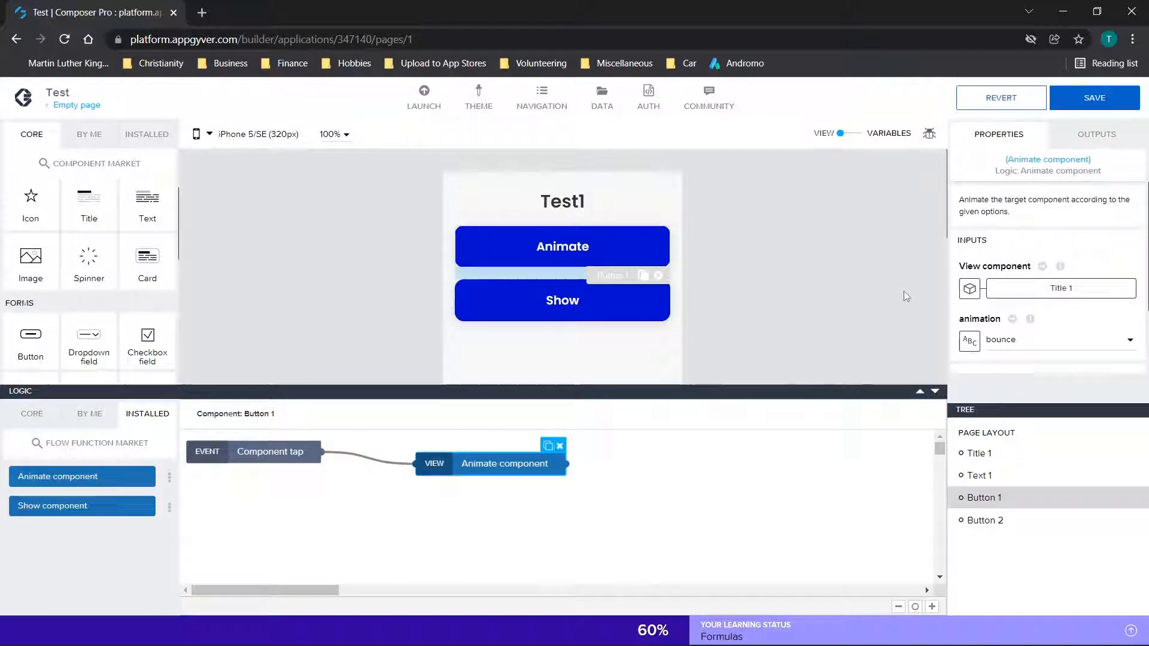
mouse_move(1061, 288)
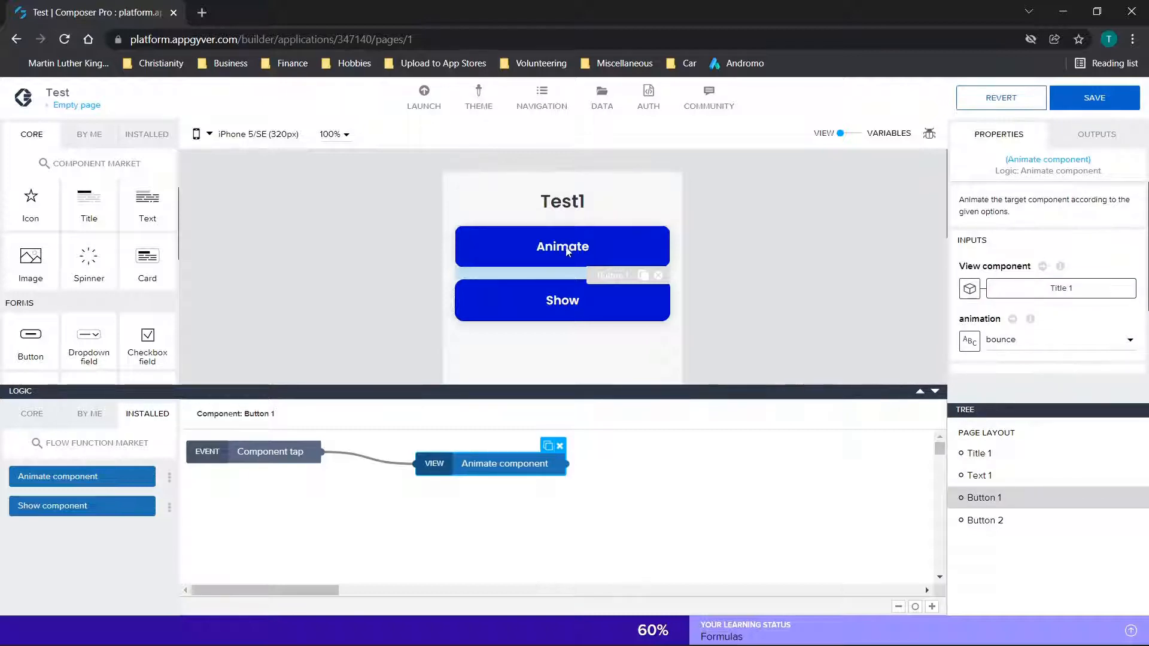
- Select the Show button and connect a Show component step to its tap
click(561, 301)
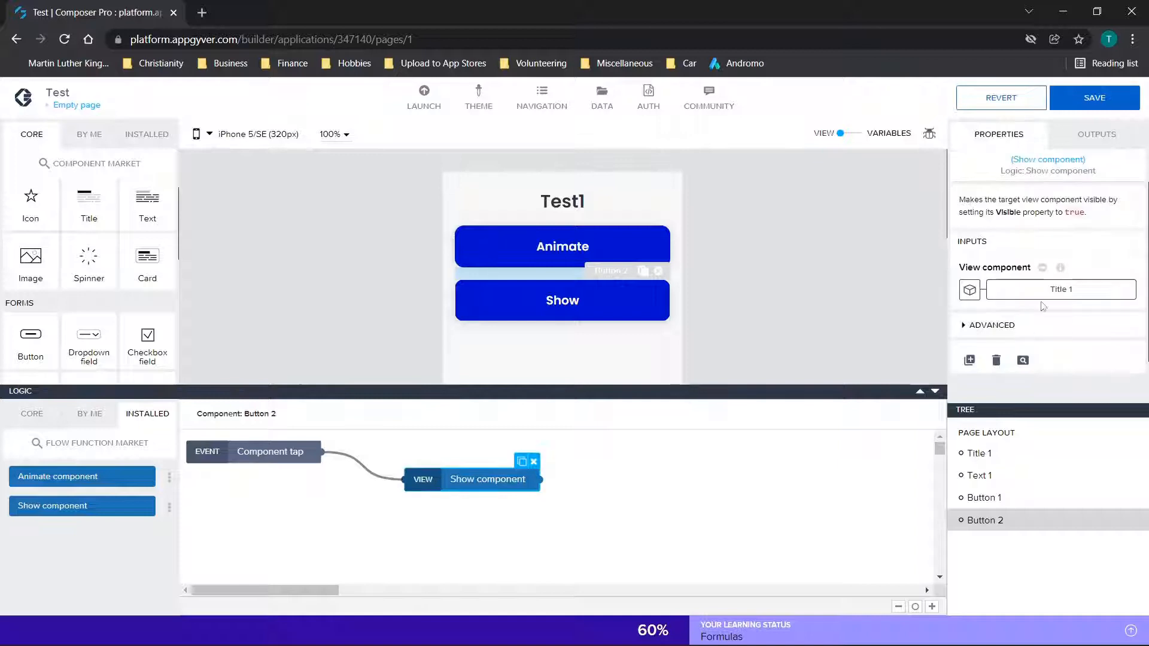
- Point the Show component at Text 1, save the app, and open its build settings page
click(1060, 288)
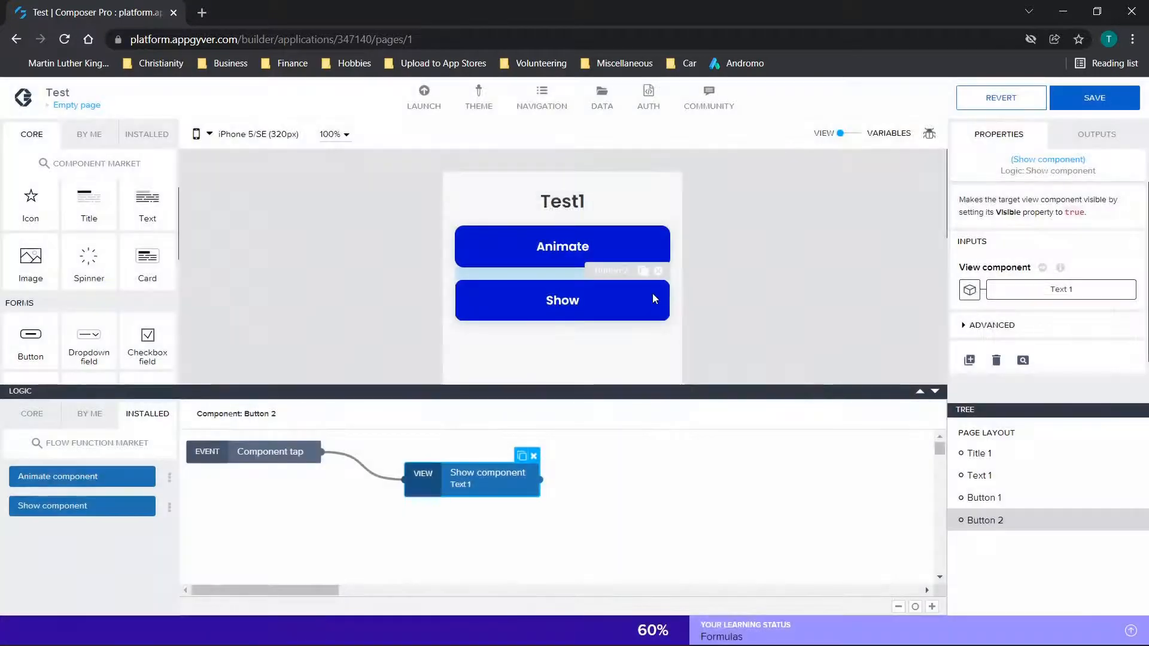
mouse_move(792, 299)
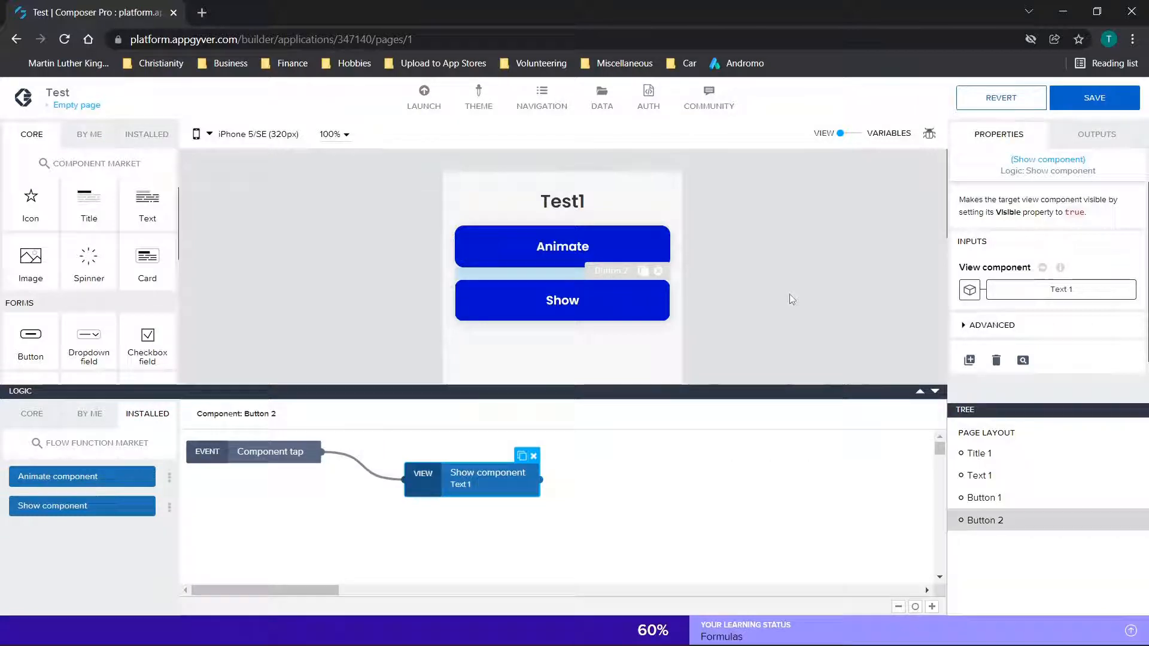
click(1094, 98)
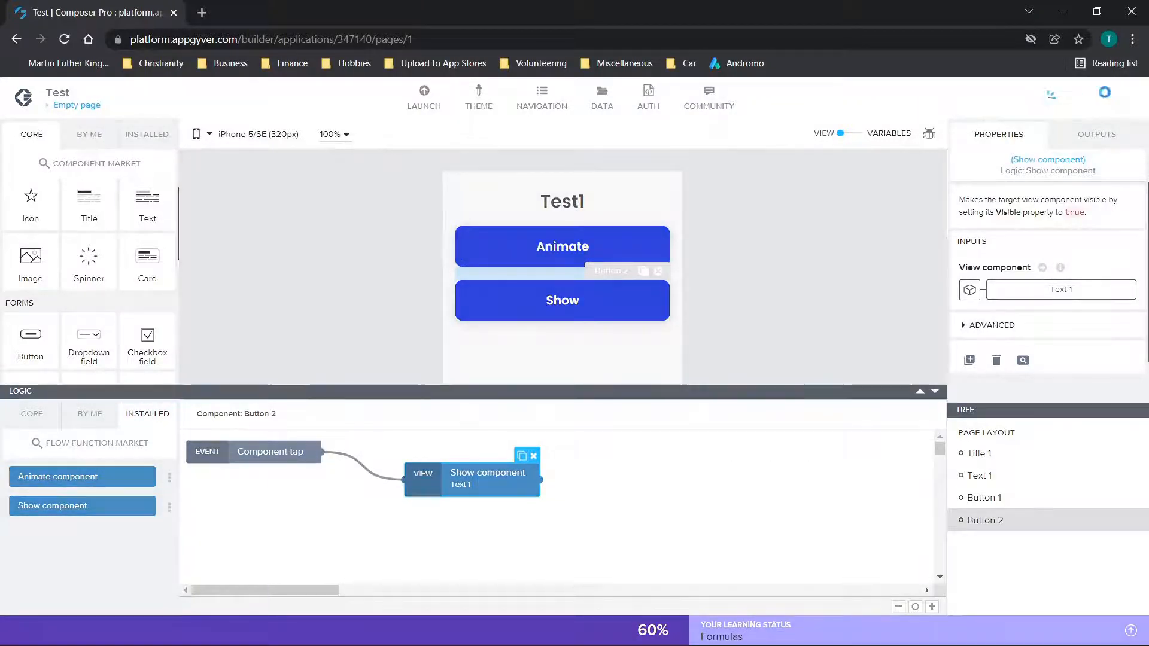
click(423, 95)
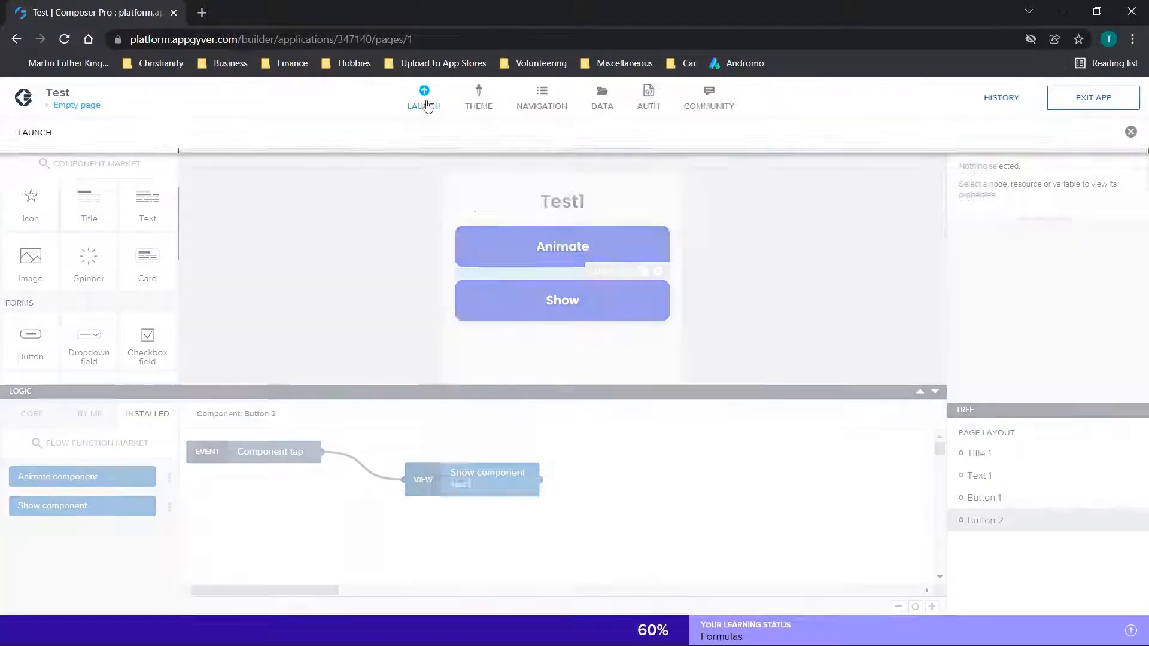
click(424, 95)
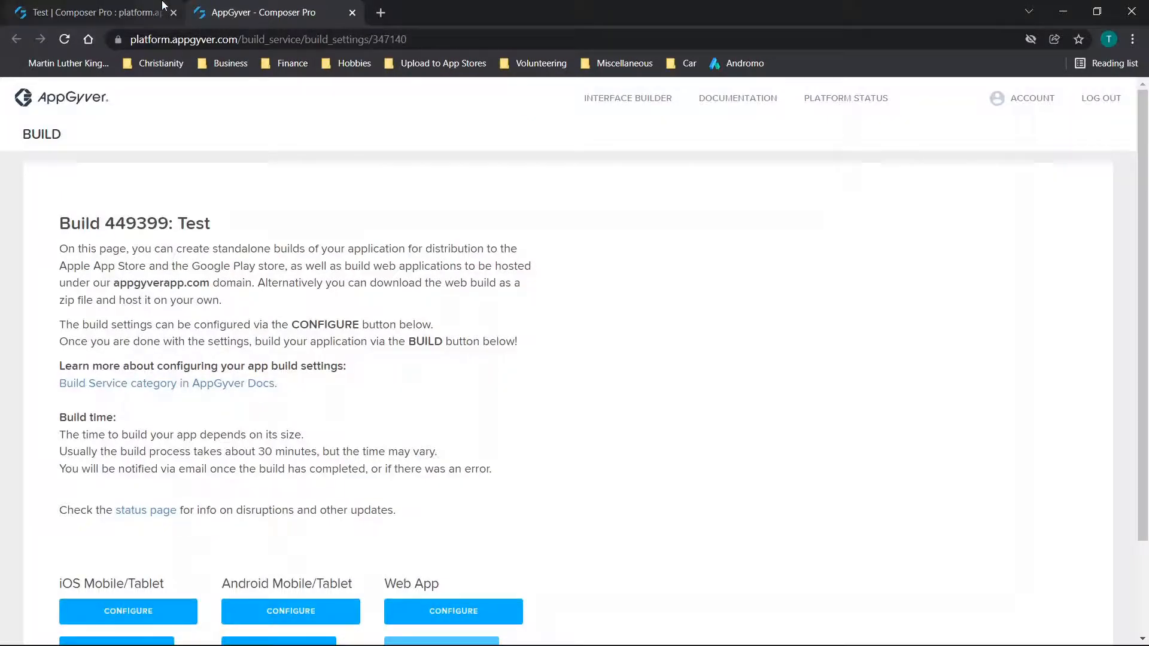
- Go back to the Composer's Launch > Preview panel and open the app preview portal
click(88, 13)
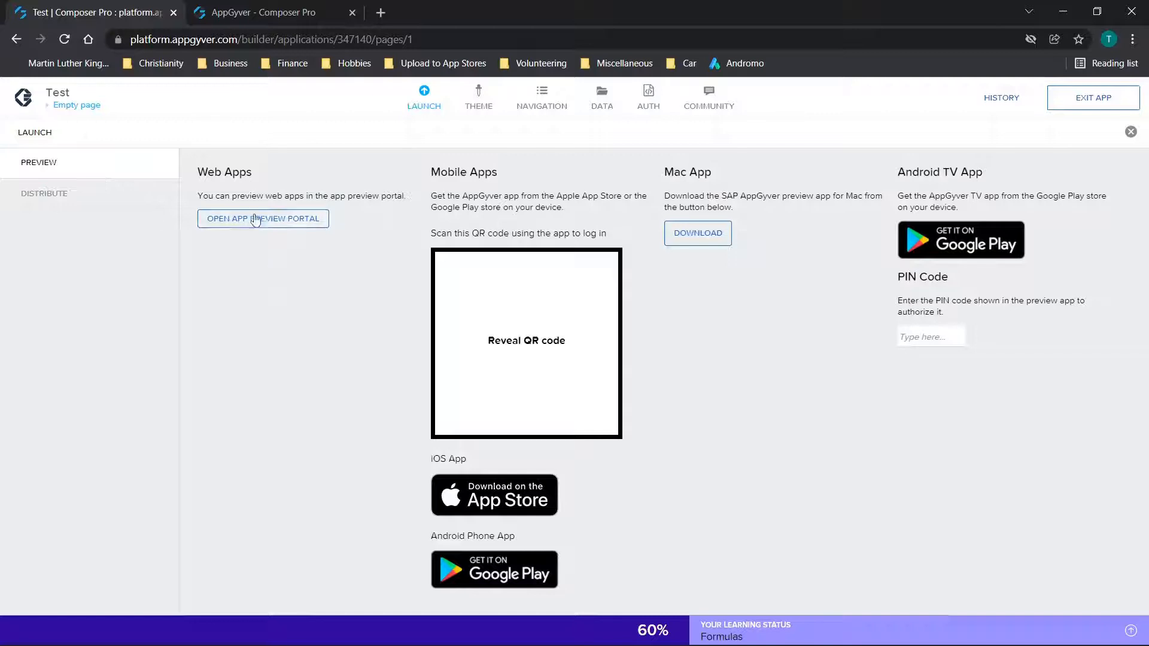
click(262, 219)
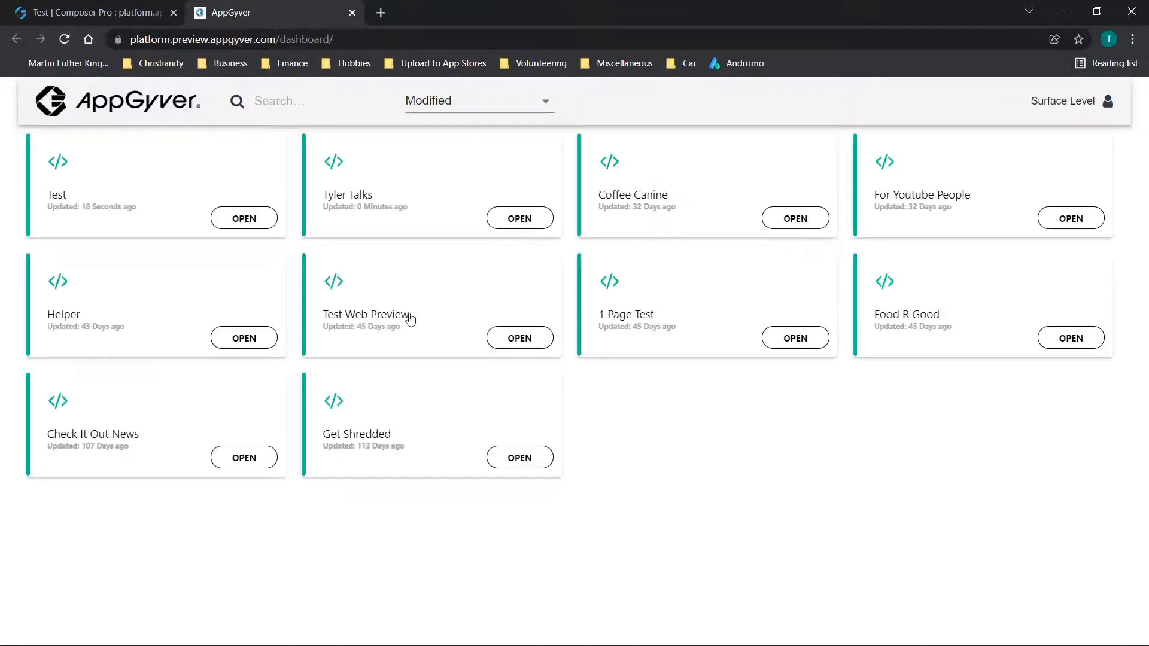
- Open the Test app in the preview portal and try its Animate button
click(244, 218)
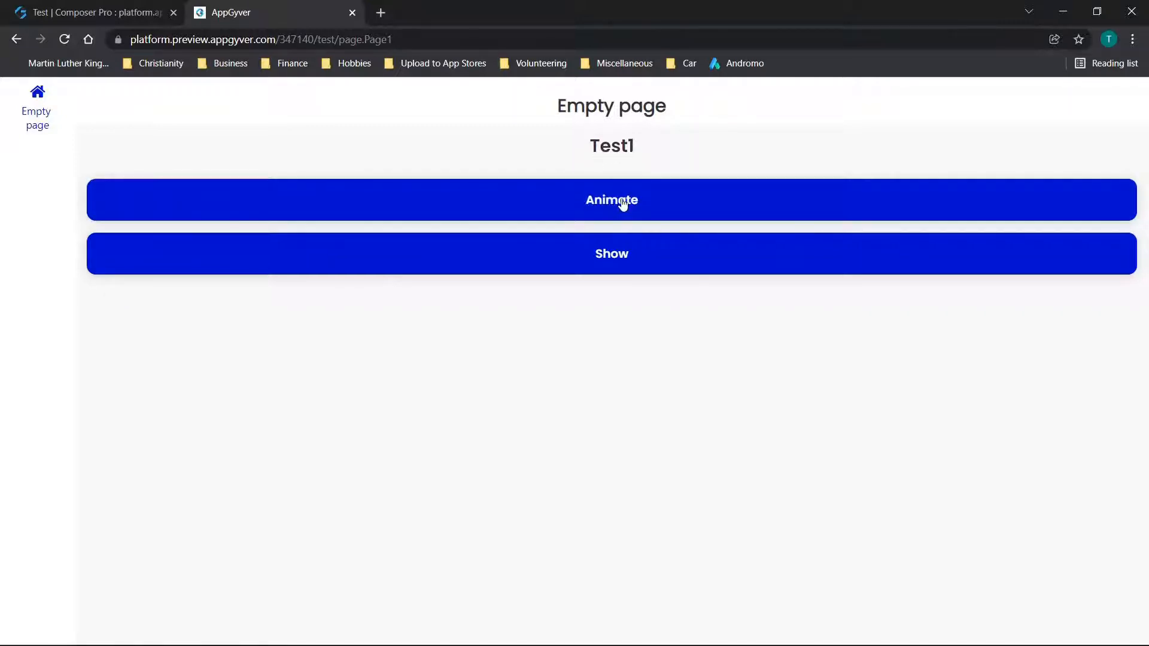
click(611, 200)
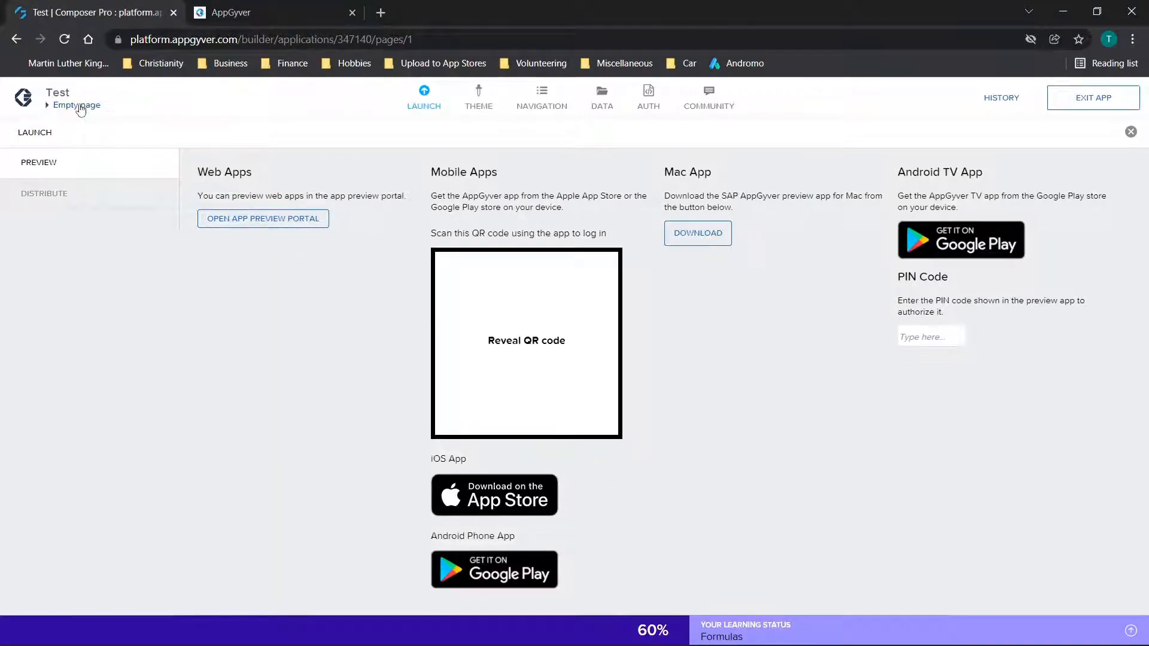
- Reopen the Empty page and select the Show button to see its tap logic showing Text 1
click(76, 105)
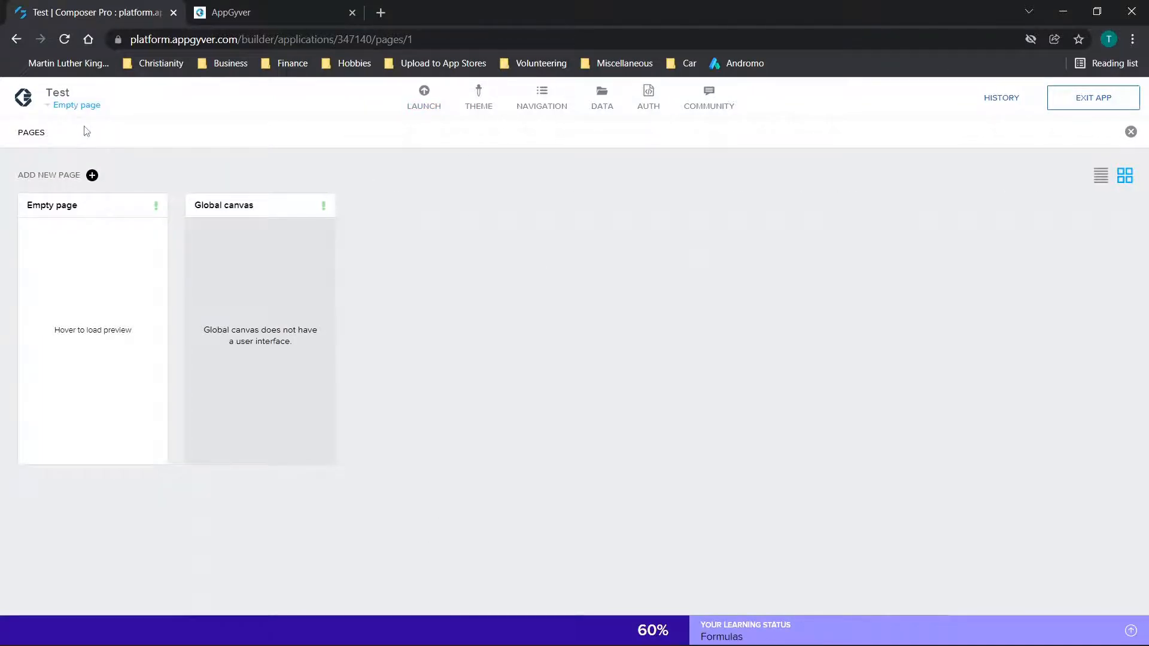
click(93, 330)
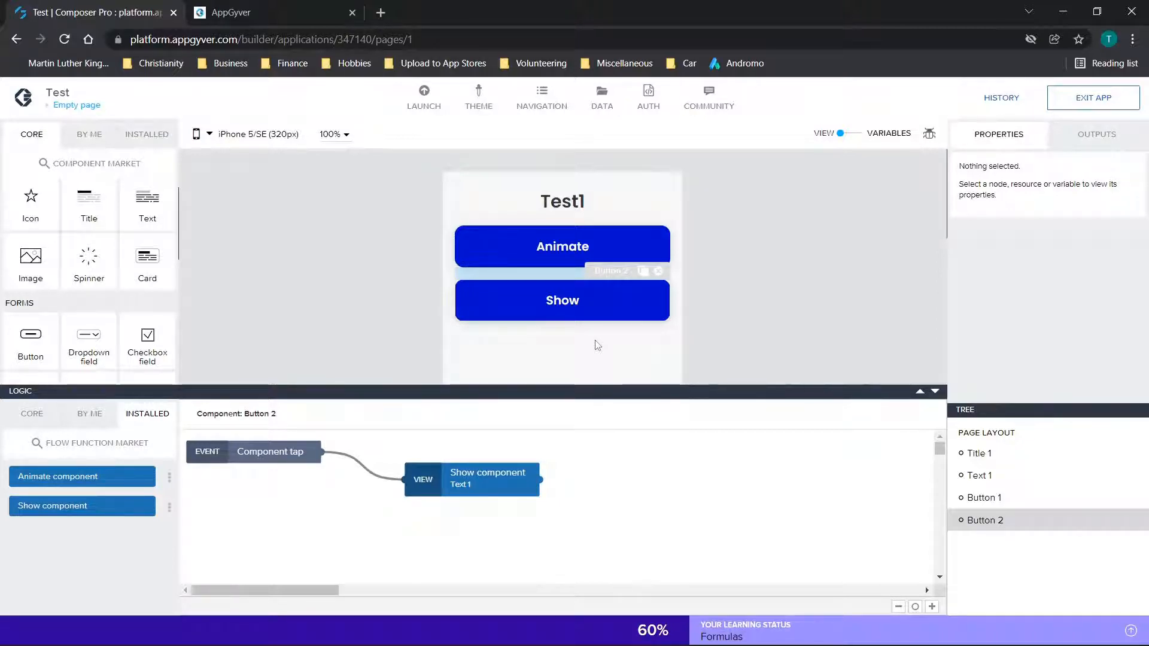
click(487, 480)
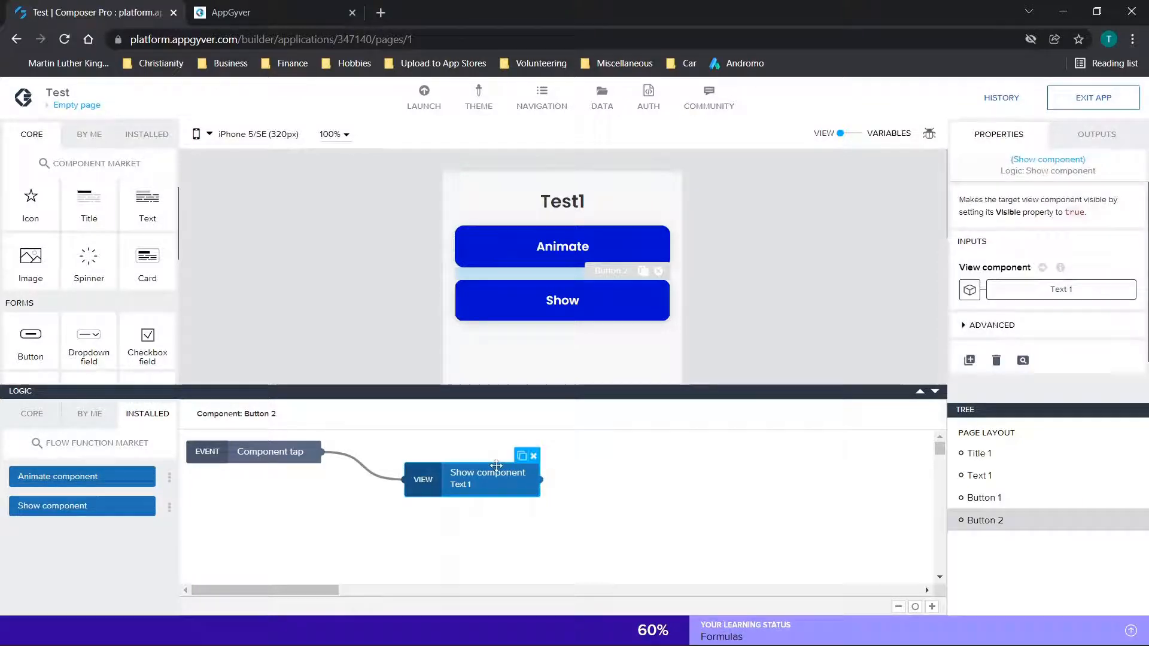
click(562, 299)
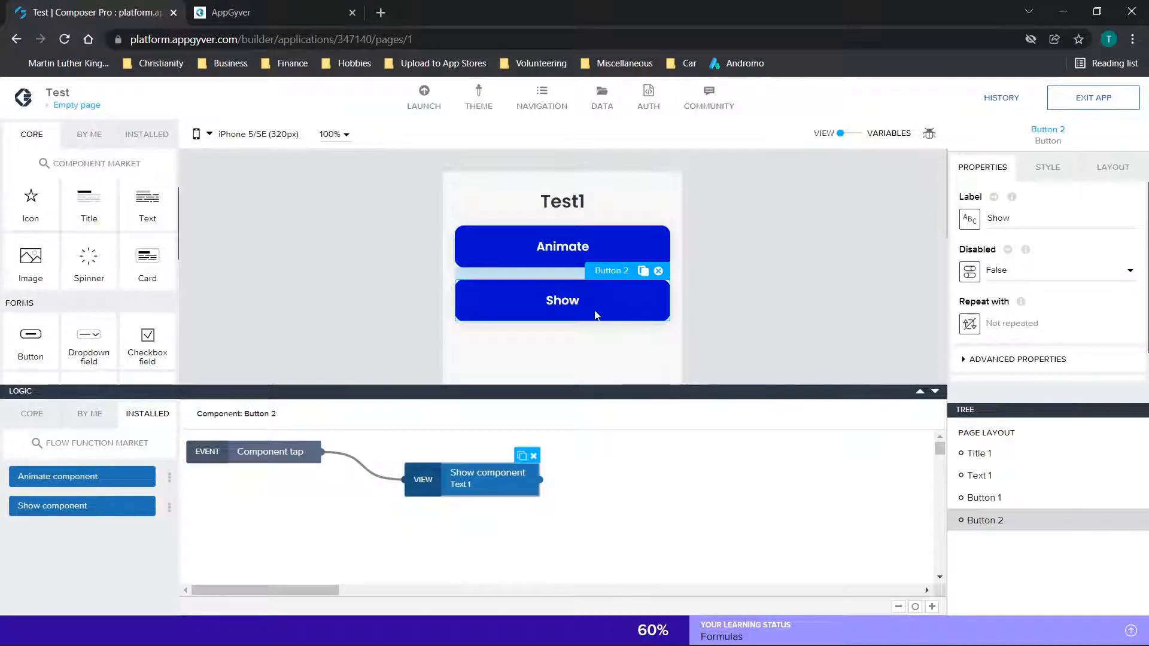
mouse_move(730, 226)
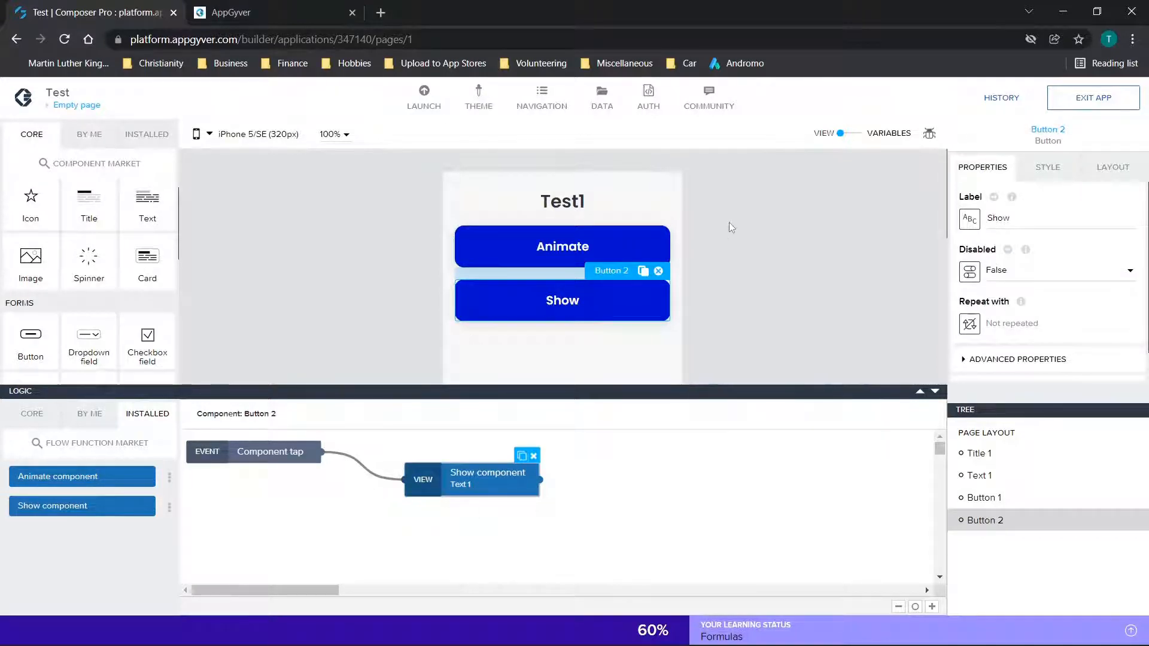
- Copy the Animate button's animation step and switch to the running app preview
click(562, 246)
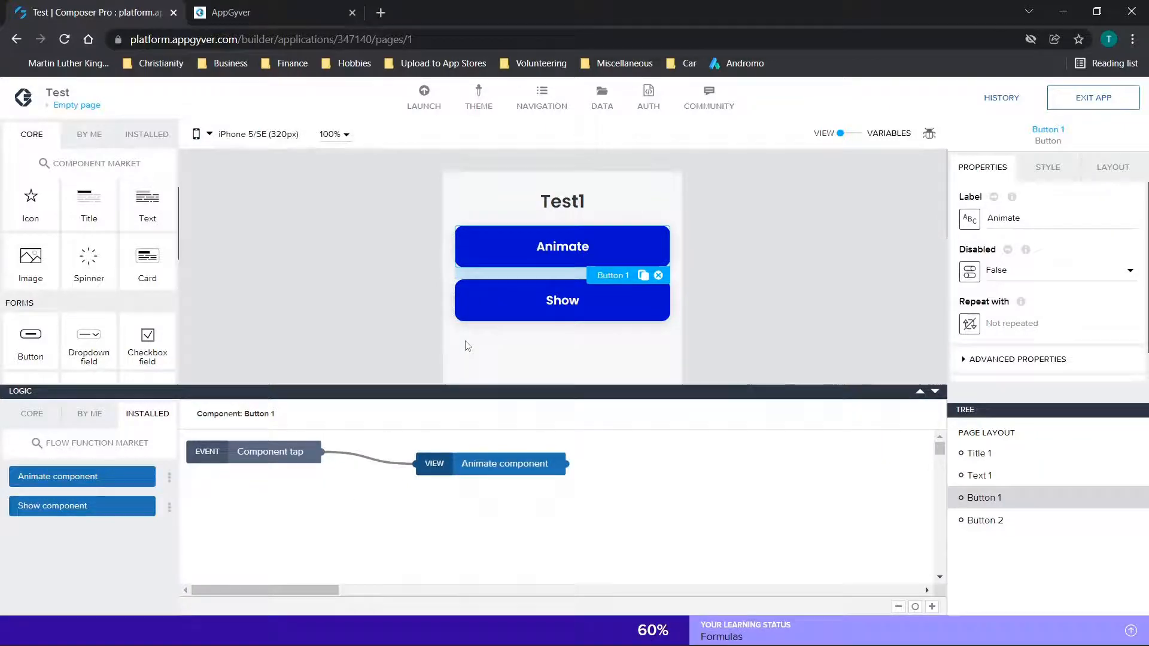
click(504, 464)
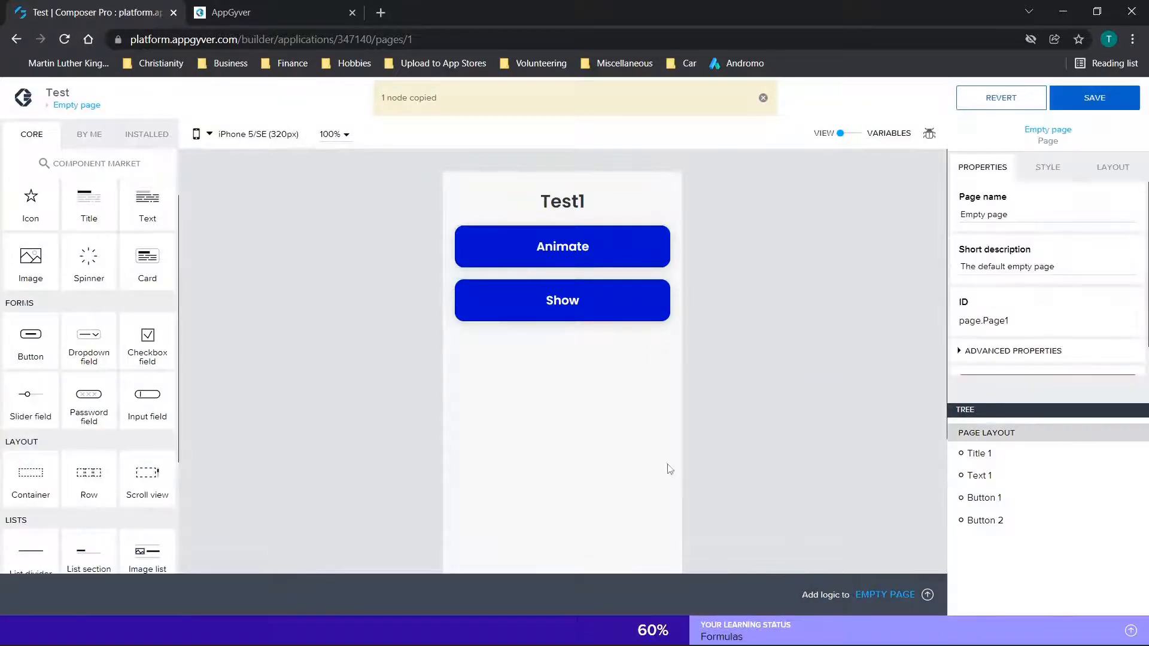
click(926, 595)
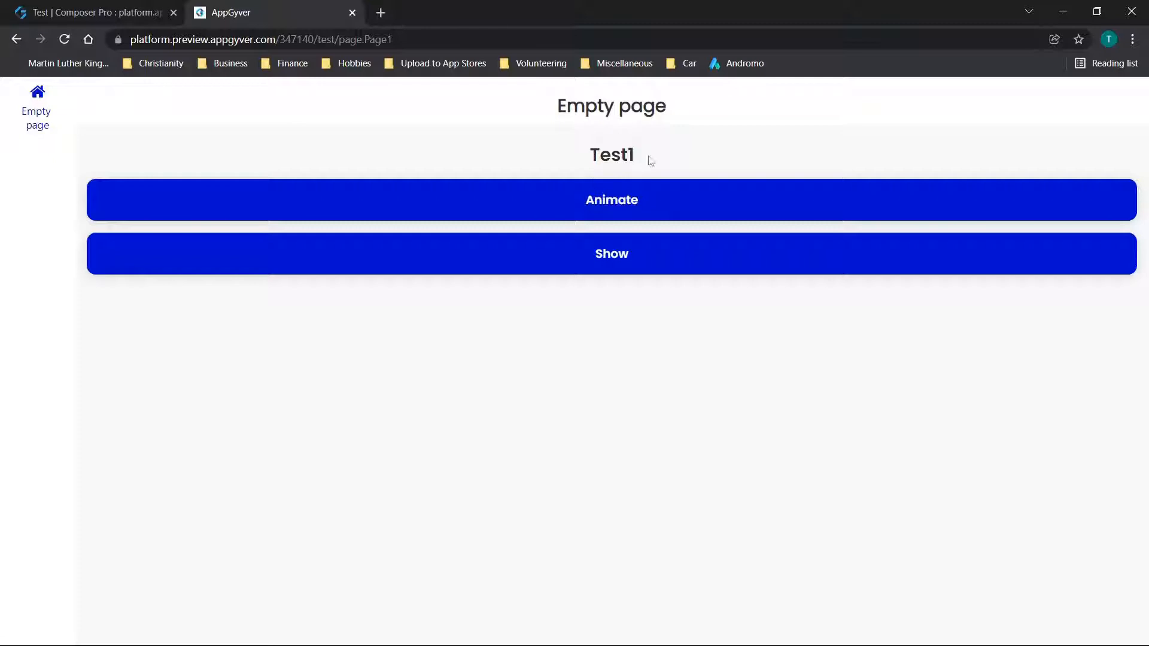
- Switch from the preview back to the Composer tab
click(64, 39)
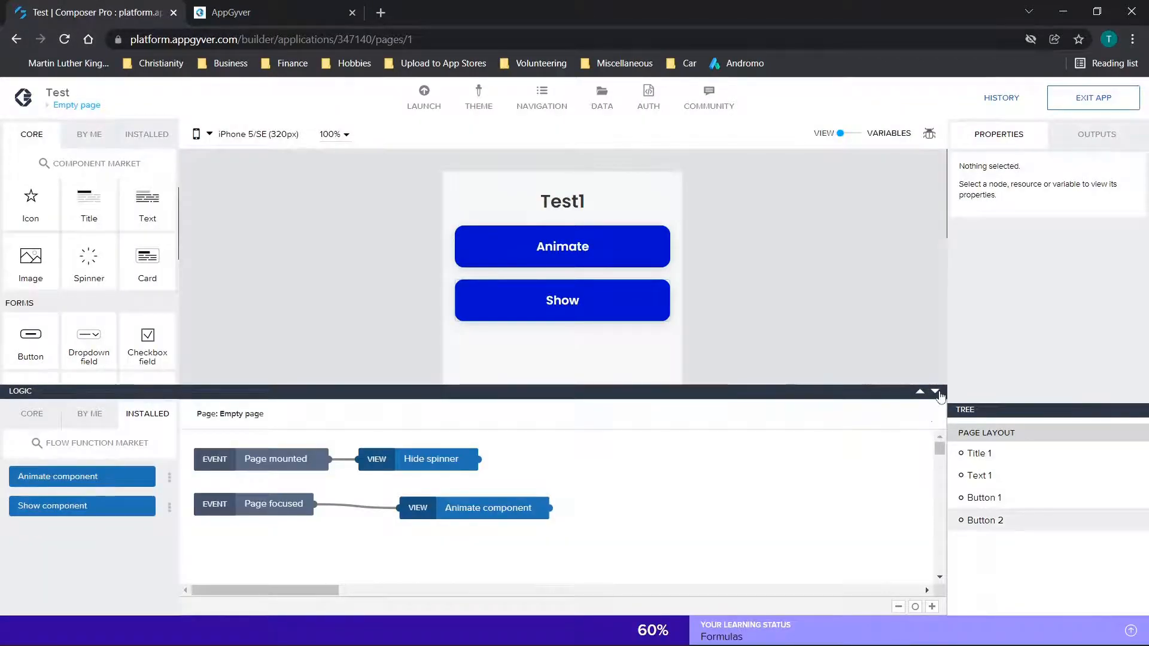
- Close the logic editor and browse the Component Market's view components for Image card list with header
click(936, 391)
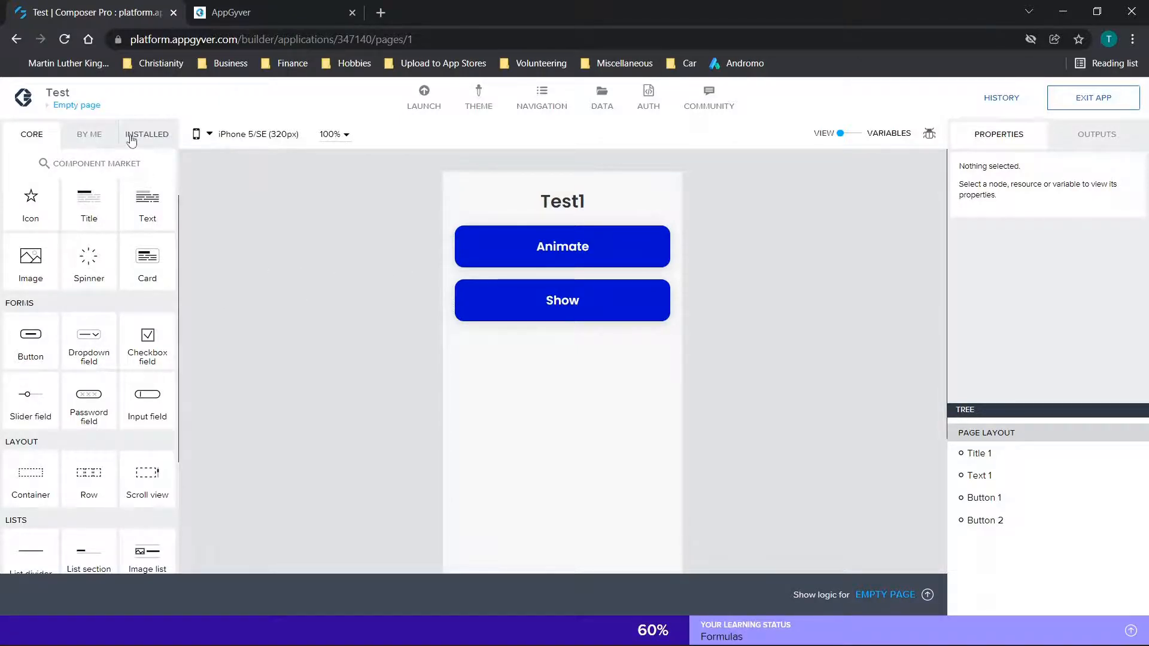
click(89, 163)
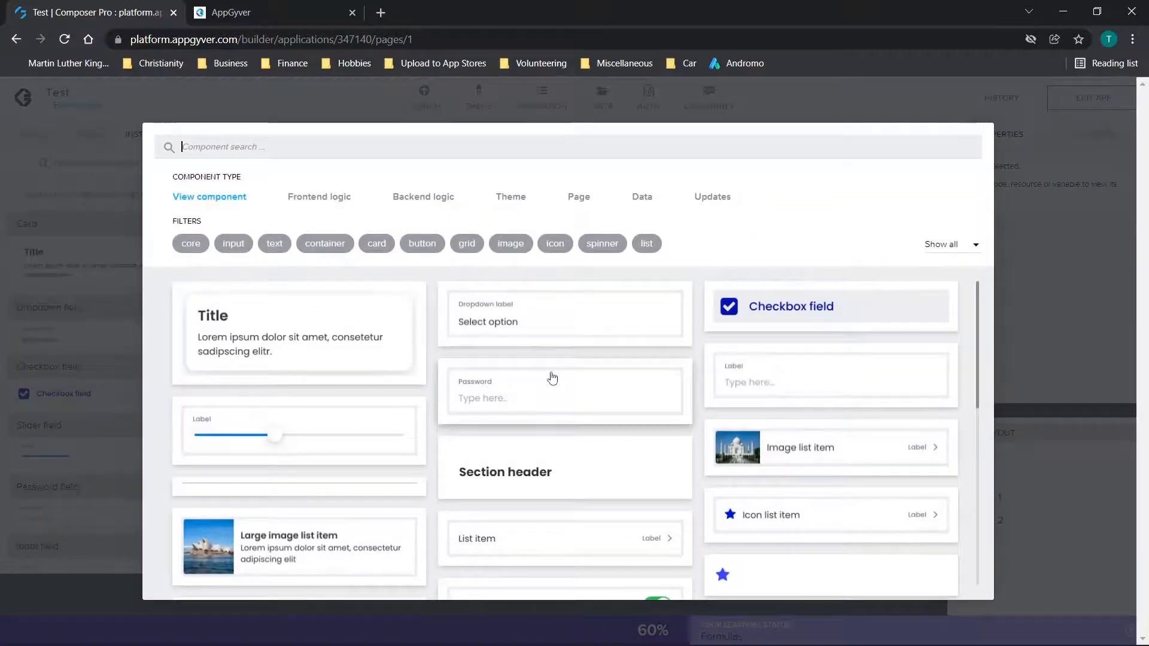
scroll(down, 3)
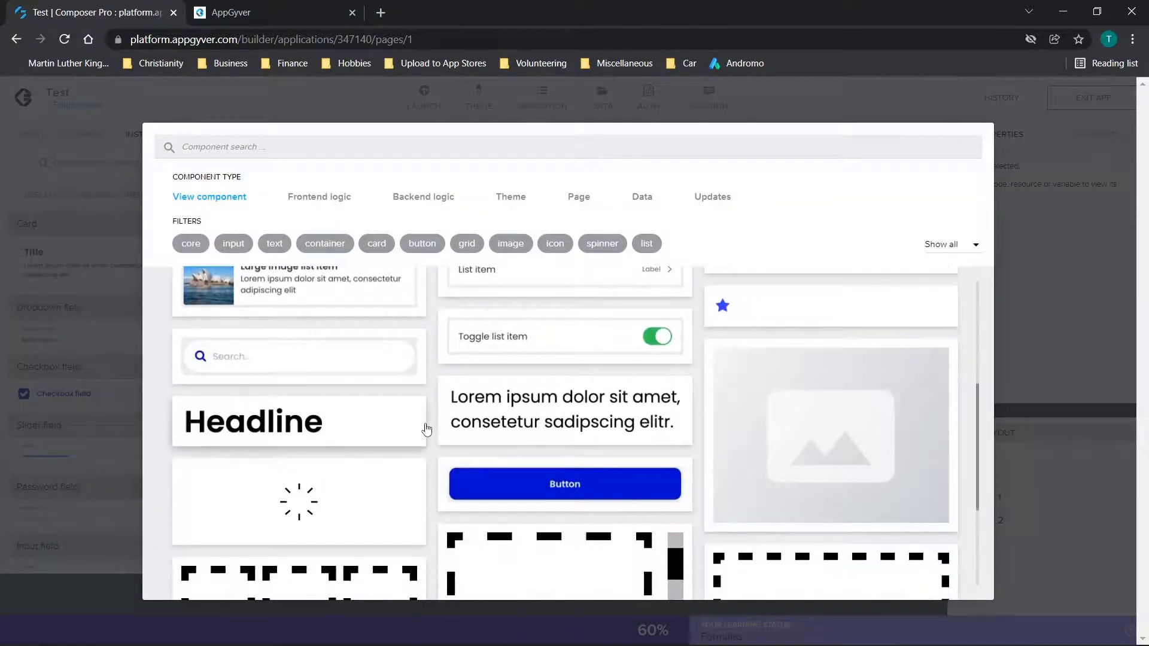
scroll(down, 3)
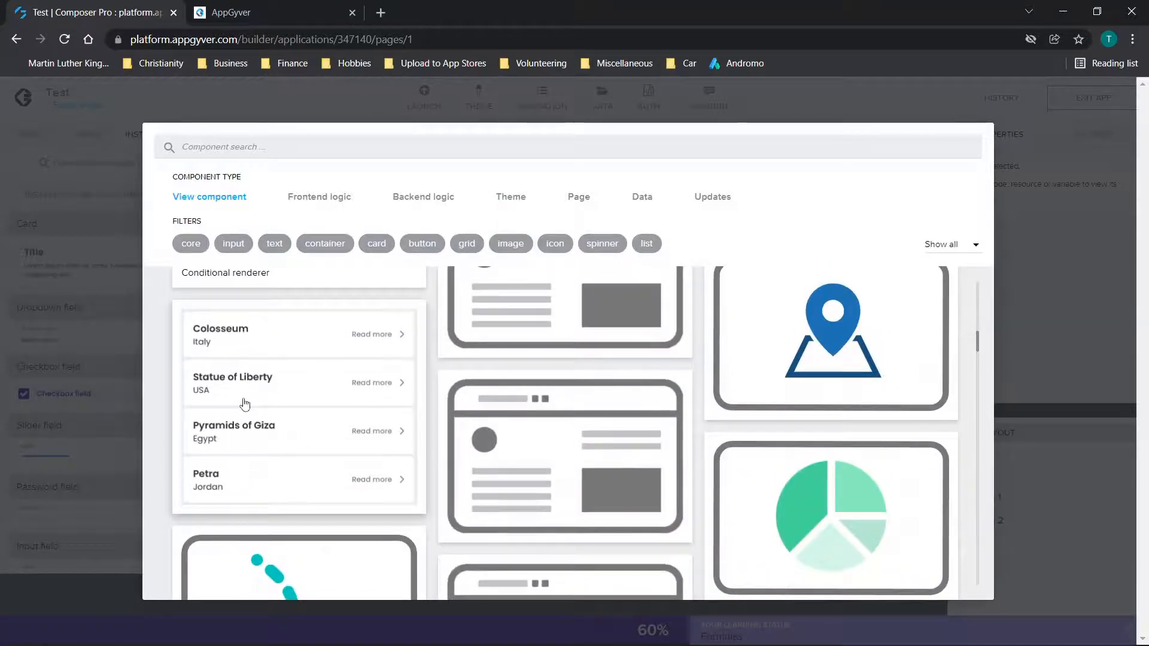
scroll(down, 3)
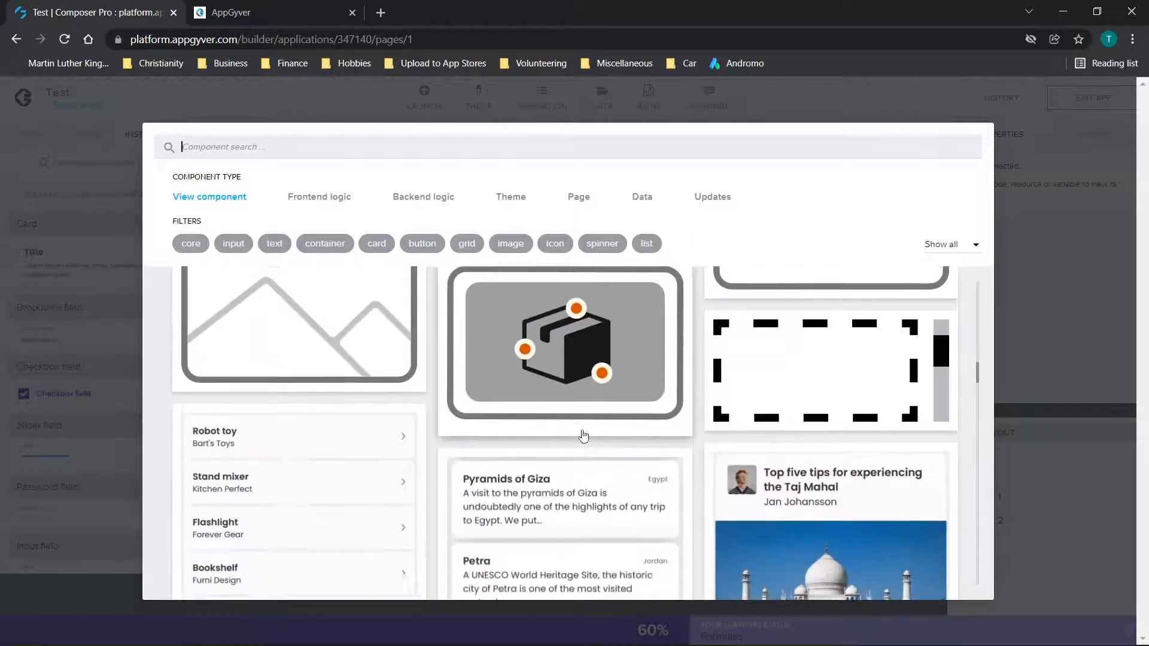
scroll(down, 3)
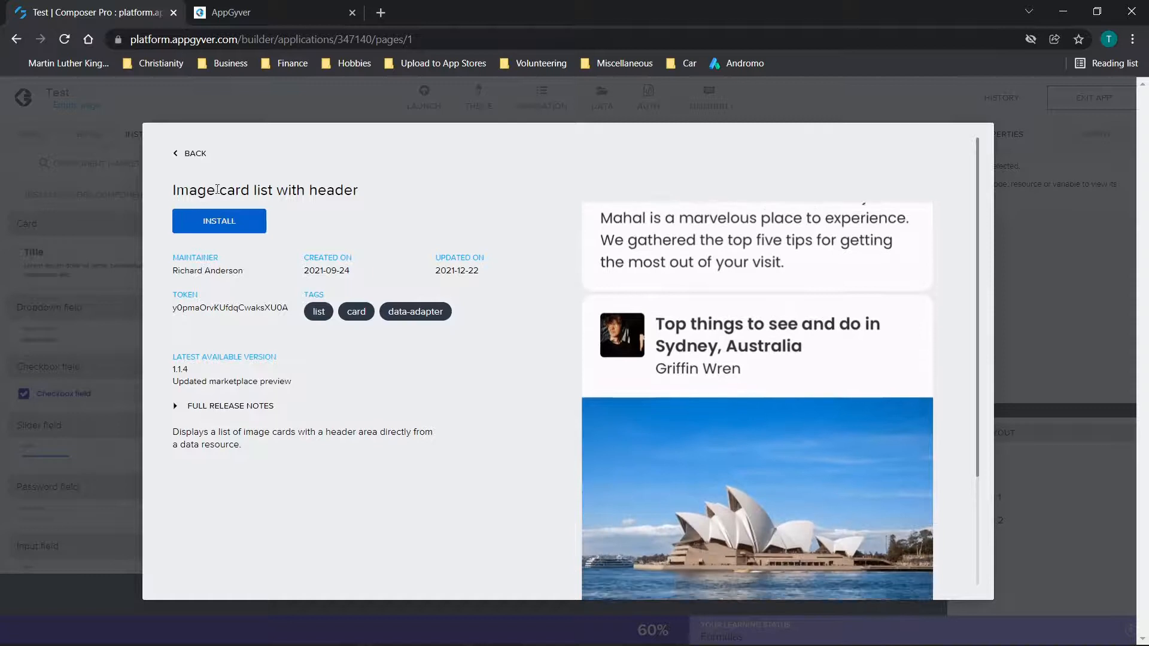
scroll(down, 3)
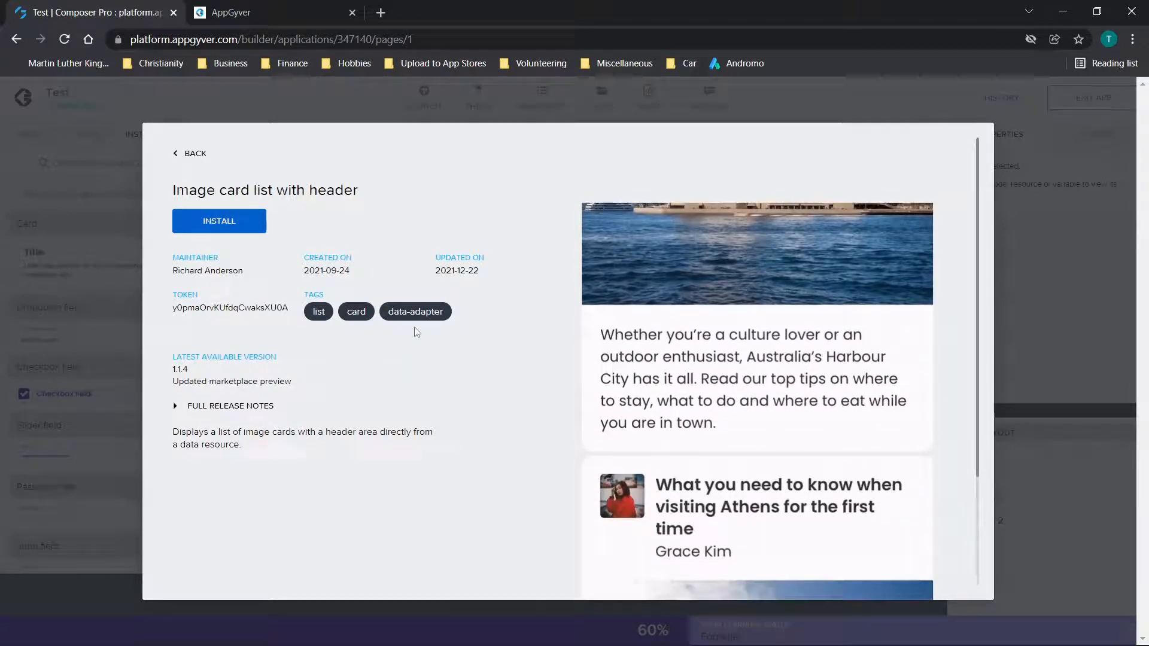
scroll(down, 3)
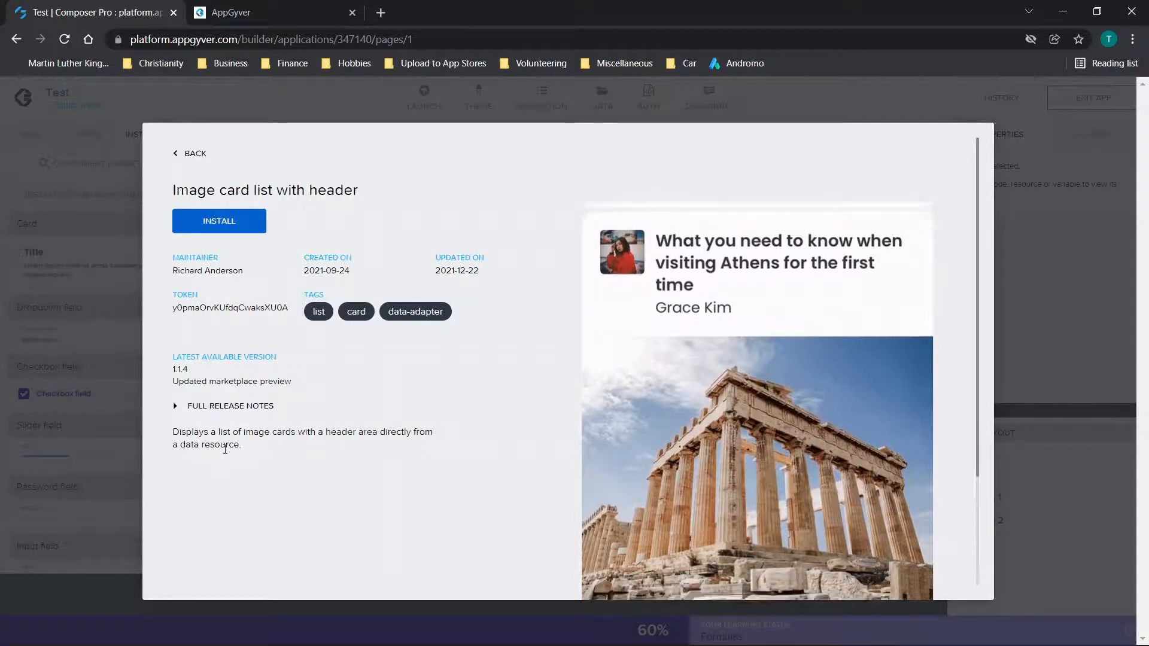
- Install Image card list with header, discard its list binding, then delete it from the page
click(189, 154)
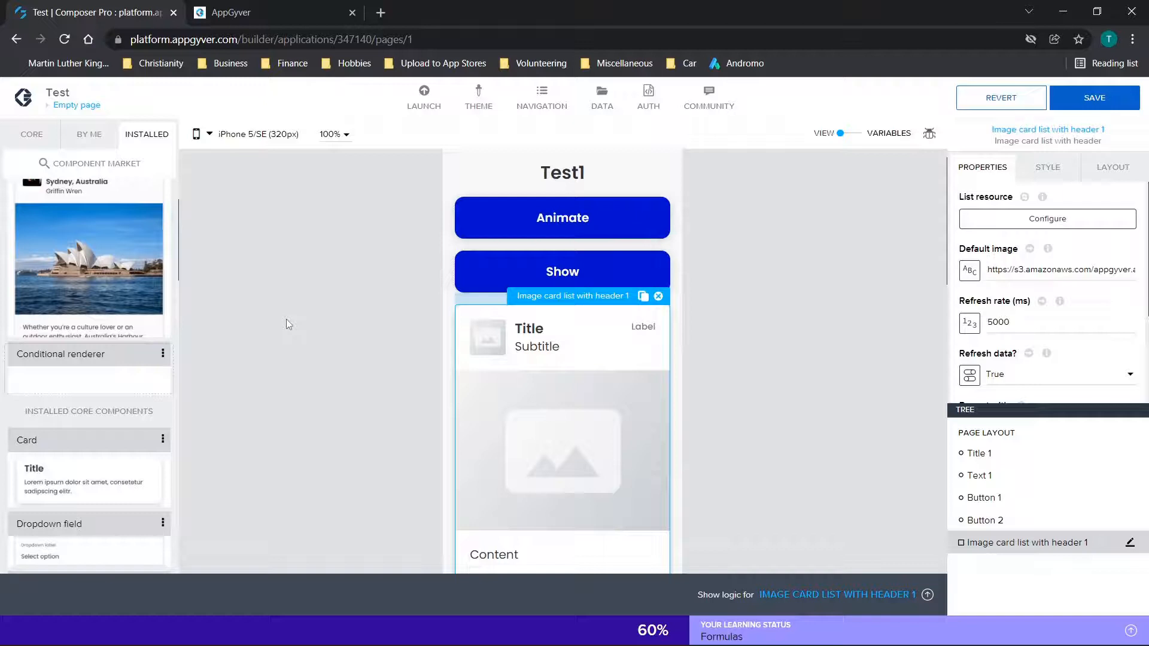
scroll(down, 3)
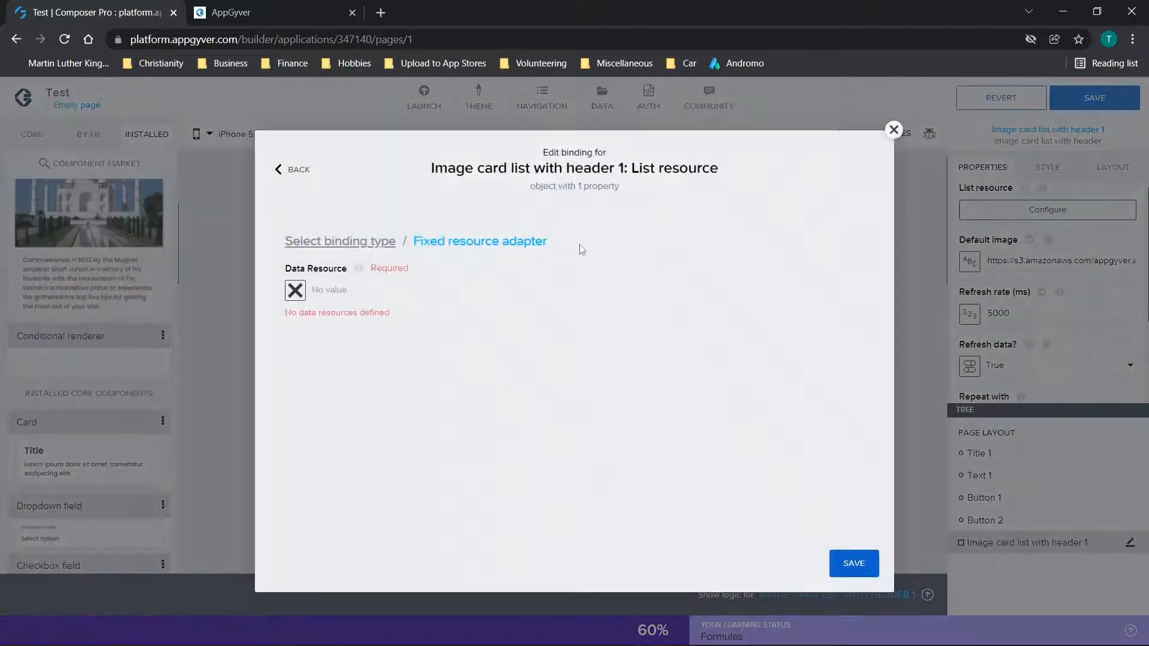
mouse_move(294, 290)
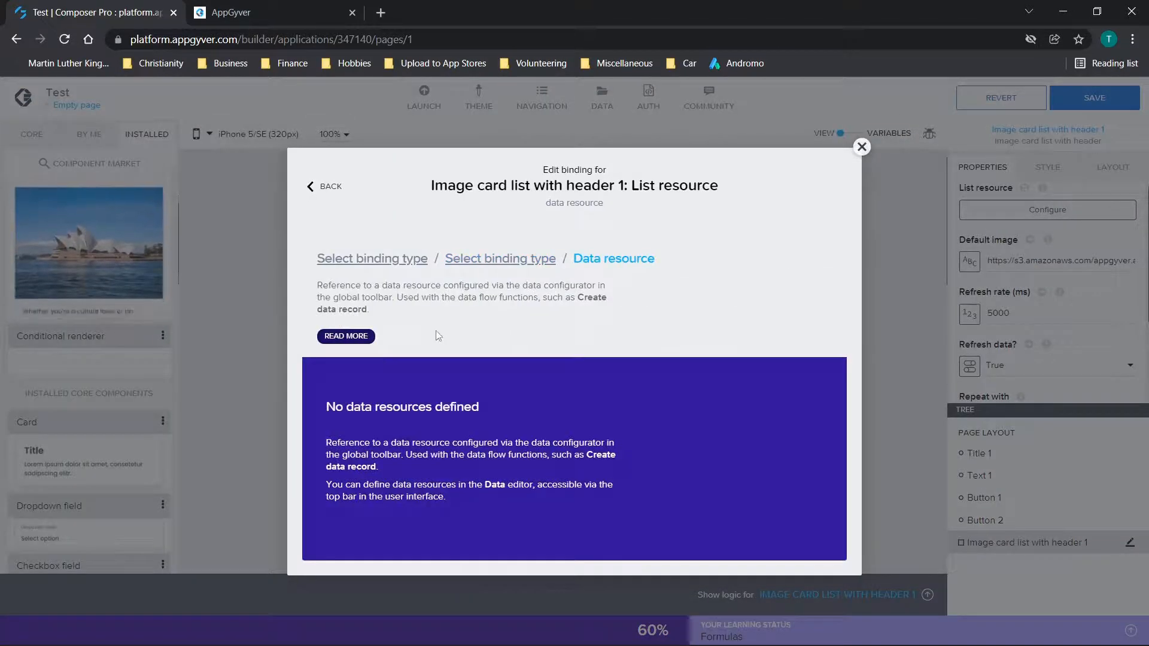
click(862, 146)
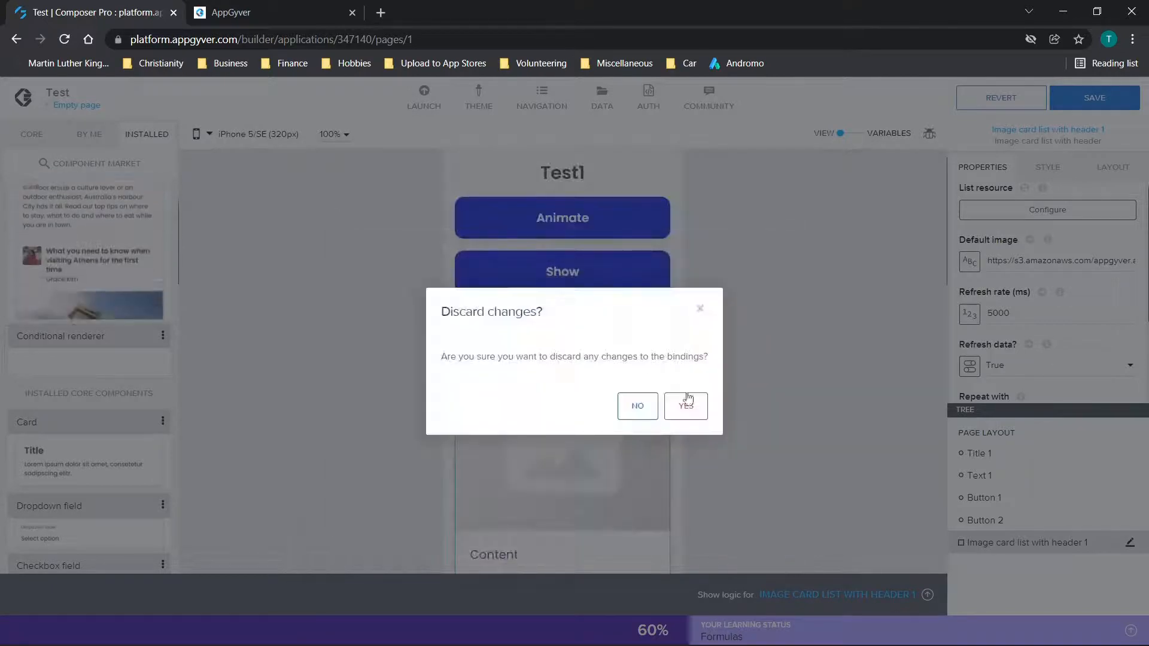
click(686, 406)
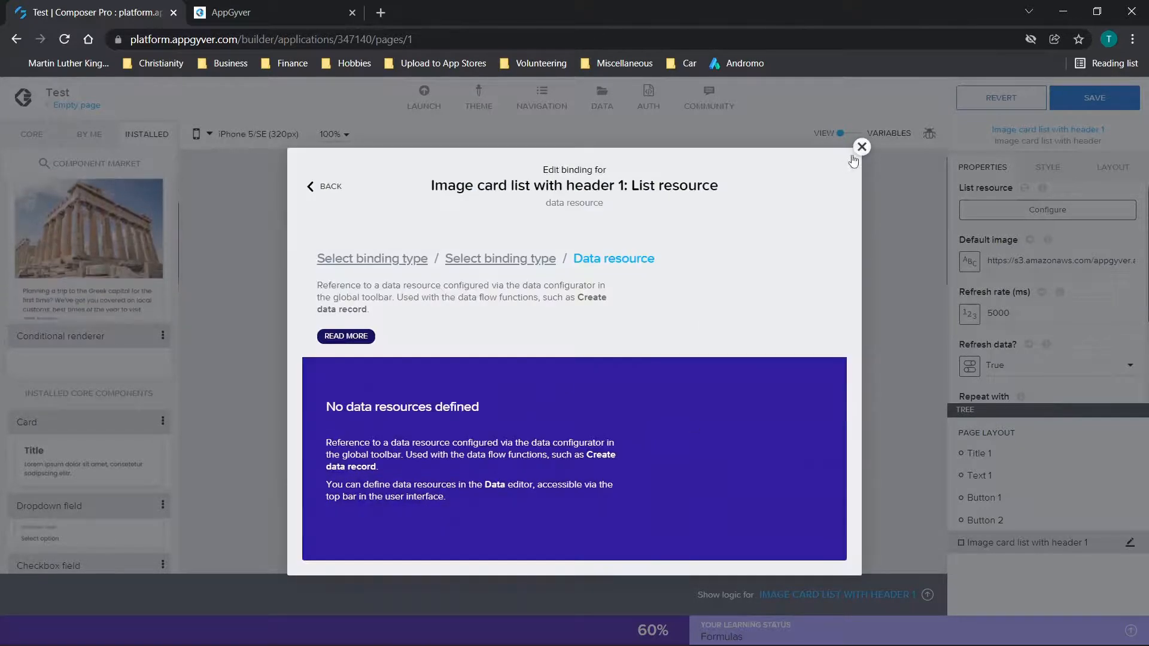
click(862, 147)
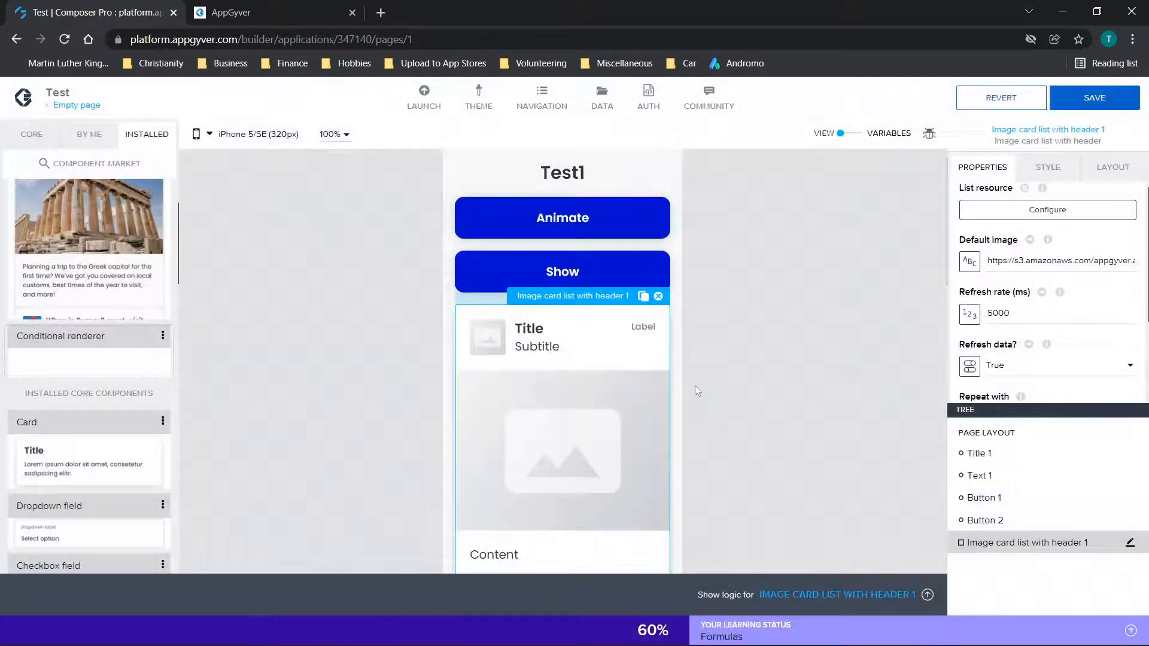
click(657, 296)
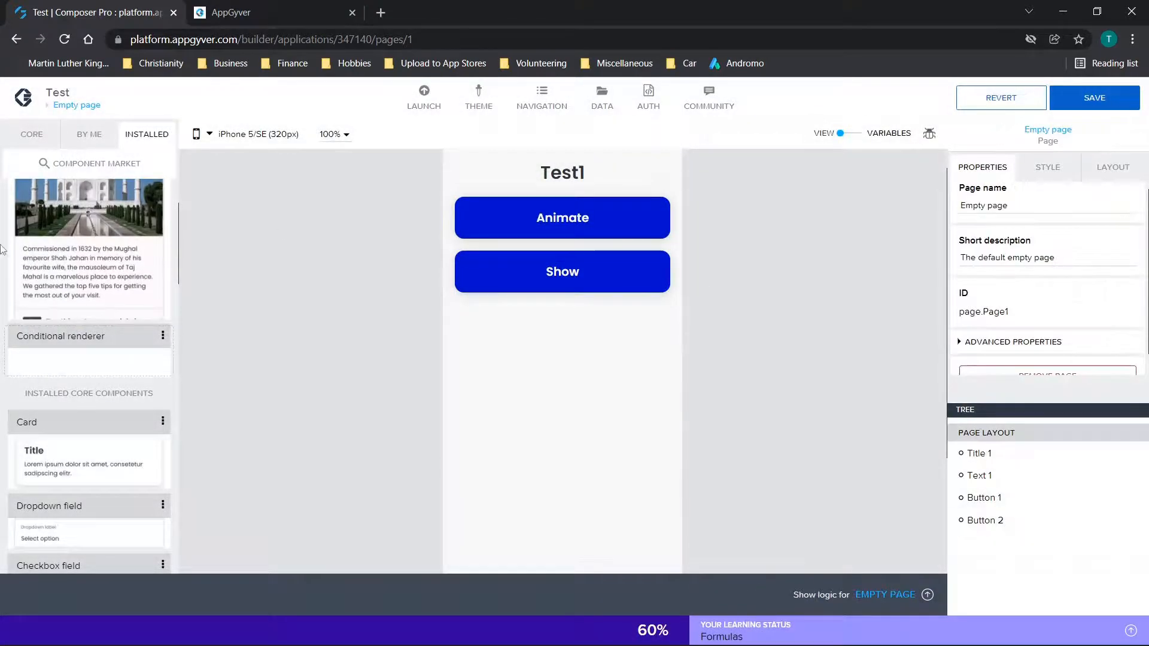
- Find and choose the Marker map container in the Component Market
click(88, 163)
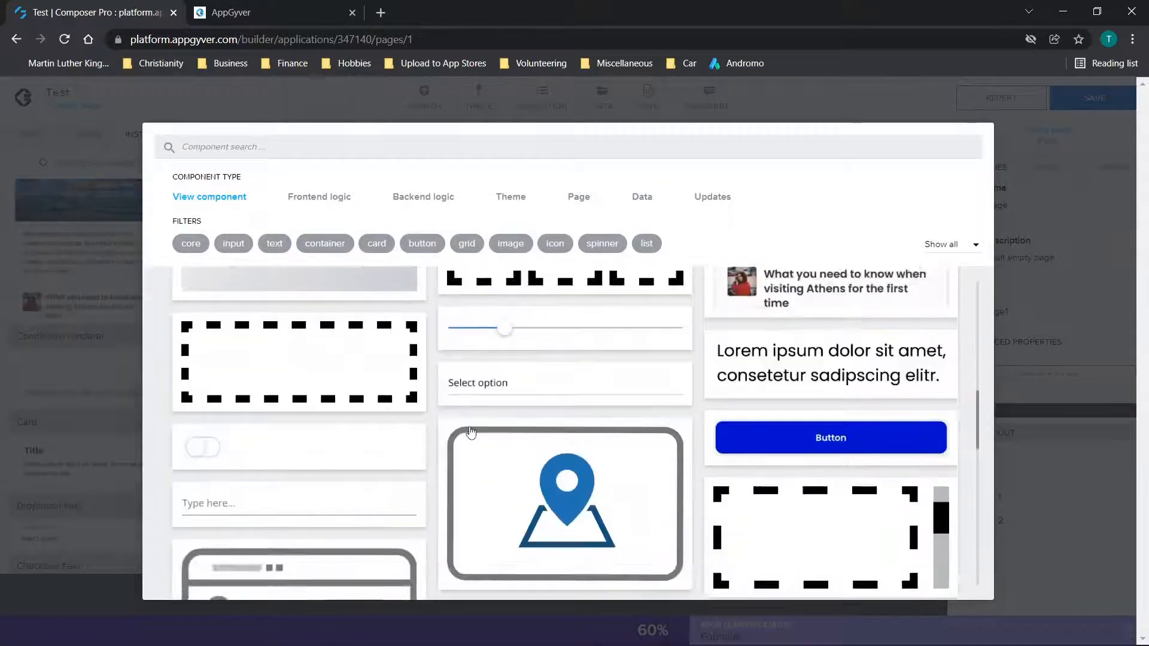
scroll(down, 3)
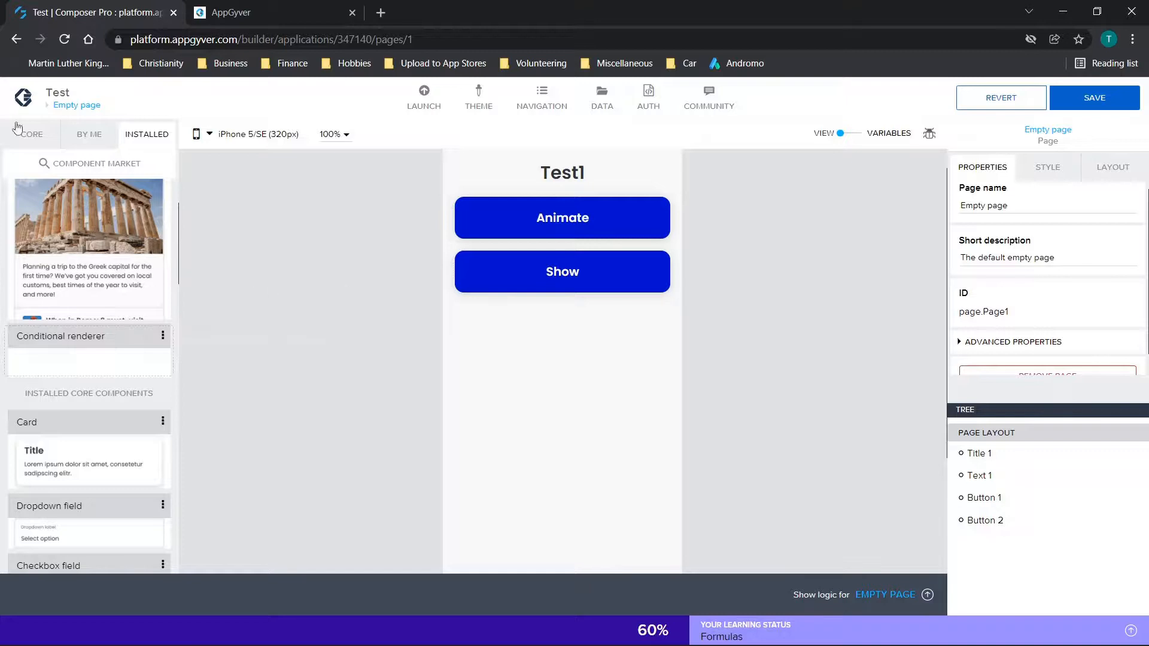
click(88, 164)
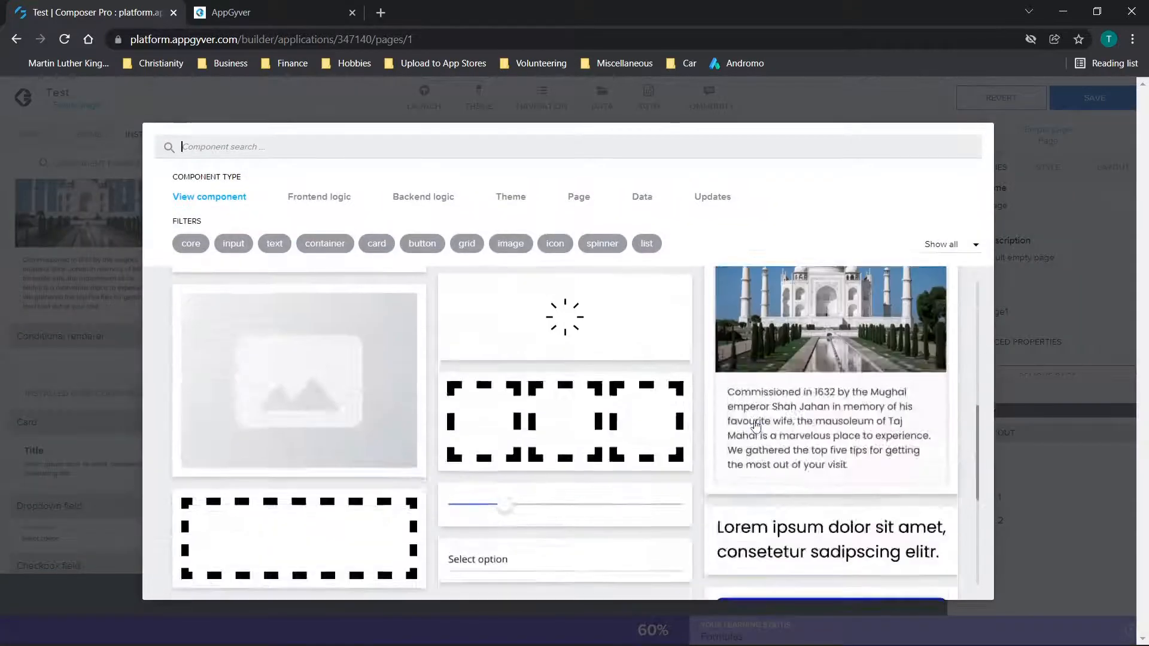
scroll(down, 3)
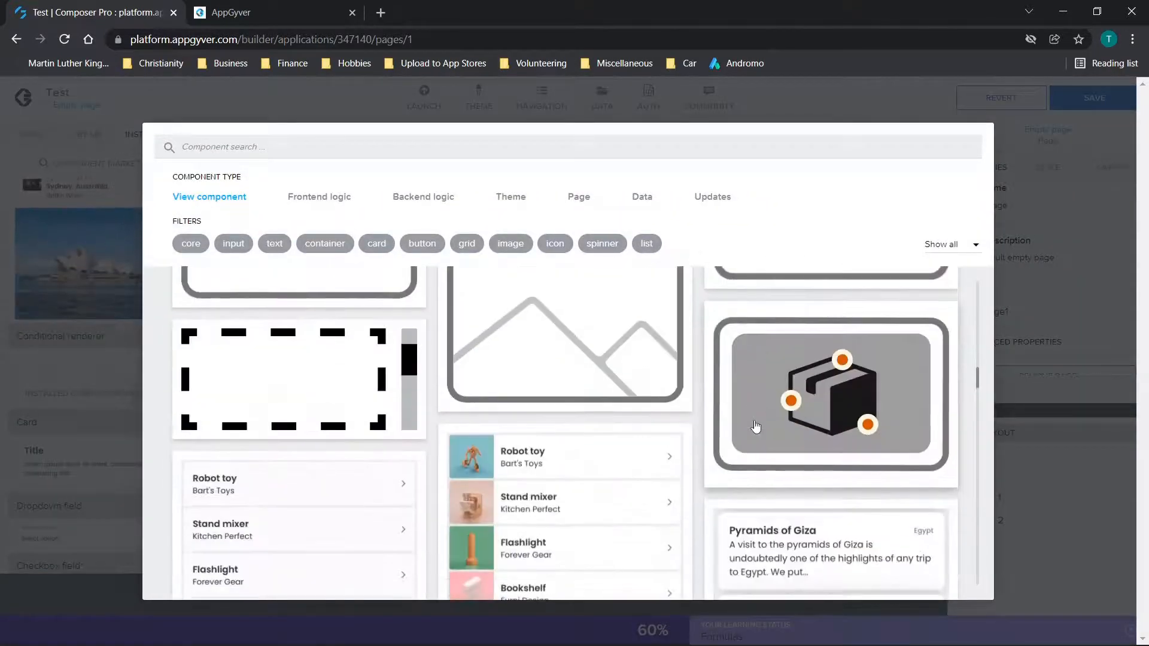
click(830, 394)
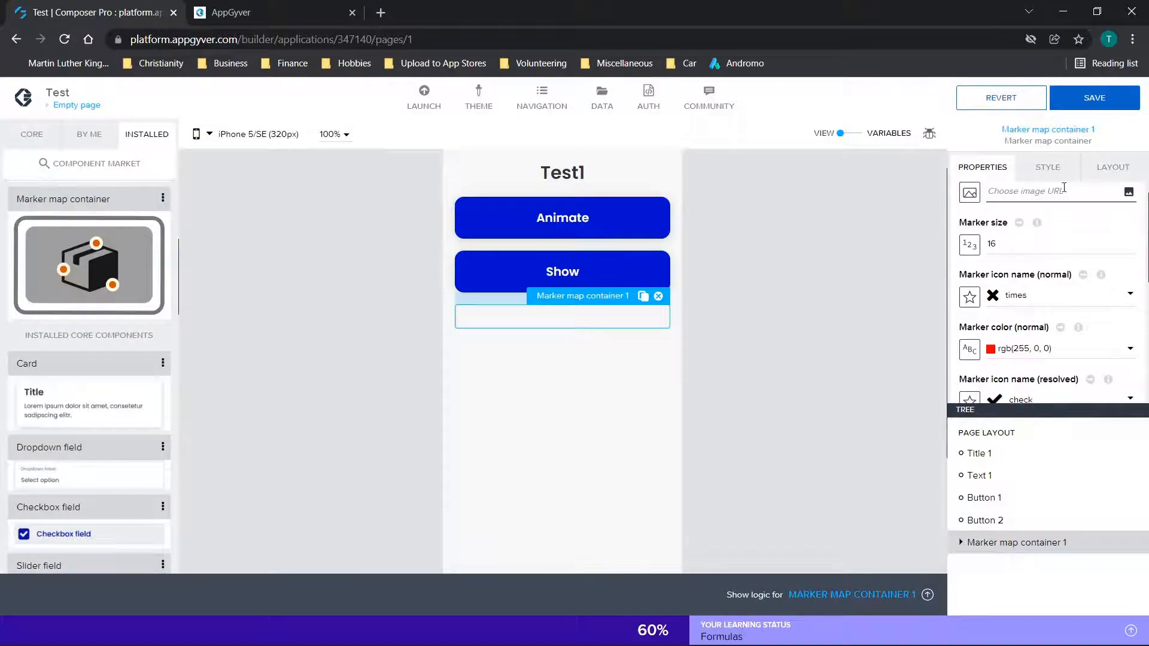
scroll(down, 3)
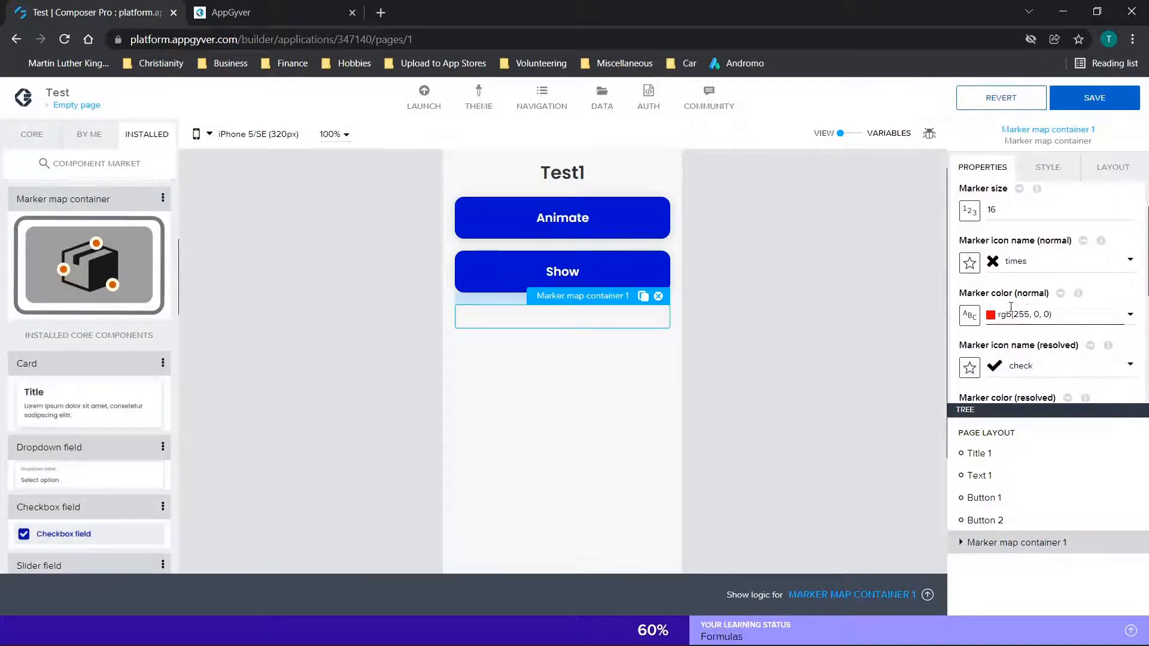
scroll(down, 3)
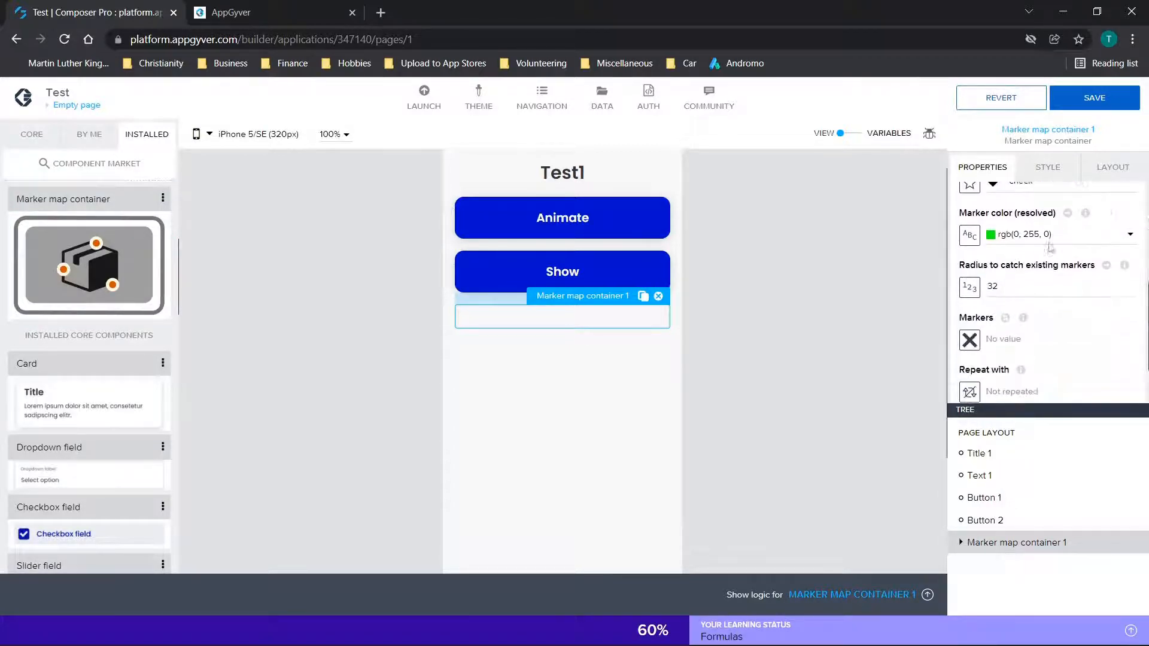
scroll(down, 3)
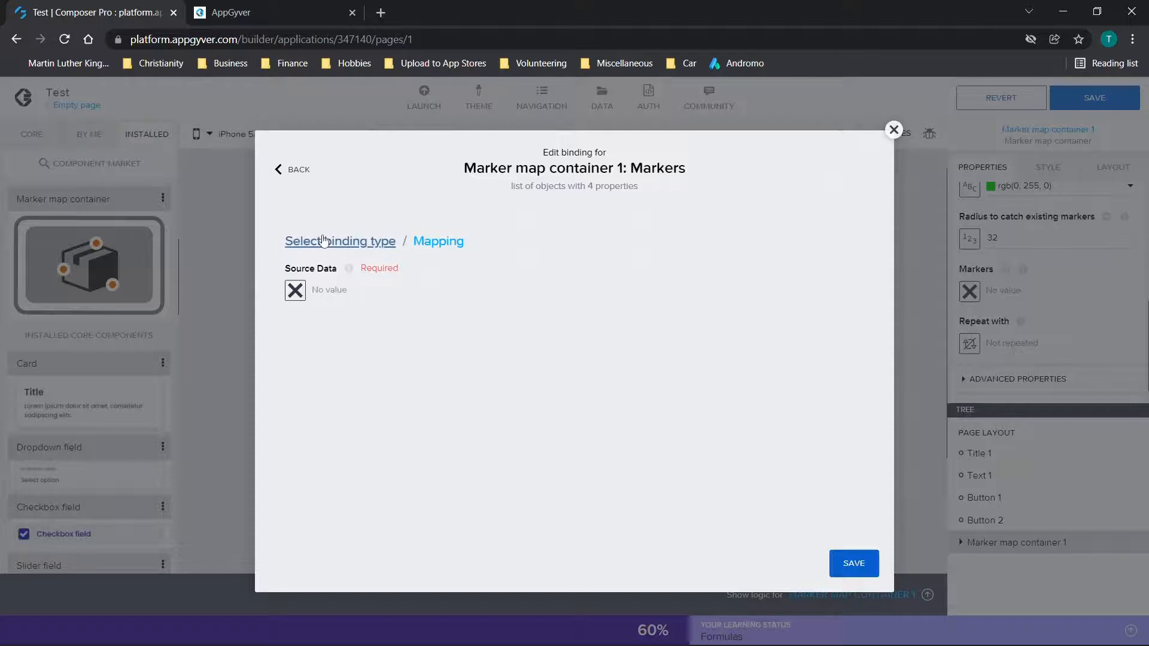
click(340, 240)
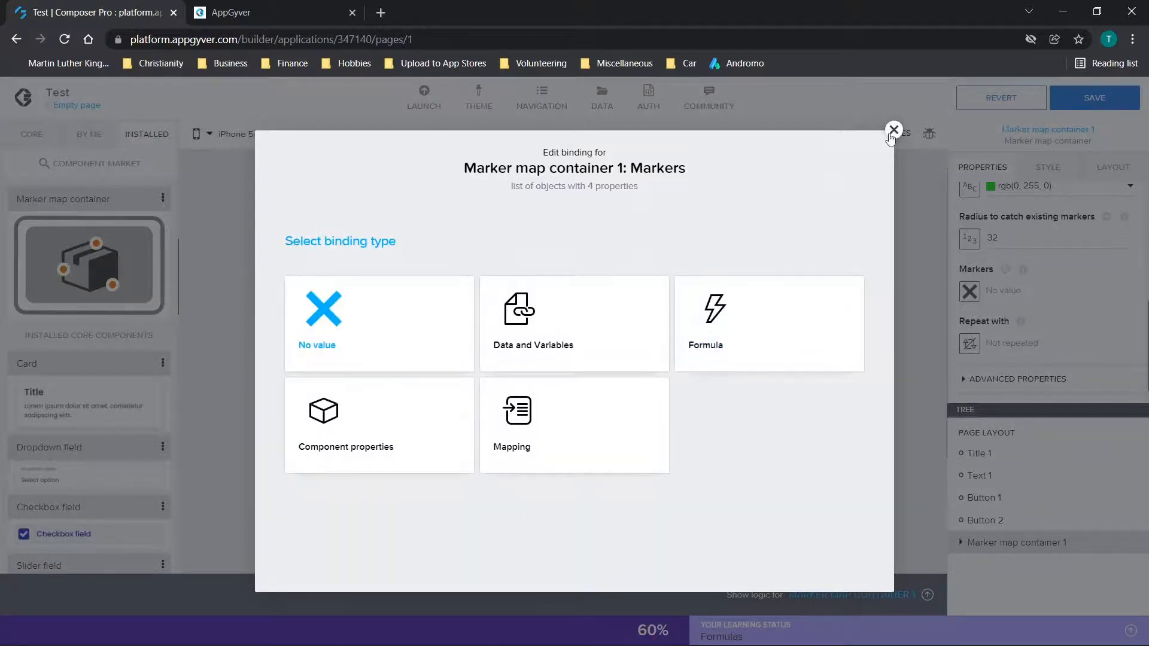
click(893, 130)
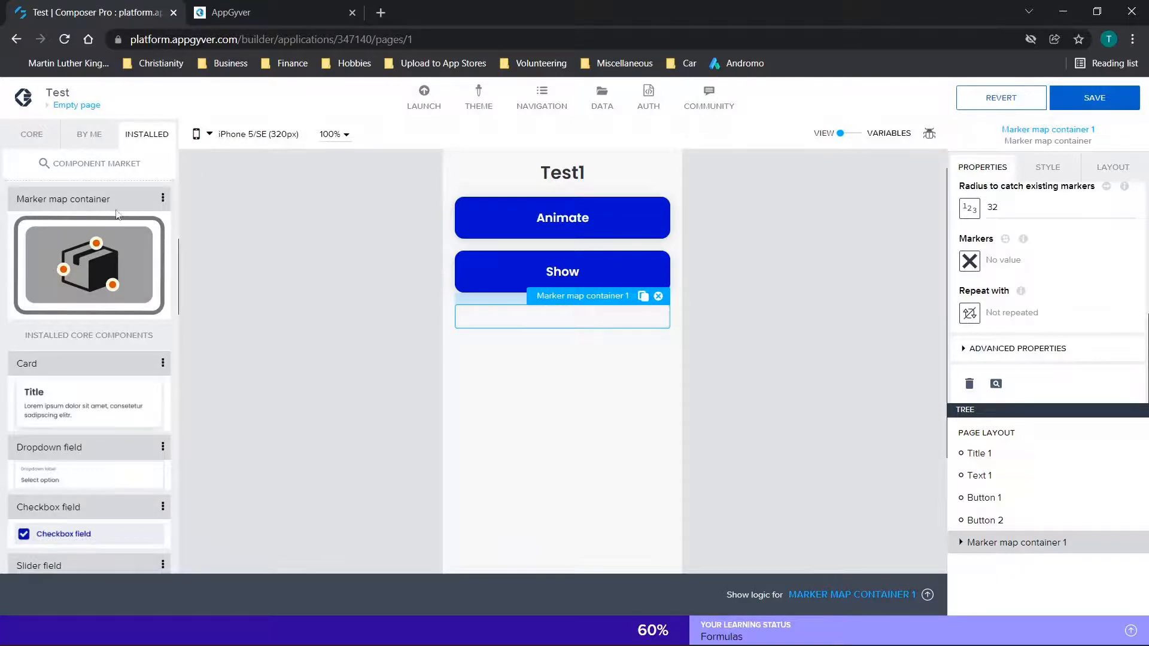
- Look over the Date picker and HTML renderer details, then install the WebView component
click(89, 163)
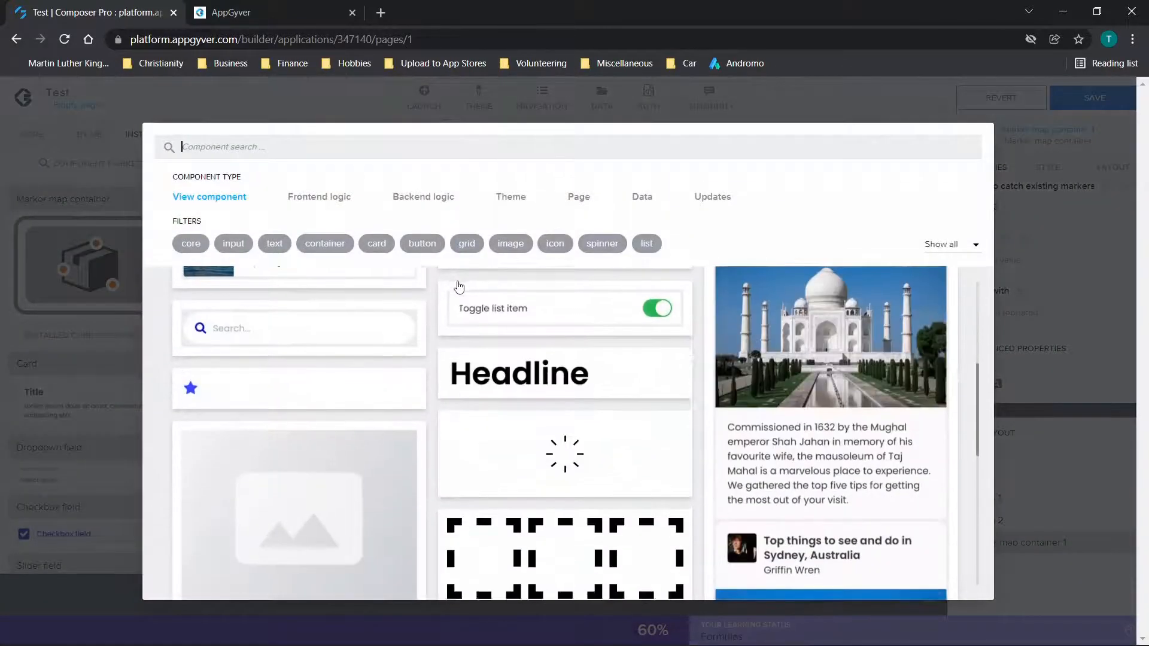
scroll(down, 3)
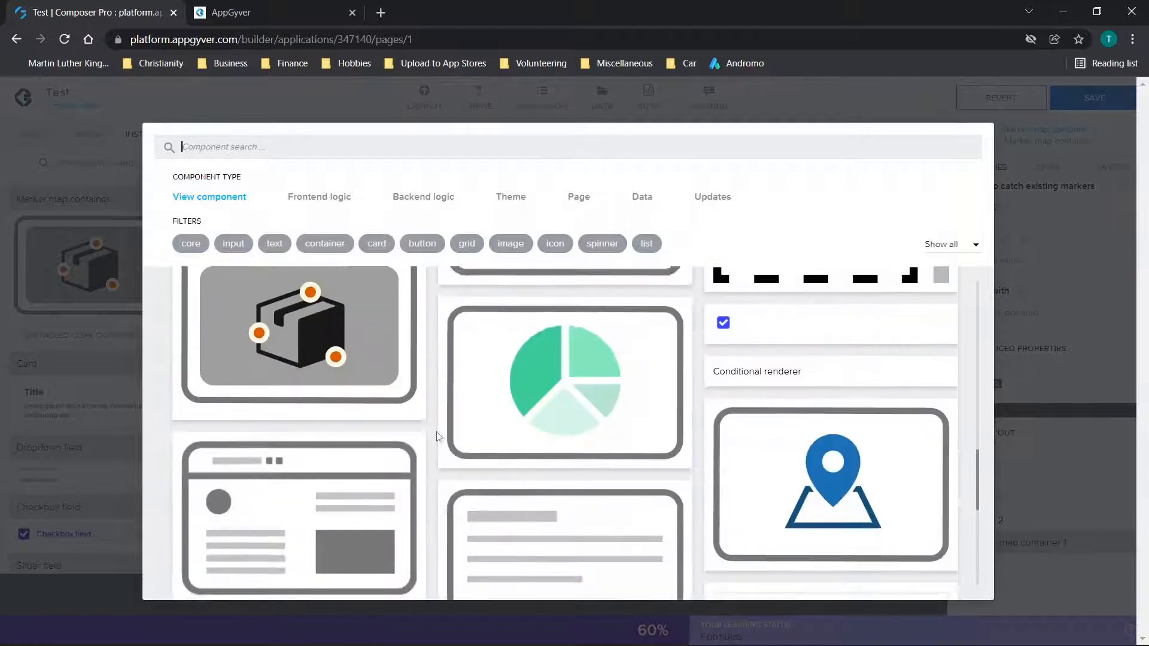
mouse_move(366, 495)
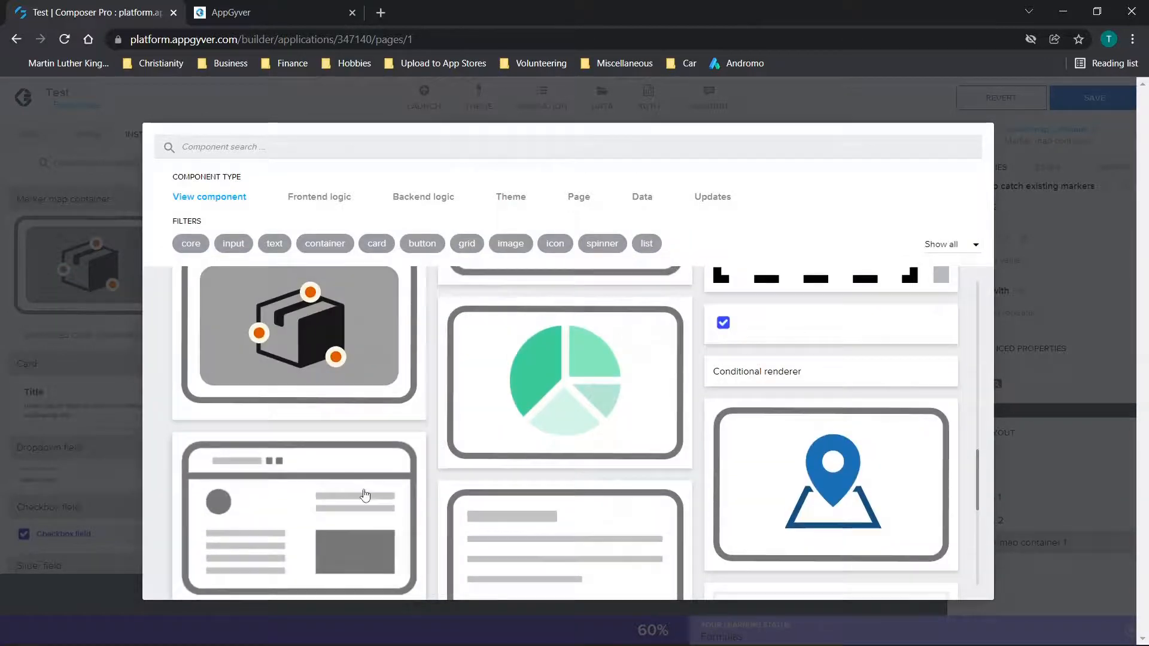
click(298, 516)
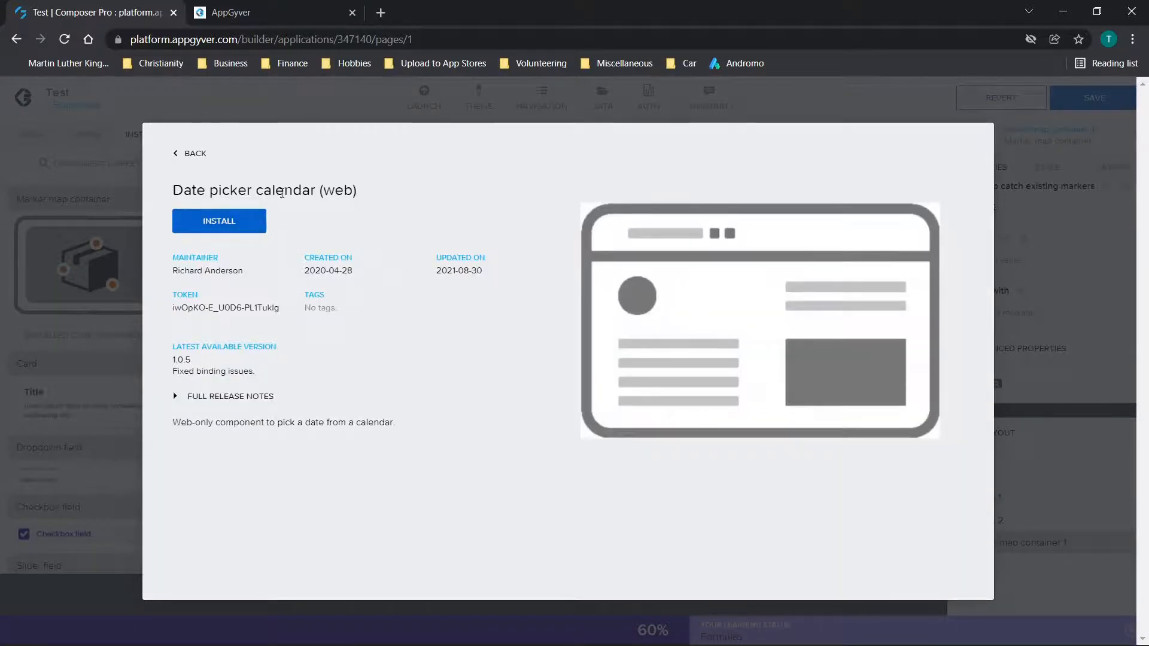
click(194, 154)
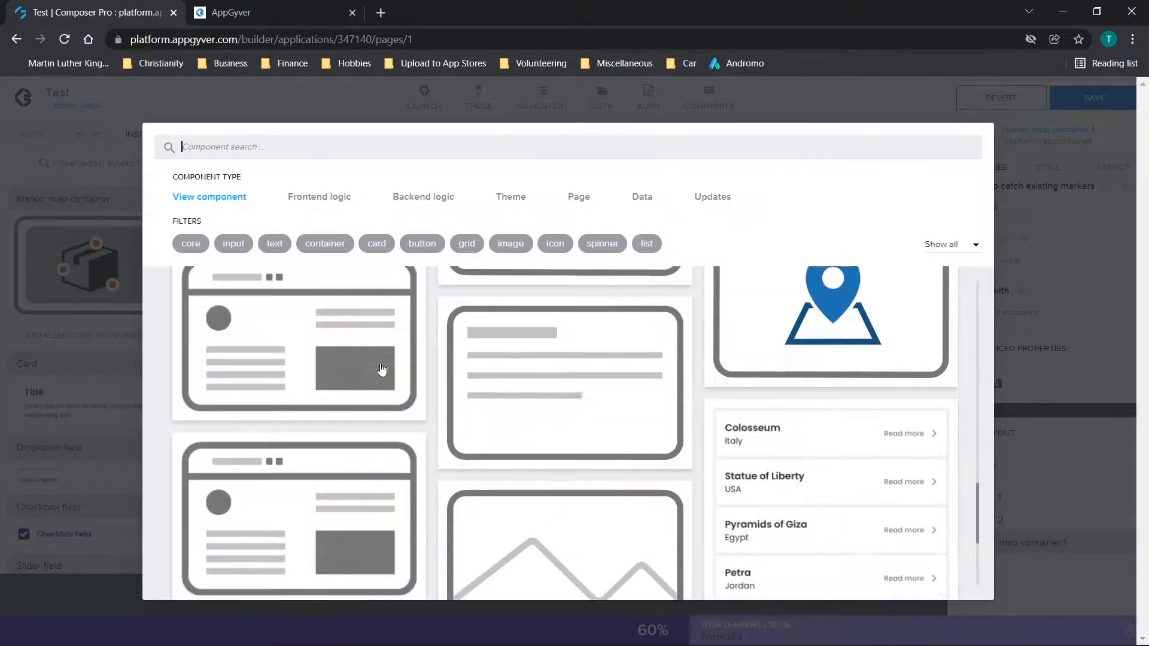
click(297, 341)
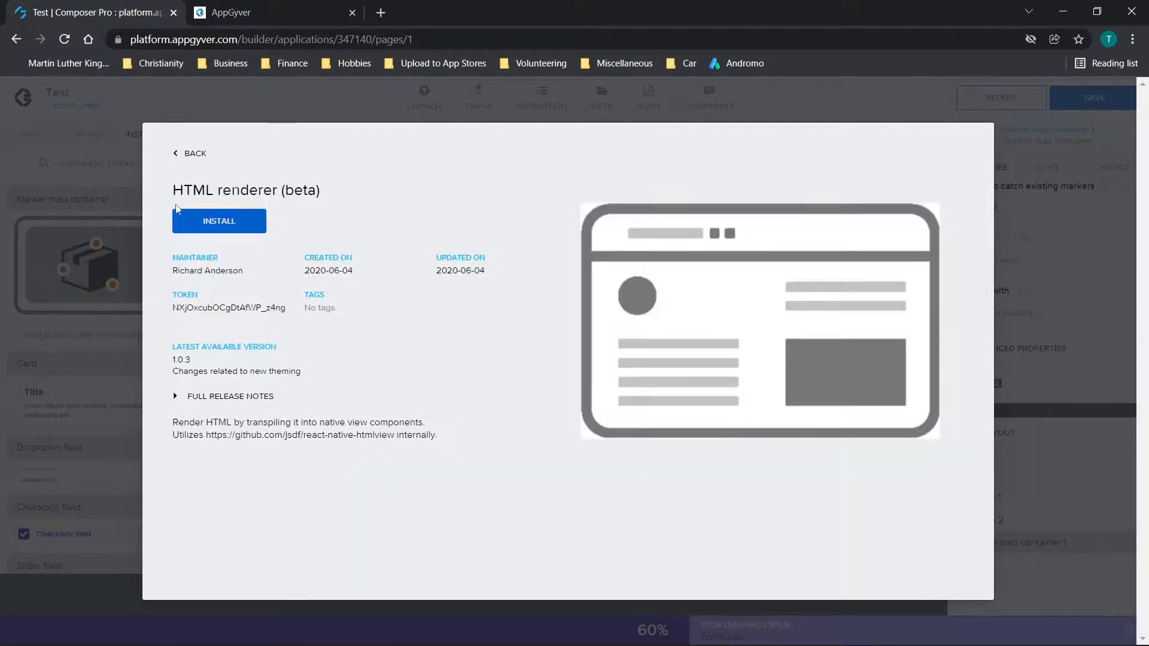
click(194, 153)
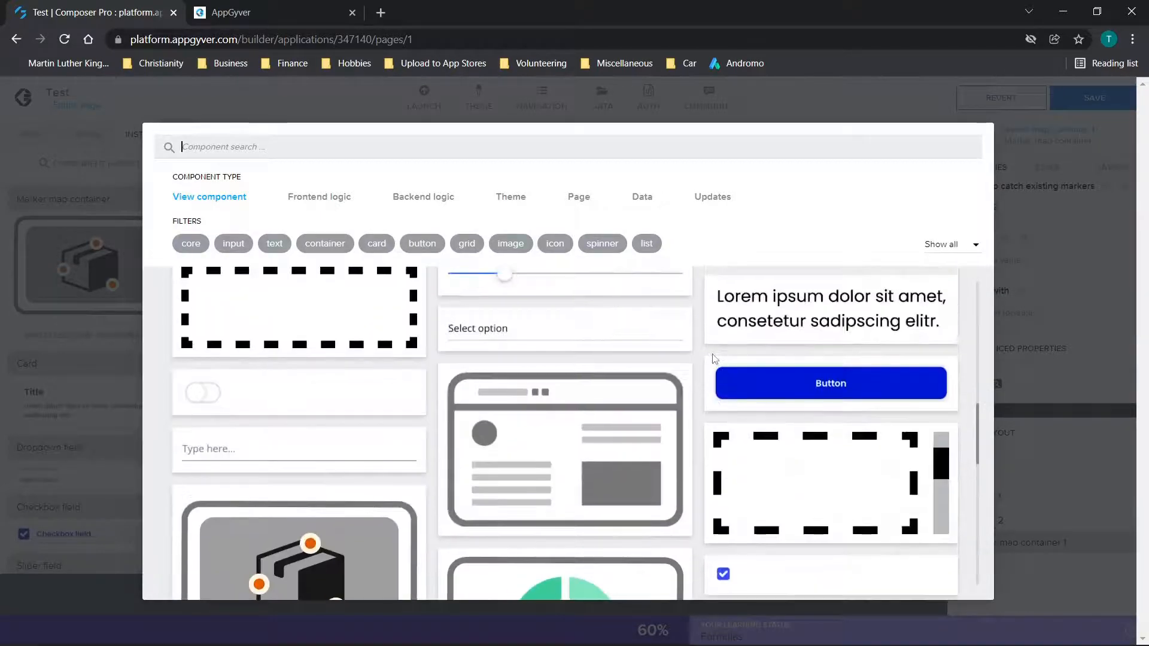
click(564, 449)
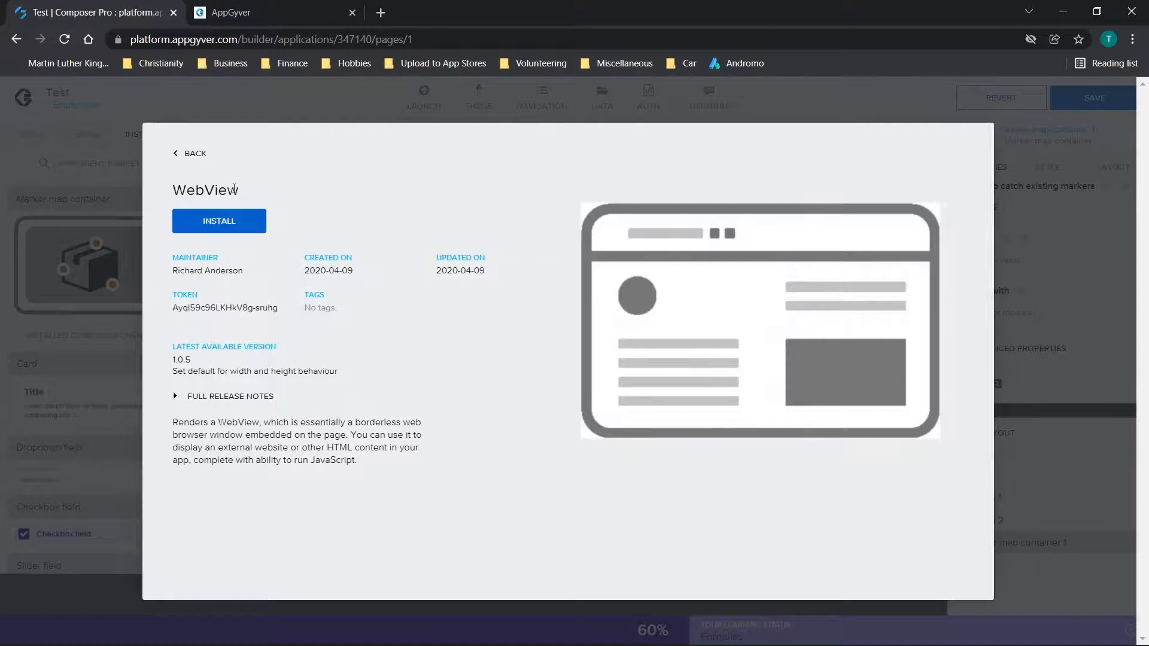
mouse_move(316, 194)
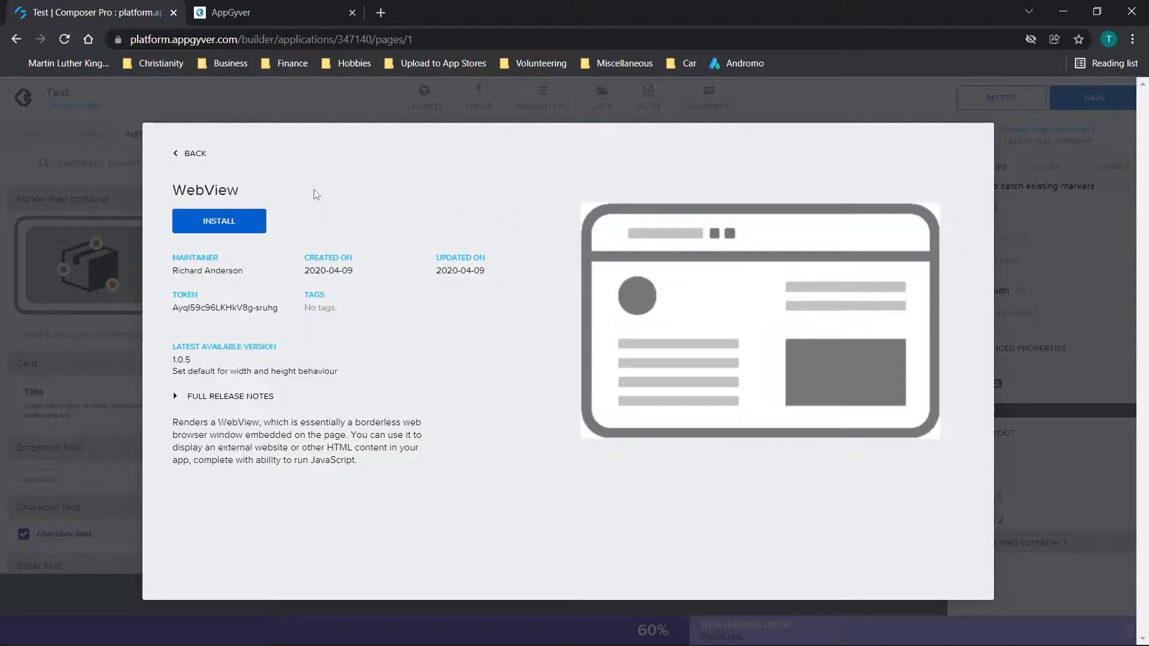
mouse_move(600, 345)
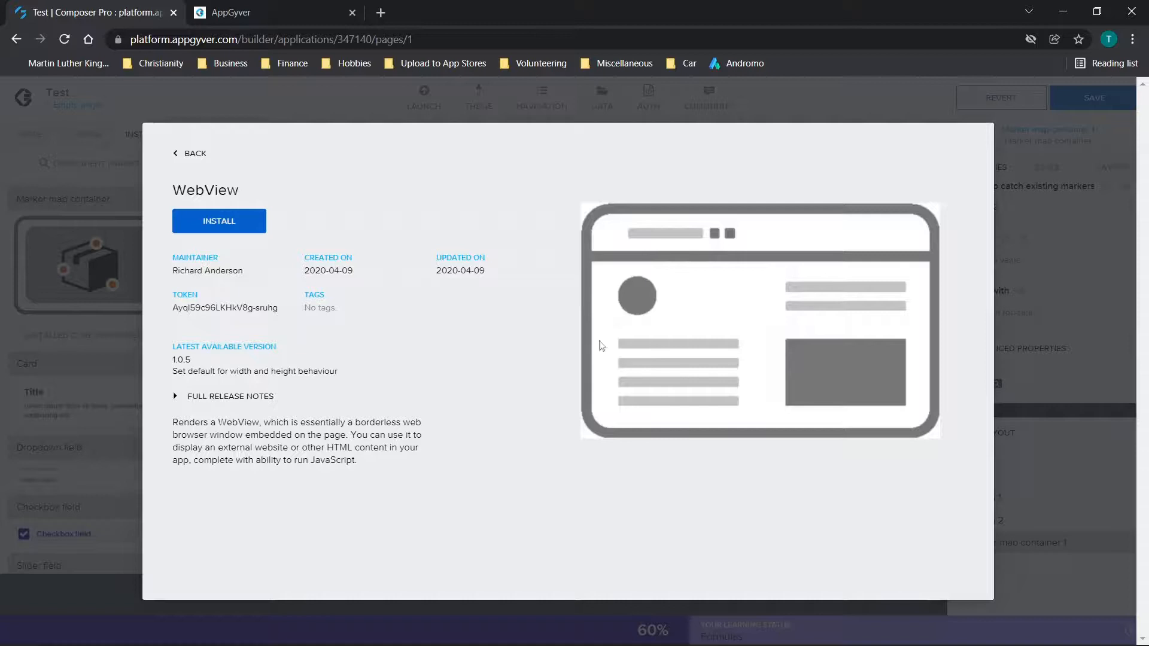
click(190, 154)
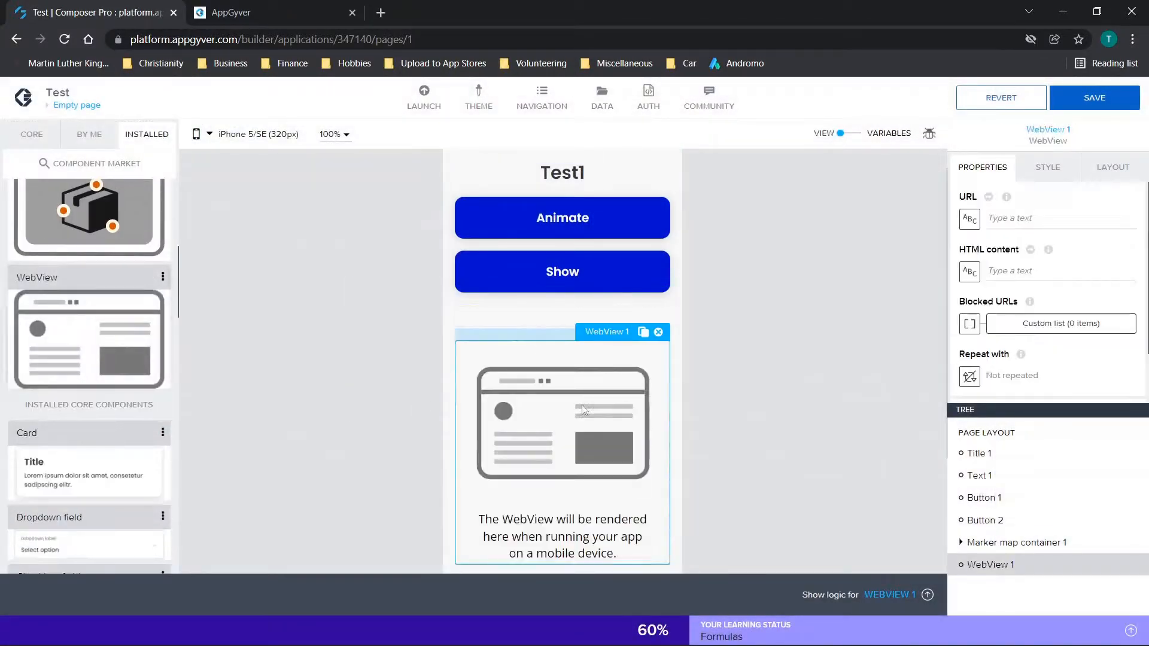
scroll(down, 3)
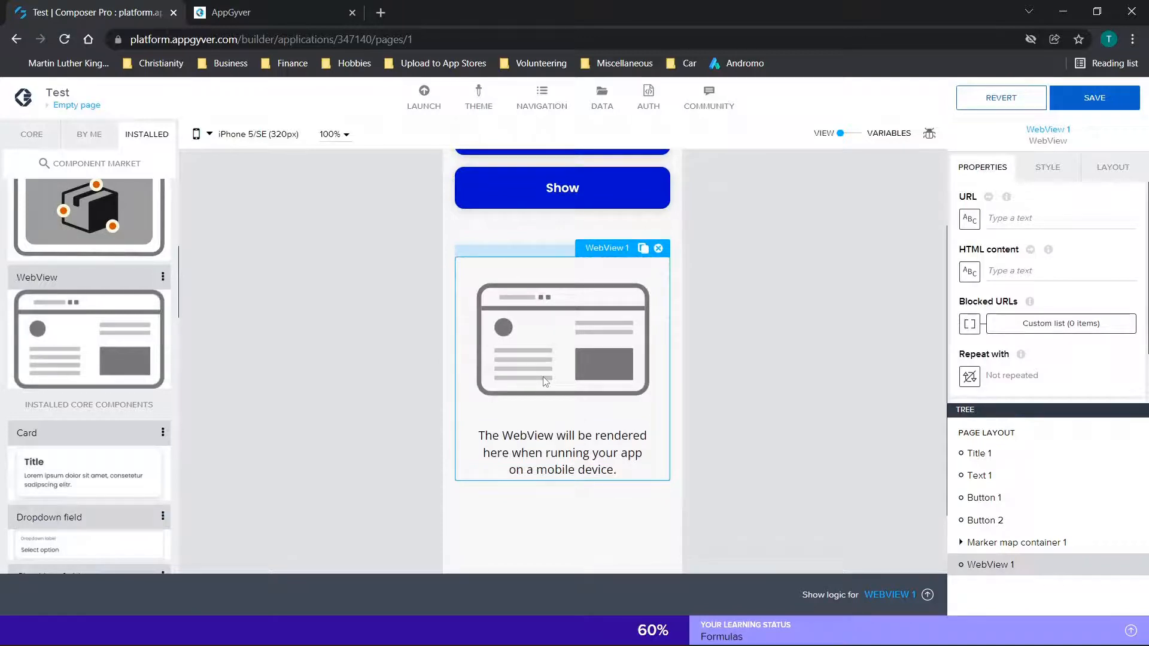
click(1056, 218)
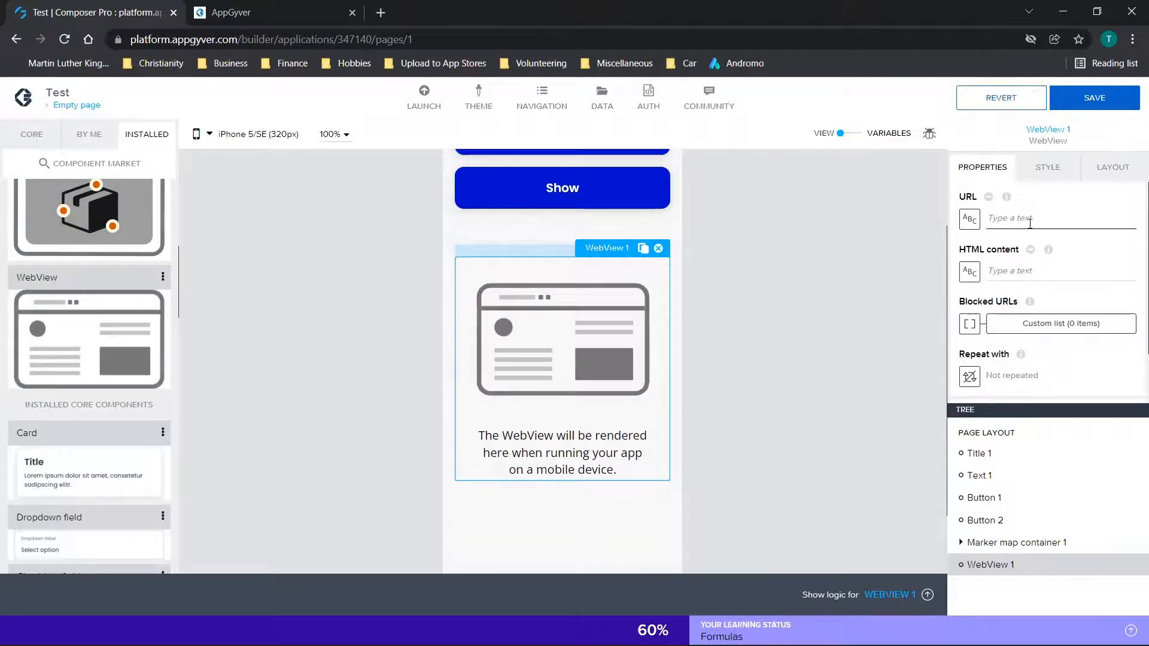
text(www.)
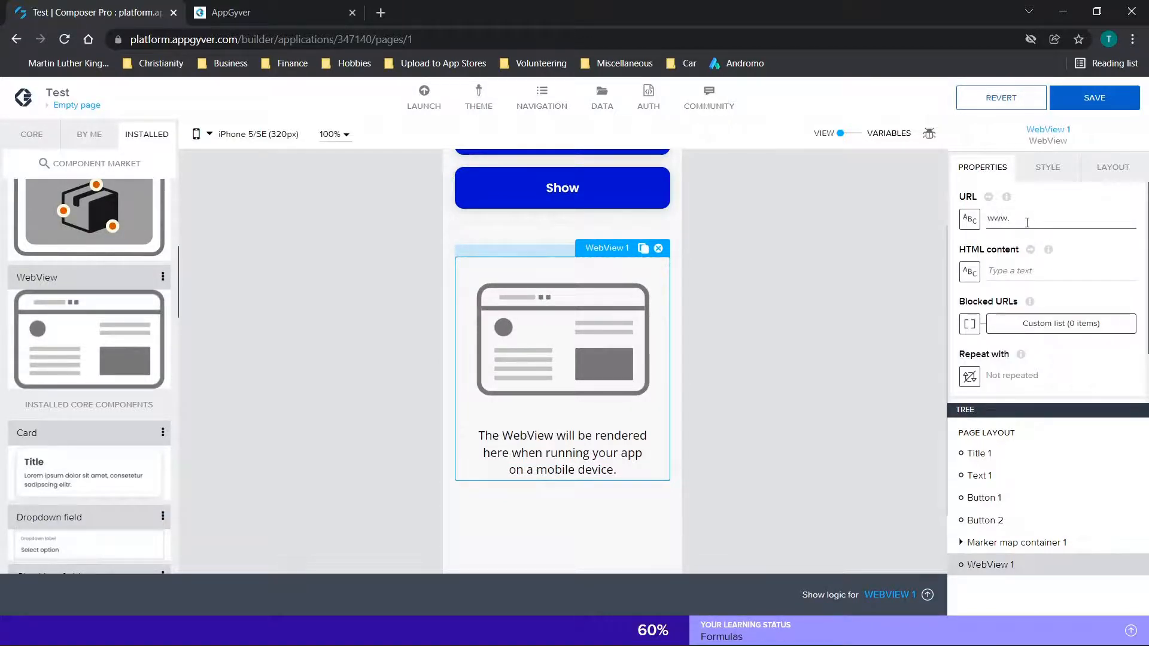
text(googl)
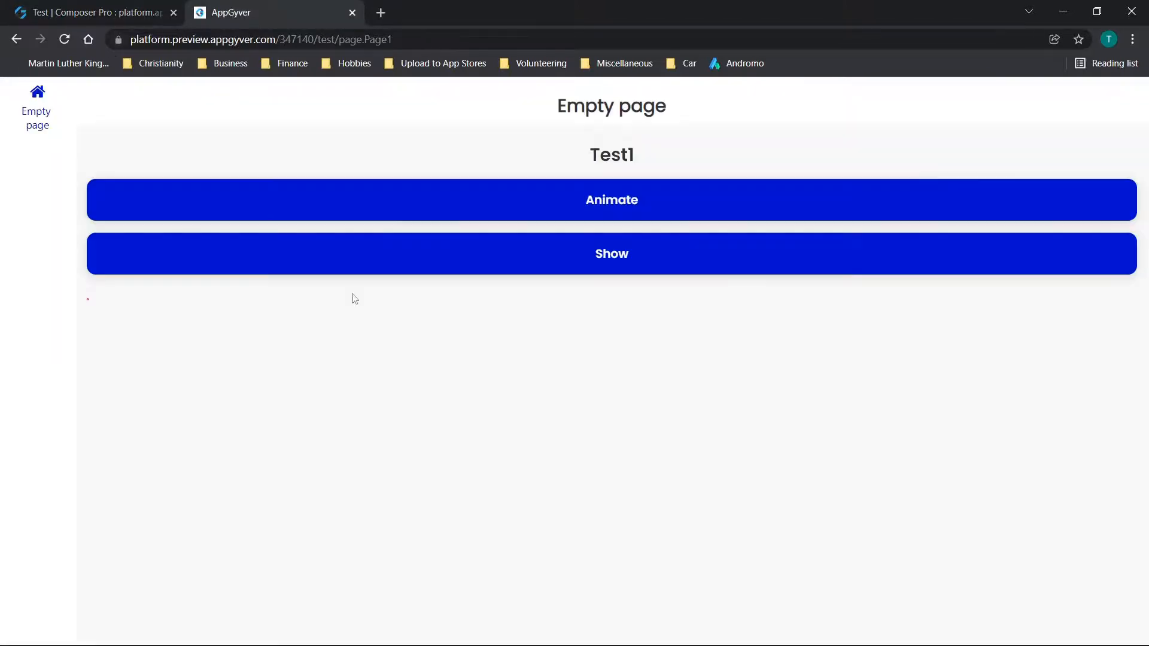
mouse_move(758, 472)
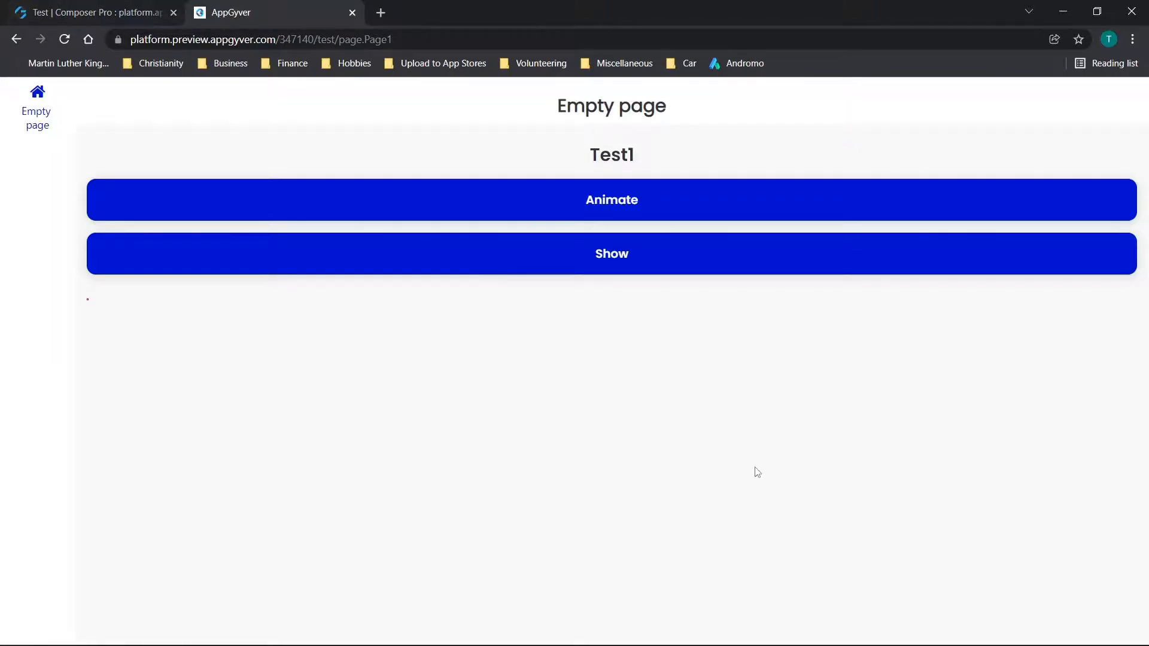
mouse_move(546, 349)
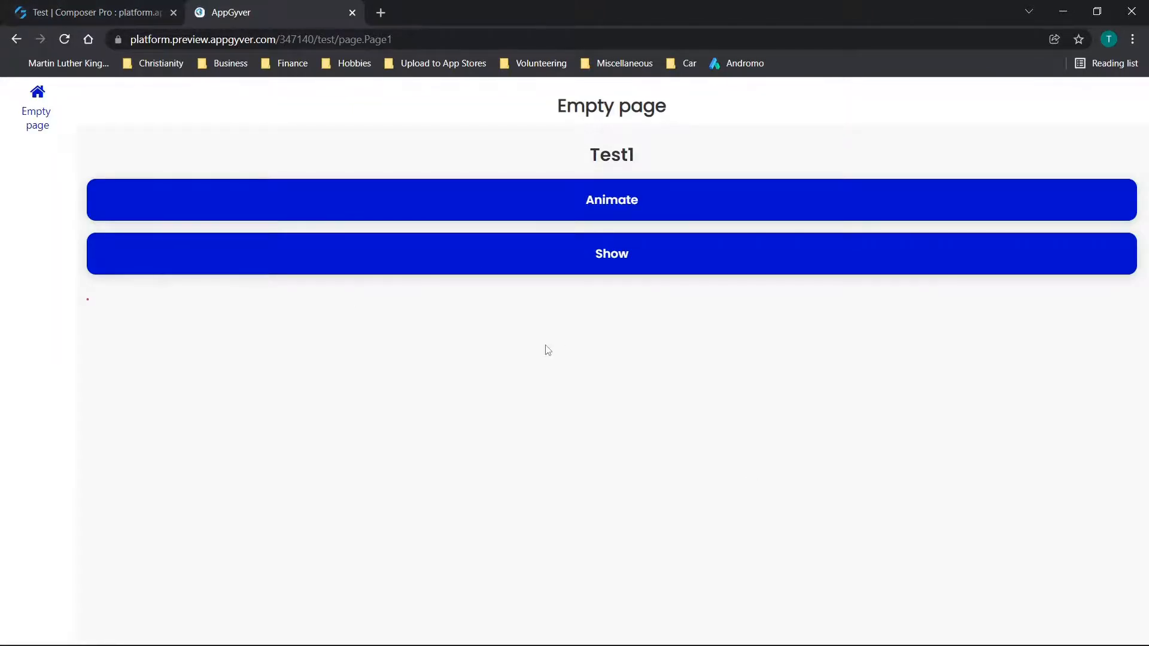
mouse_move(539, 507)
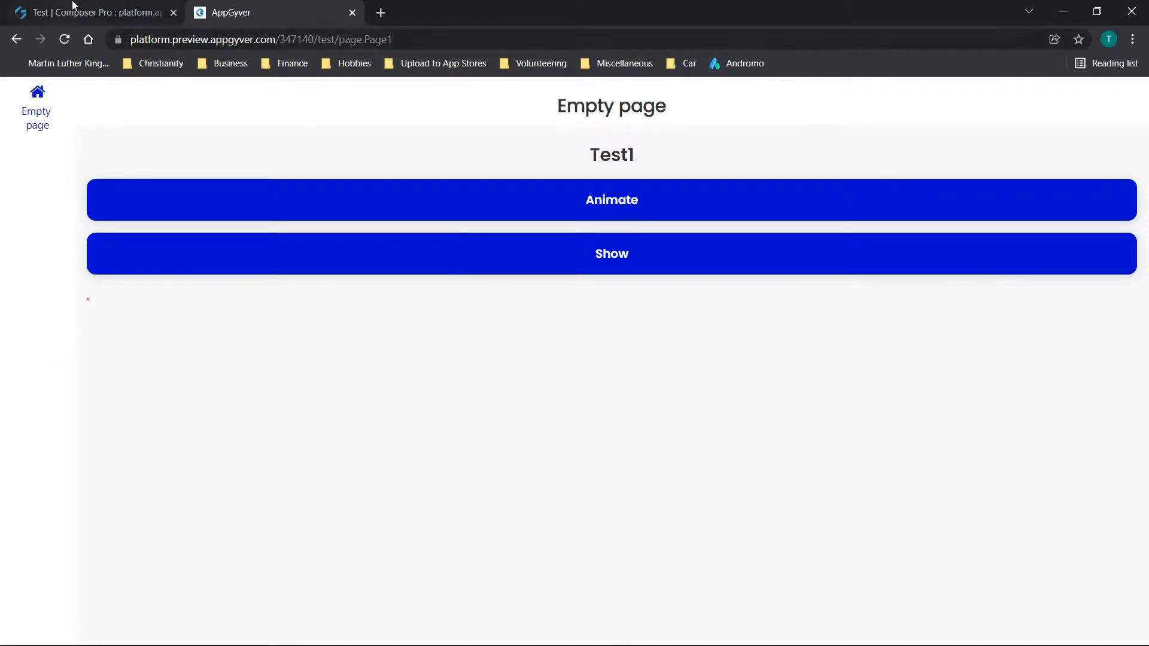
- Check the preview of the Test app, showing only Test1 with Animate and Show buttons
click(91, 13)
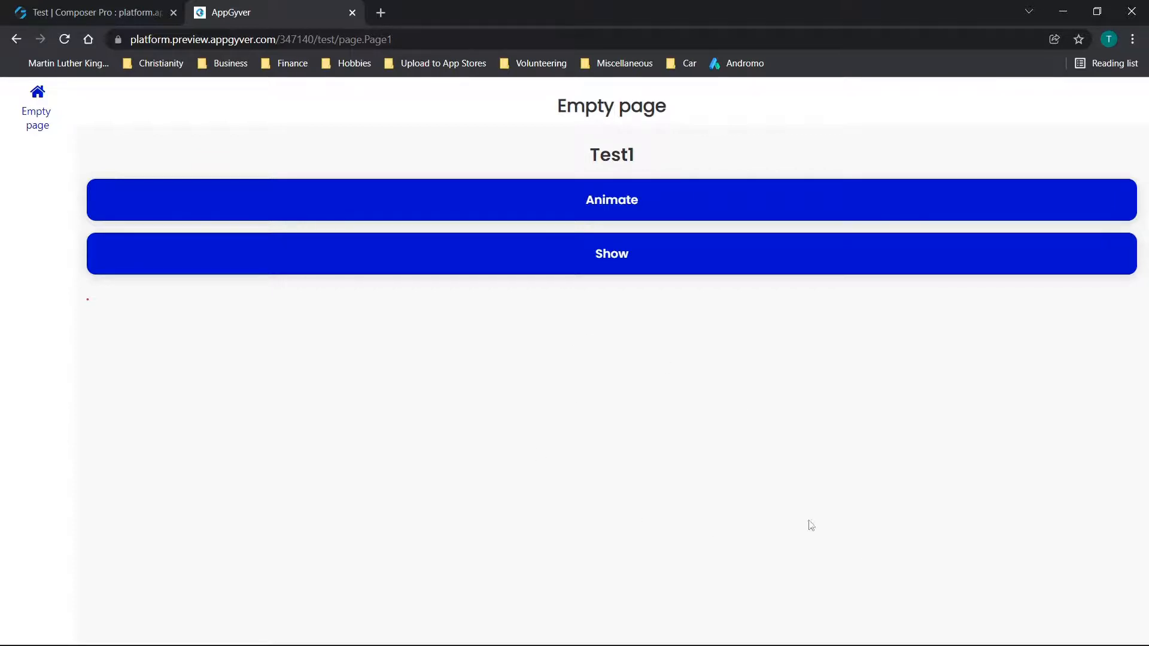
mouse_move(456, 317)
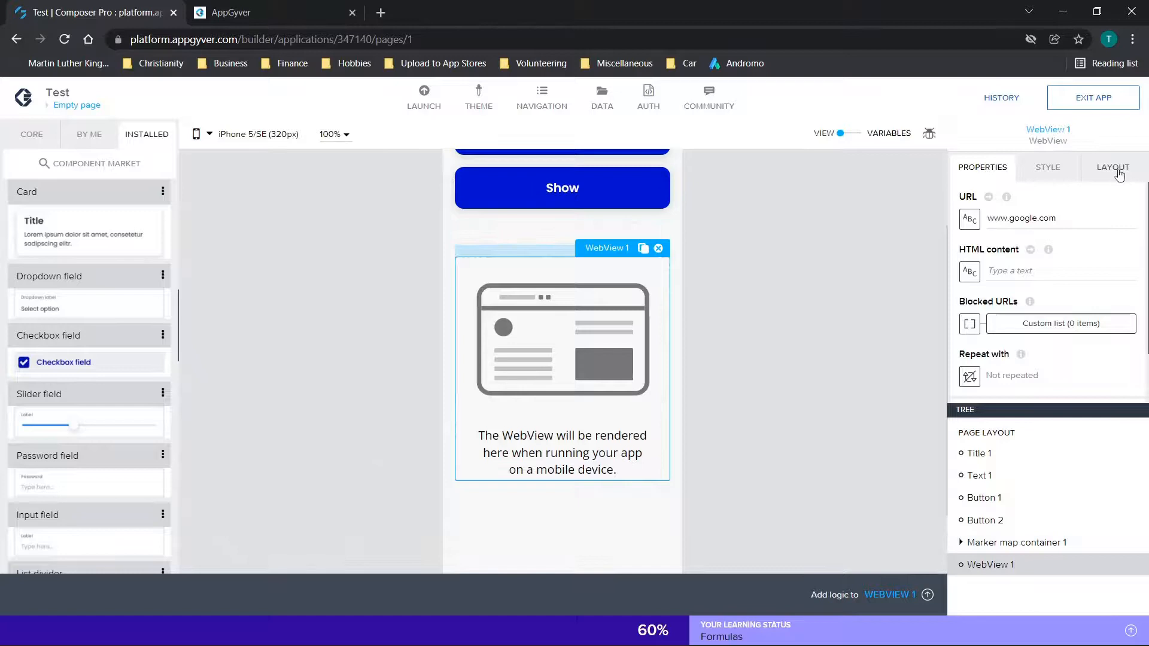
- Size WebView 1 to Custom, growing to the available width and height
click(1112, 167)
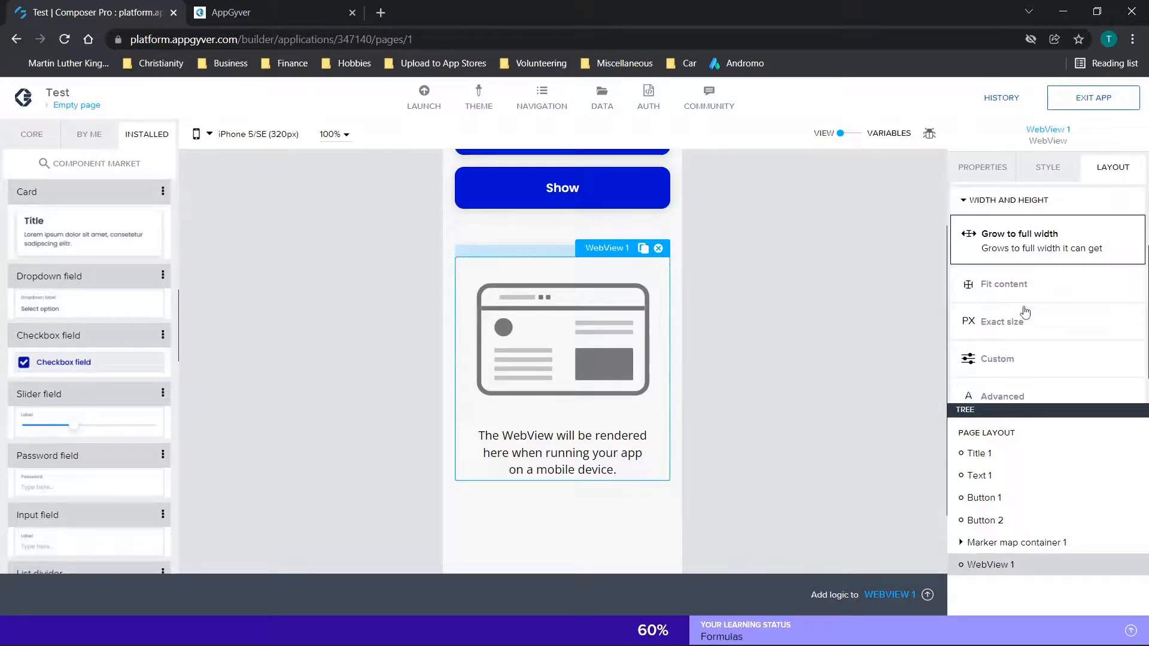
scroll(down, 3)
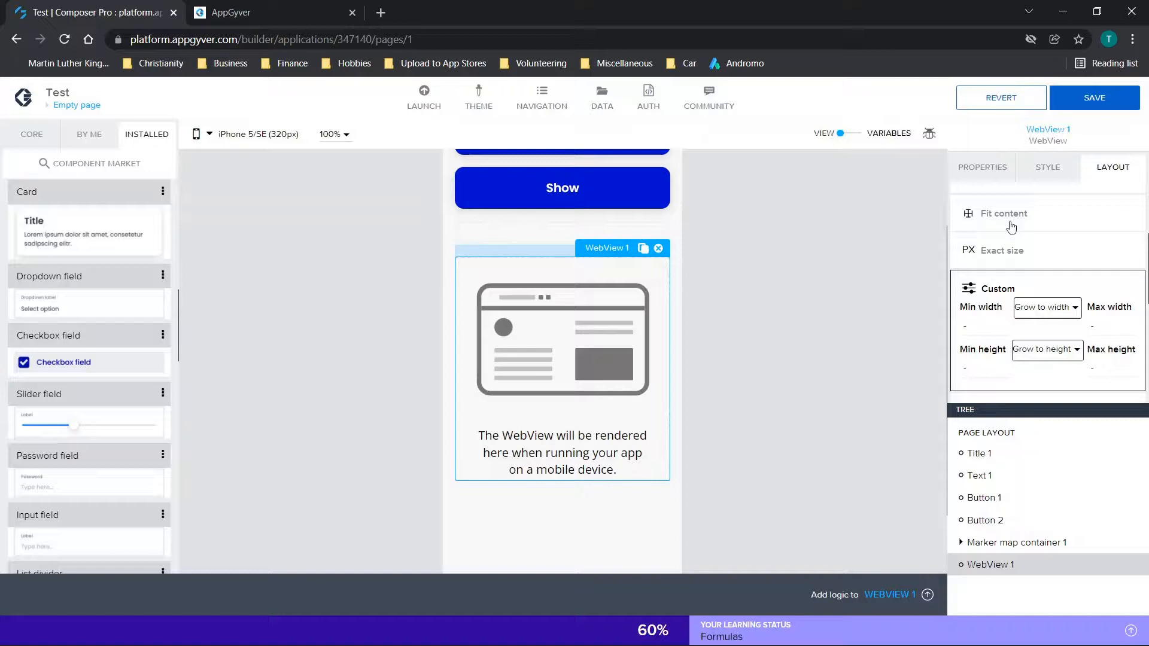
scroll(up, 3)
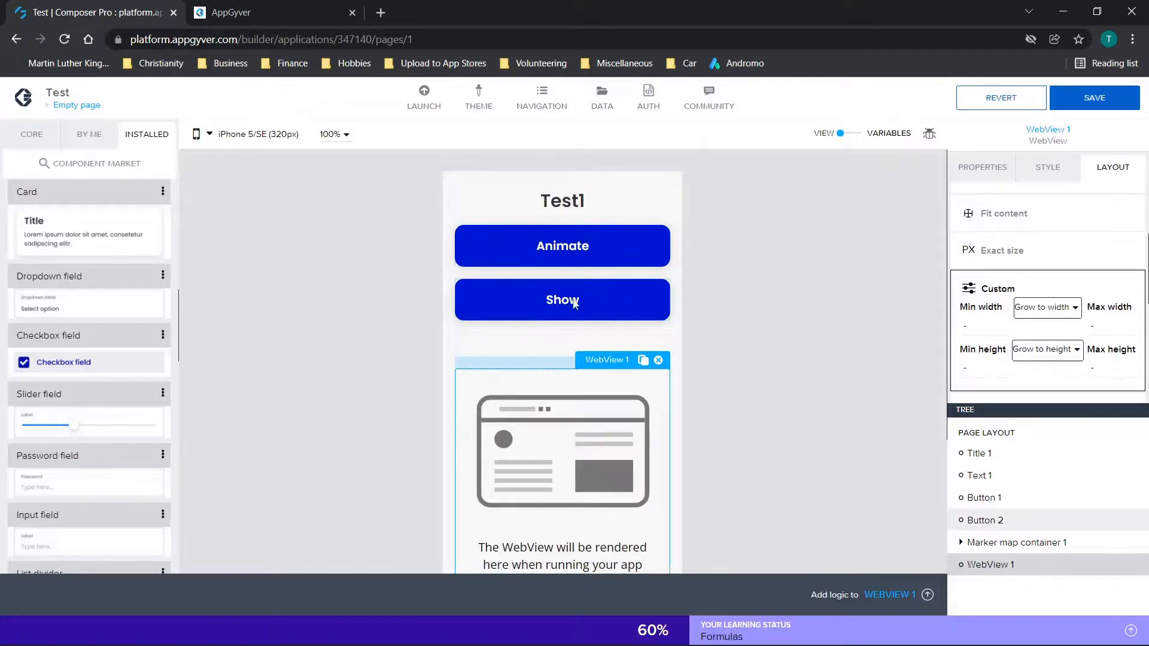
mouse_move(657, 360)
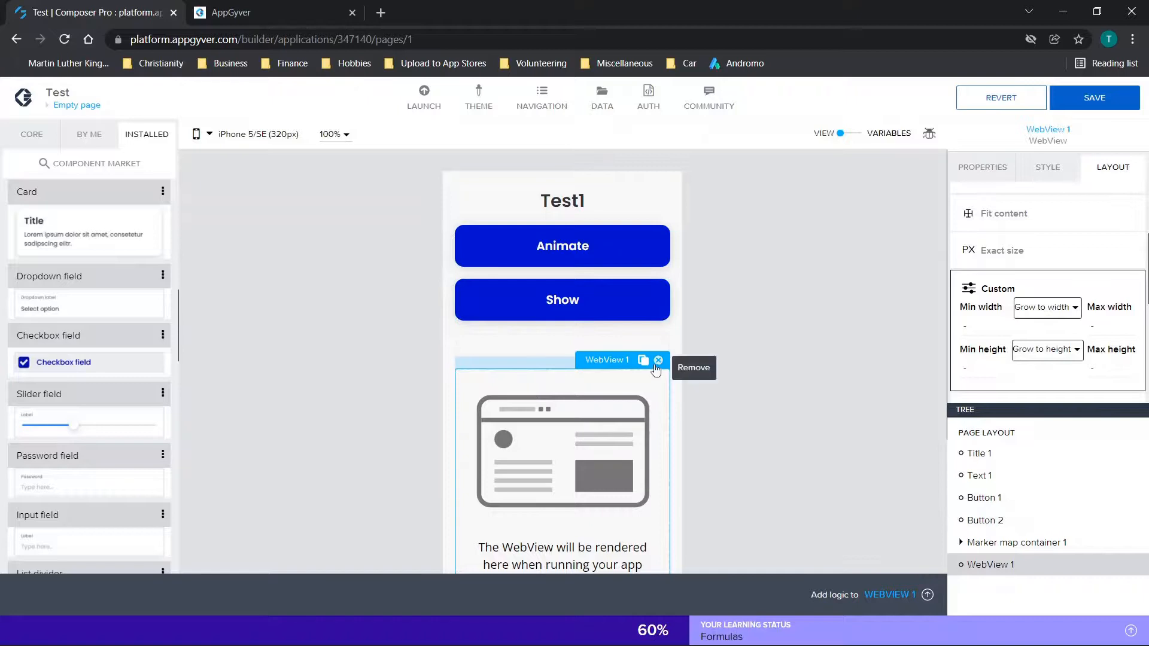
- Remove the WebView, add an Image below the Show button, and review its styling
click(692, 367)
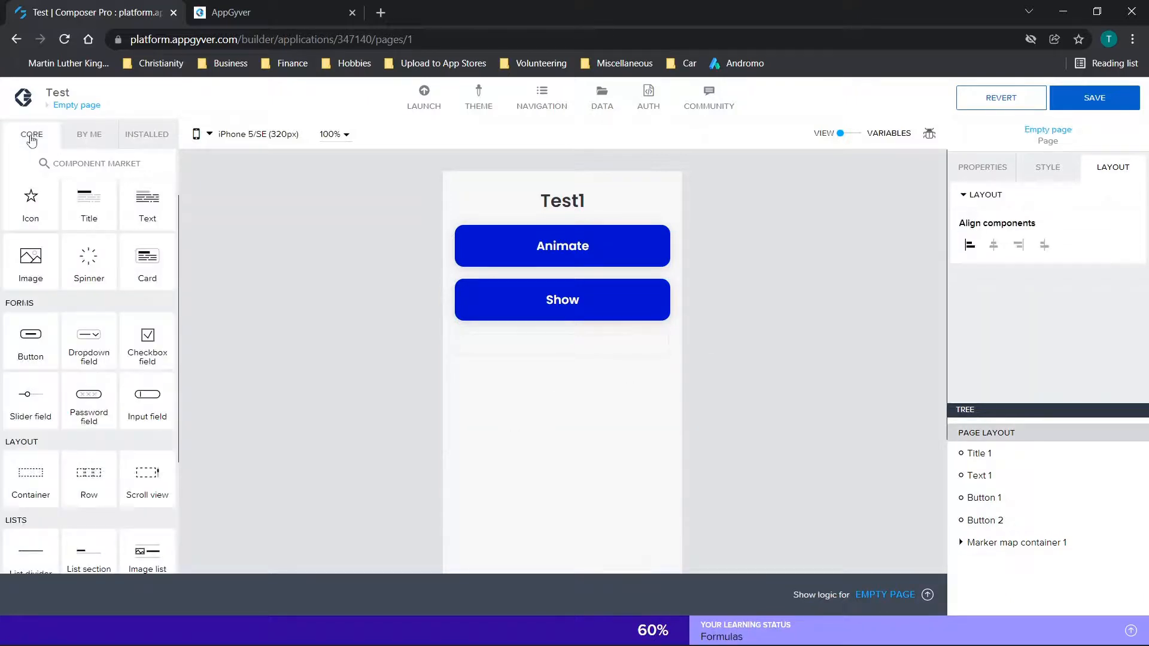
mouse_move(10, 262)
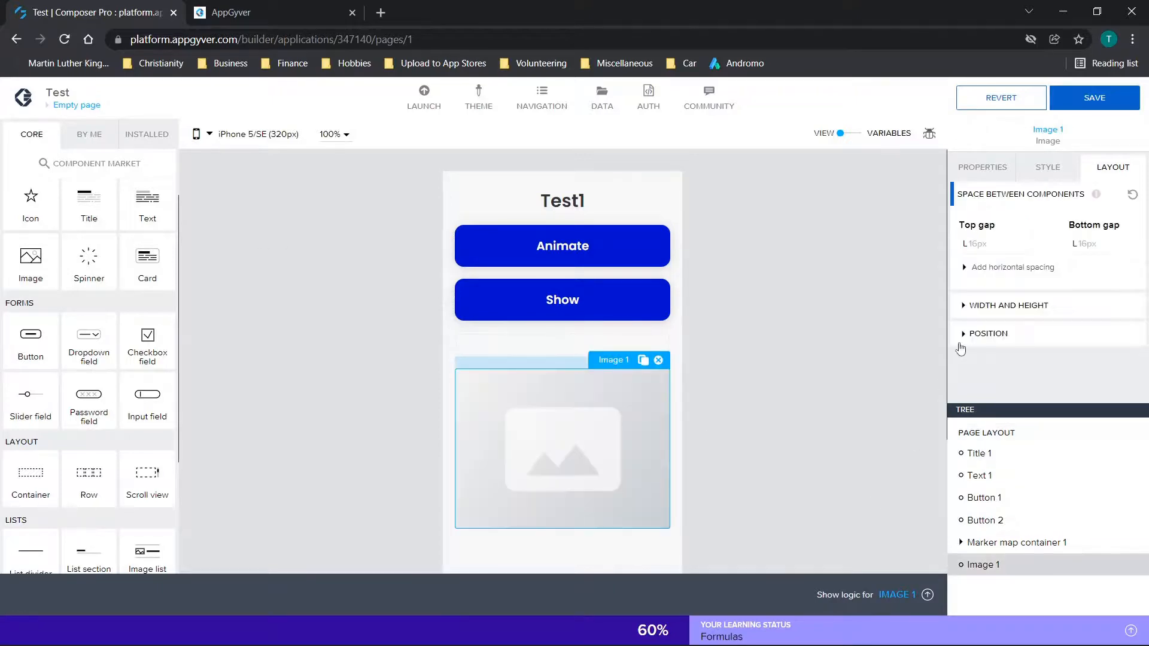
click(1048, 167)
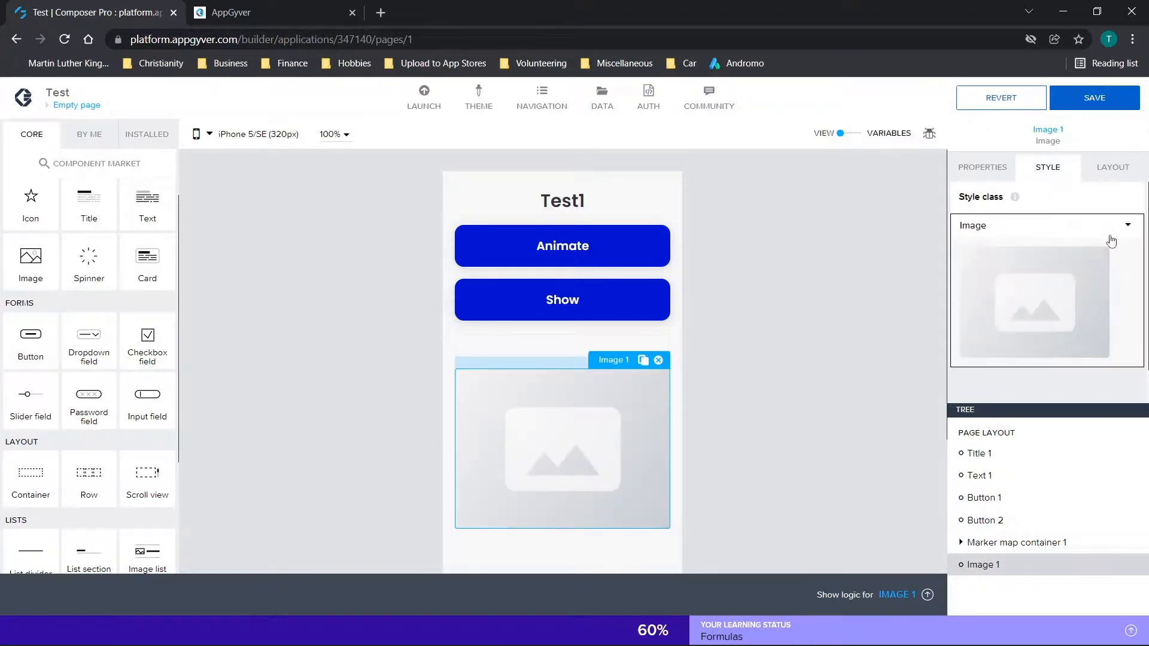
mouse_move(616, 486)
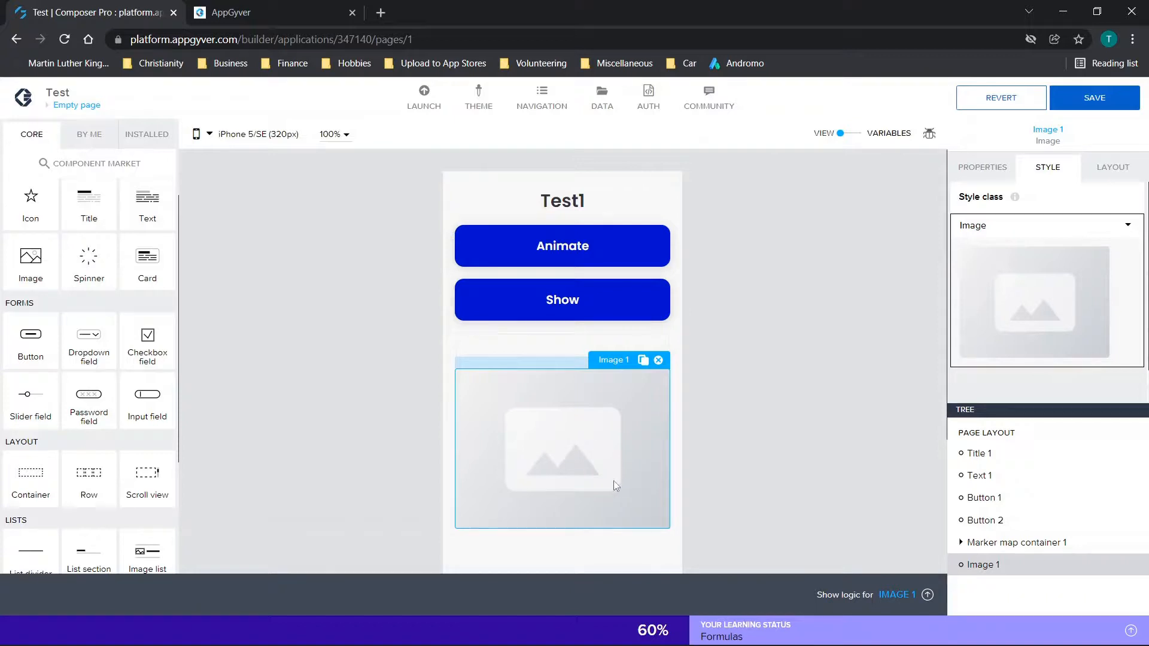
click(562, 299)
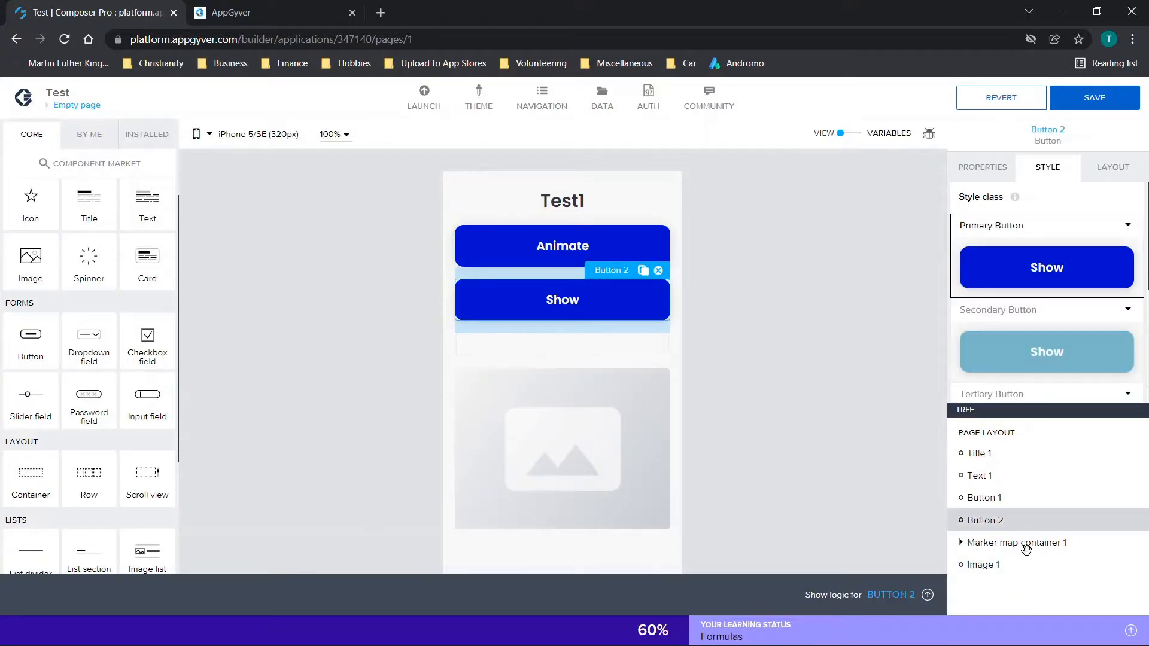
- Review Button 2's Show component step and its binding to Text 1
click(927, 594)
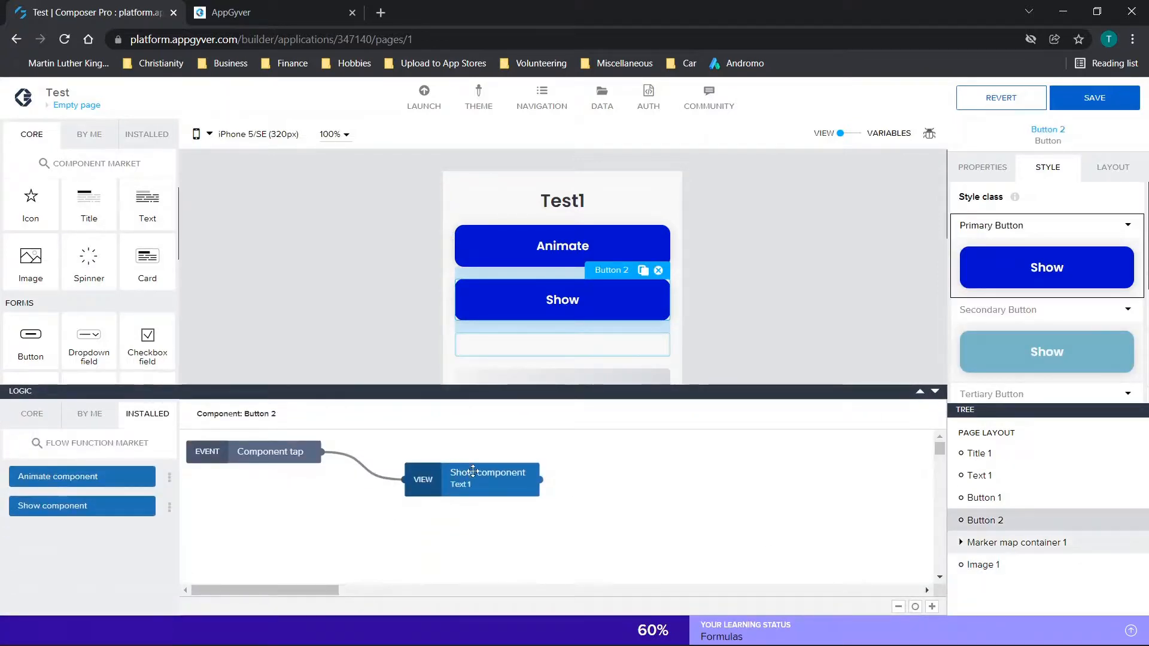
click(487, 473)
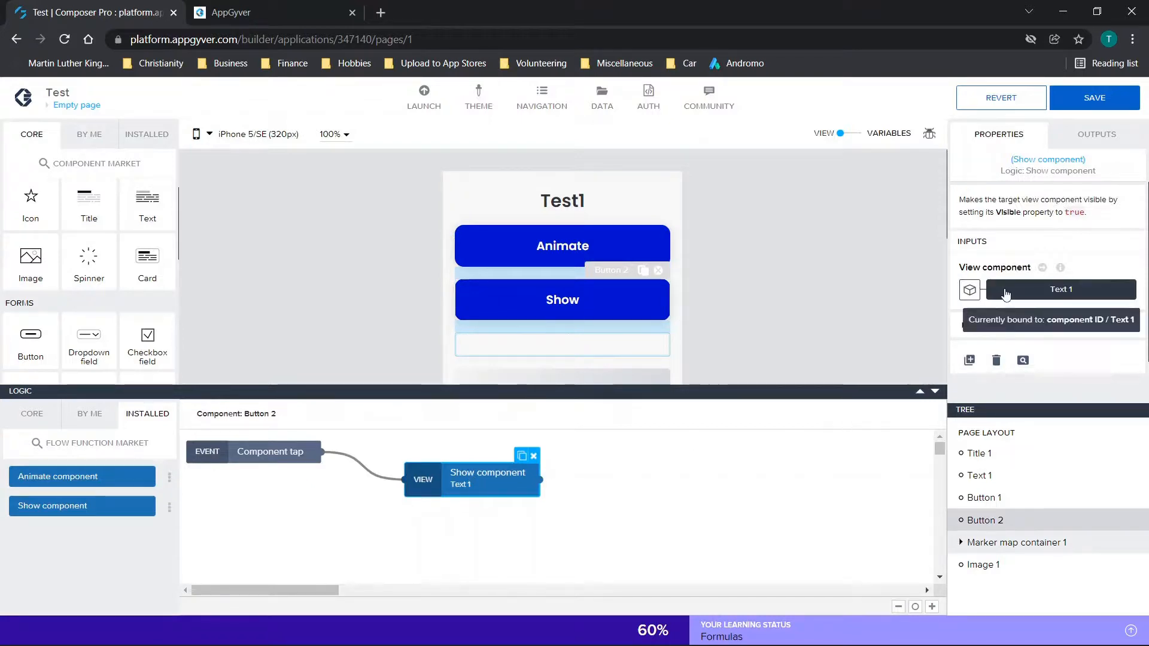
click(1061, 289)
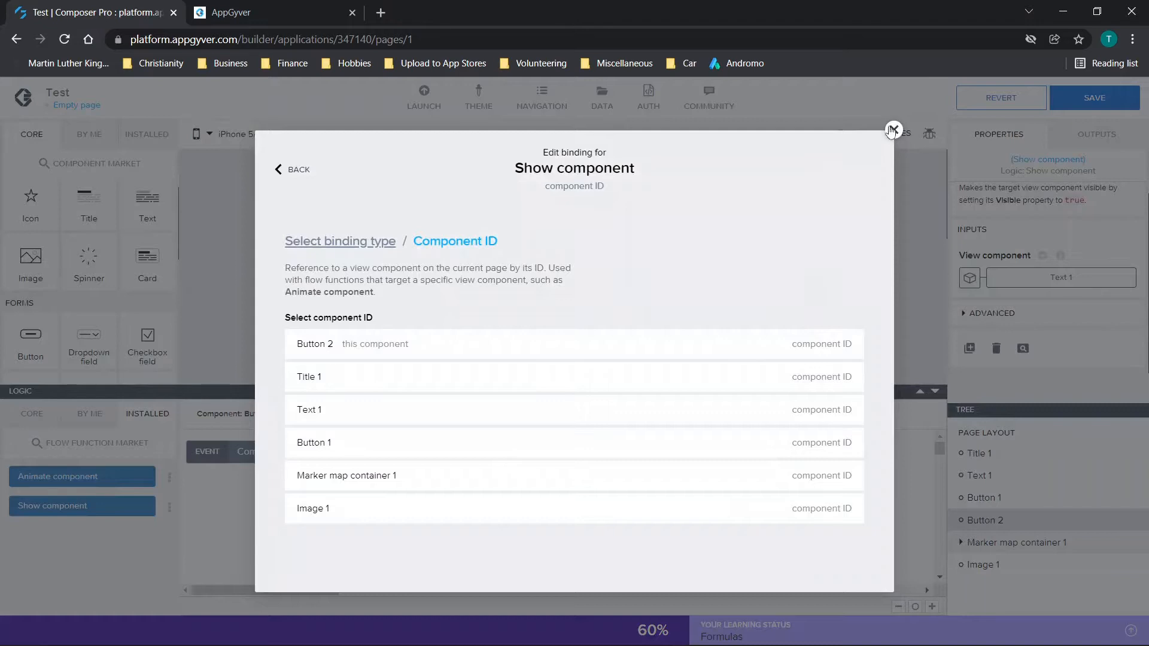
click(894, 131)
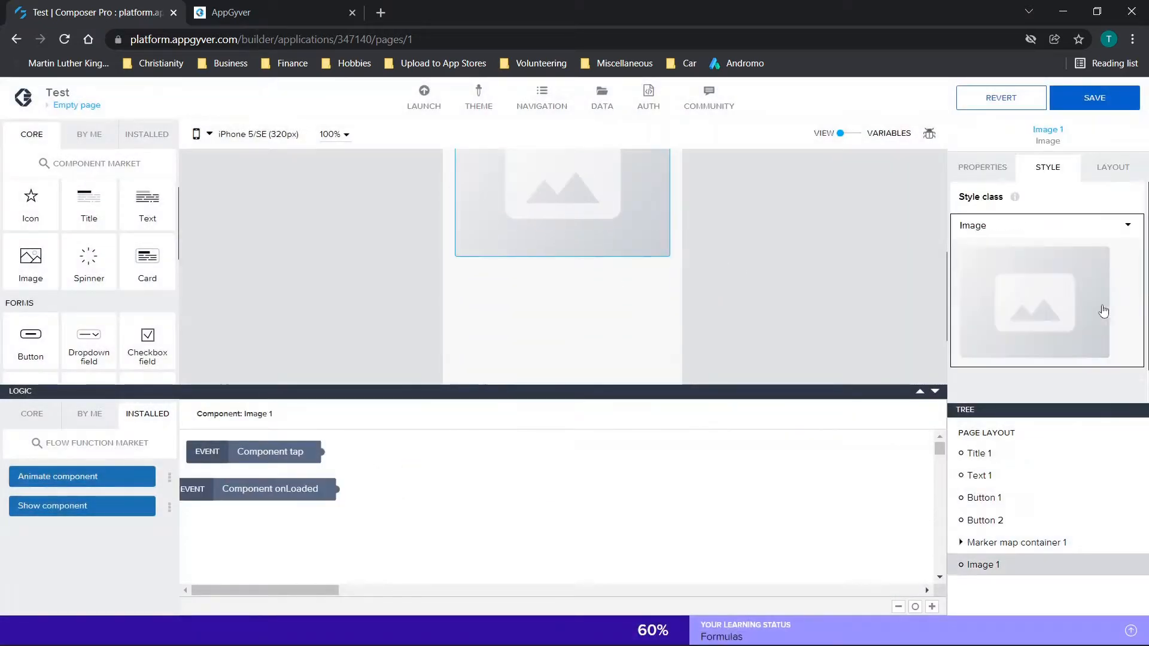
- Check Image 1's source and Visible property, then collapse the logic panel
click(981, 167)
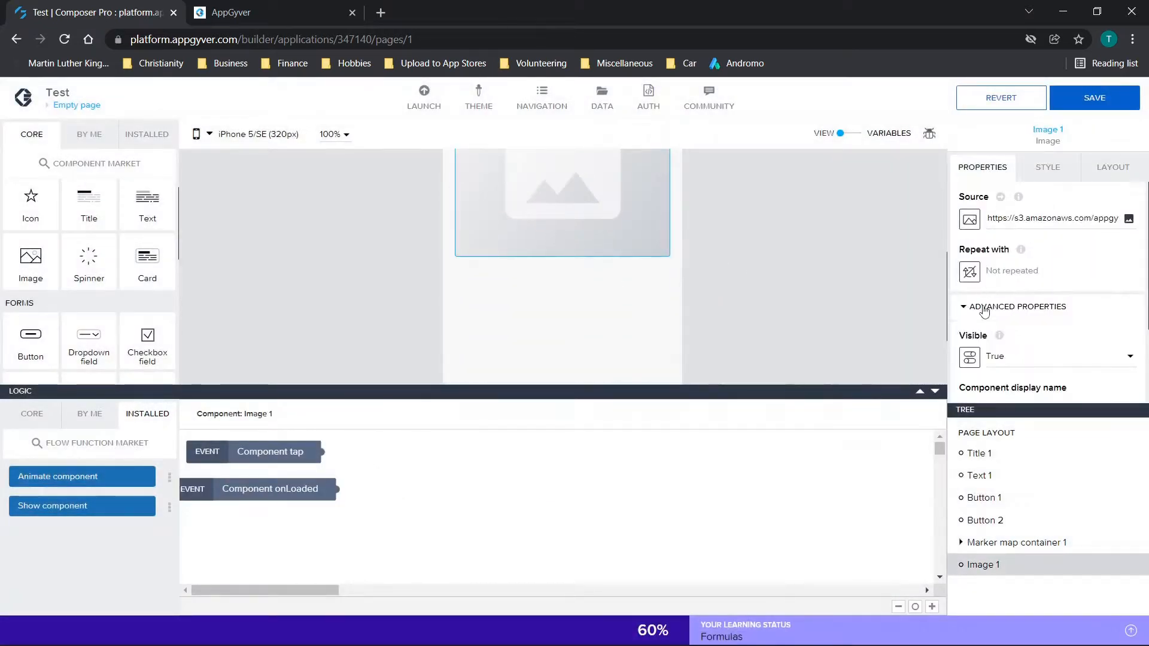
scroll(down, 3)
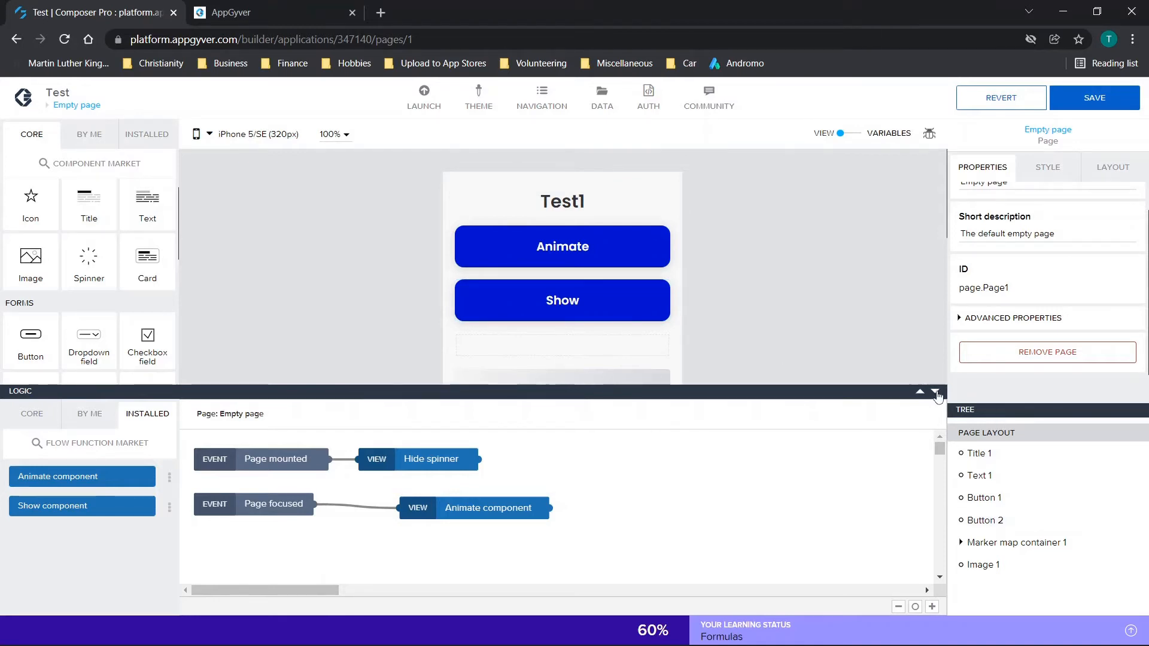
click(937, 393)
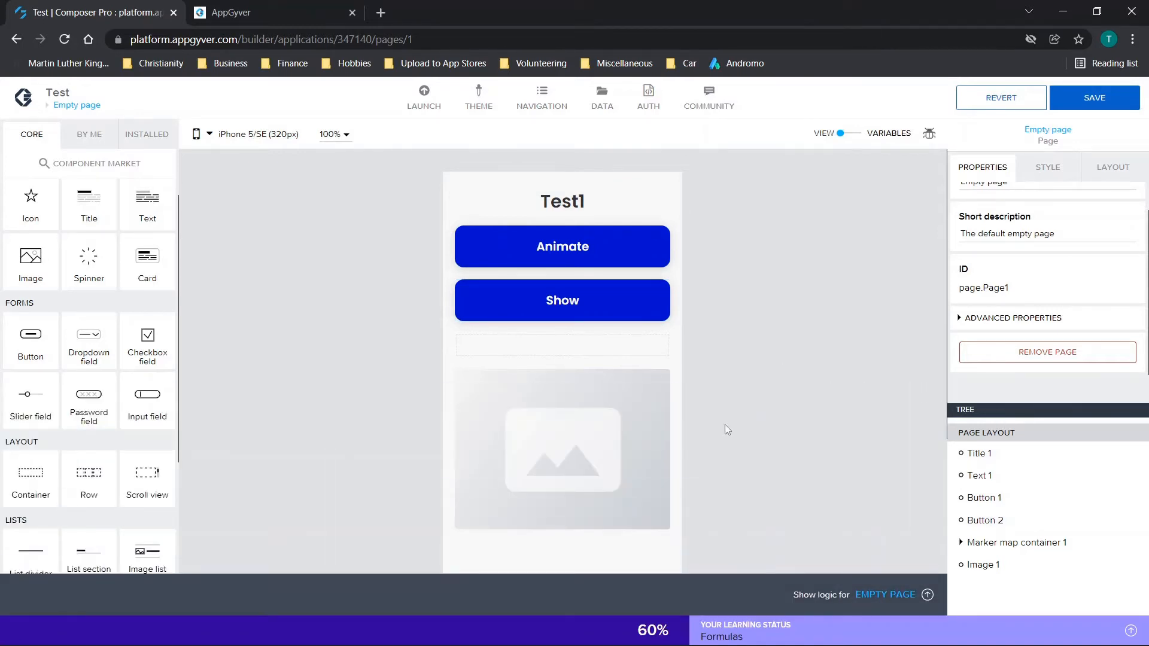